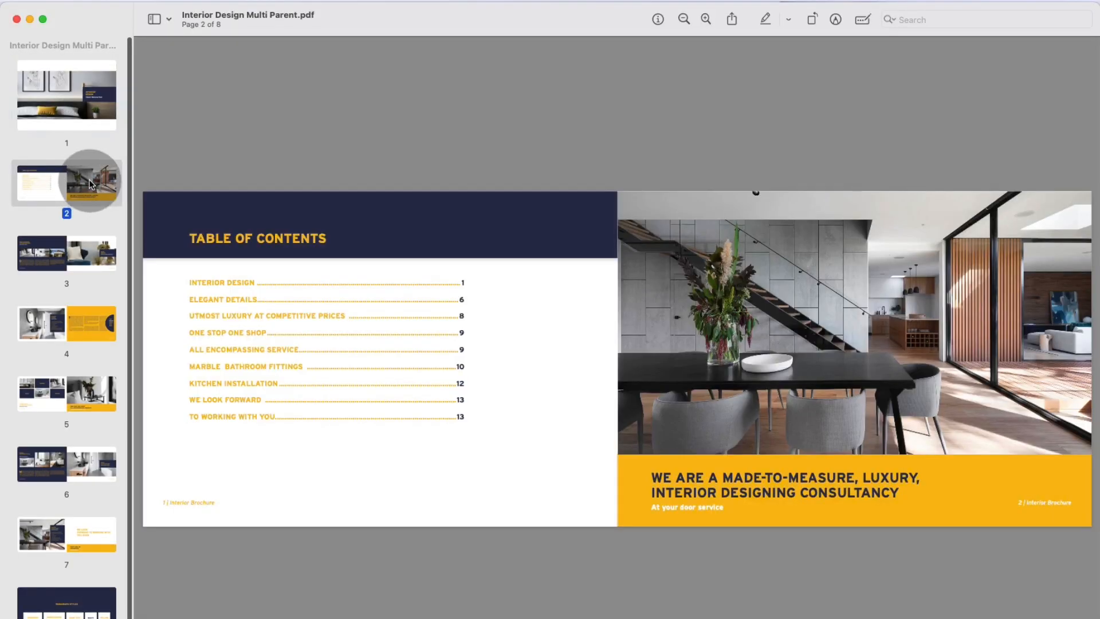
Step: Review the finished brochure's contents spread, navy colour values and text frame insets for reference
click(66, 323)
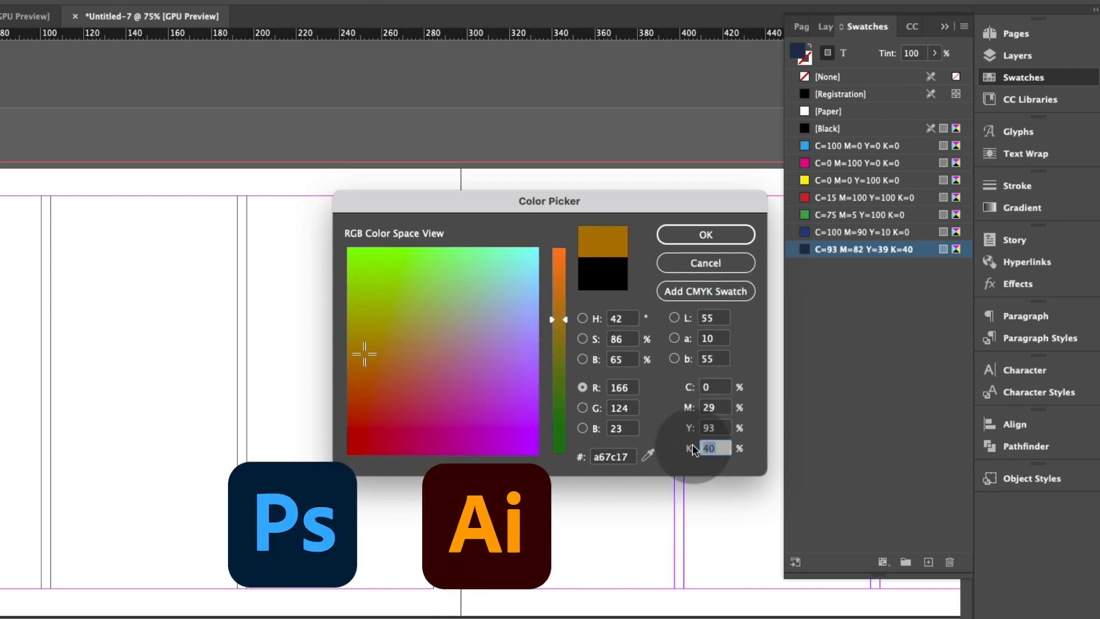
click(704, 233)
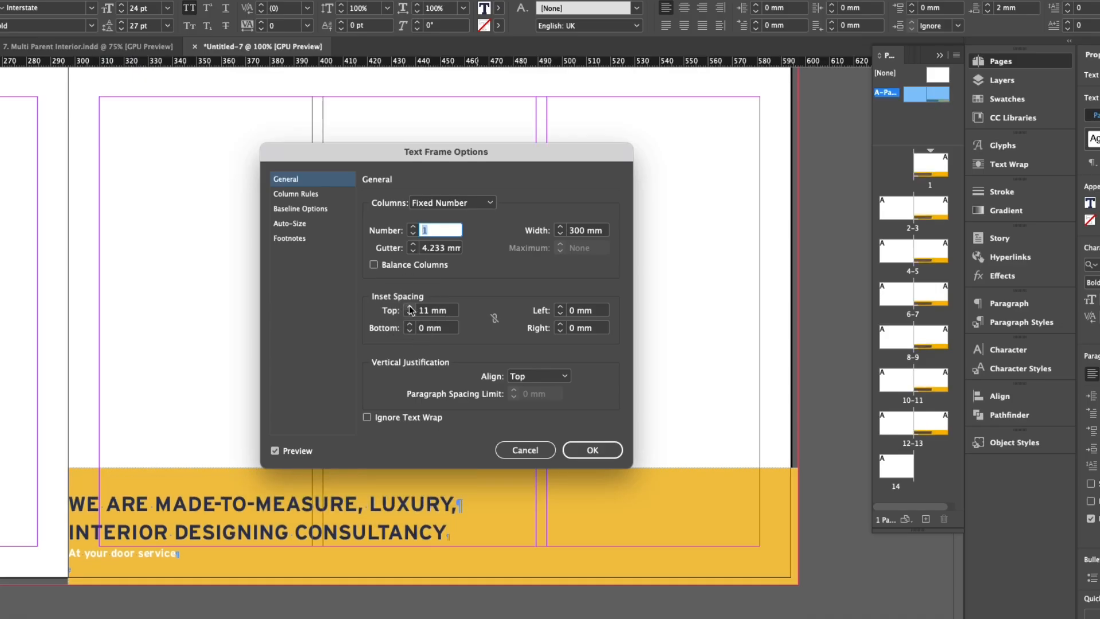
click(560, 307)
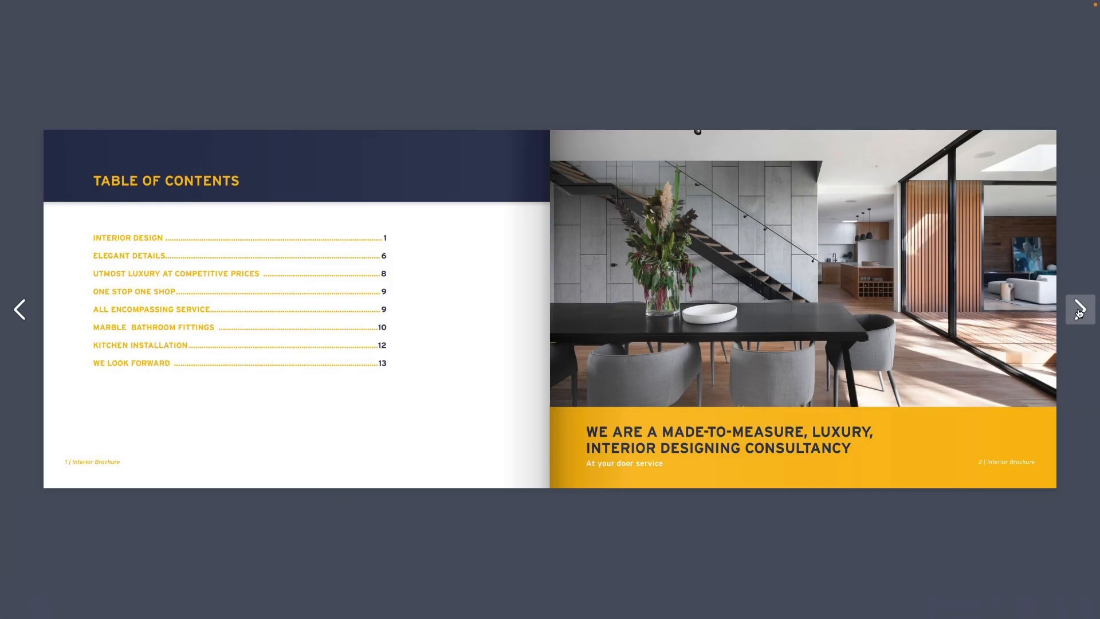
click(81, 7)
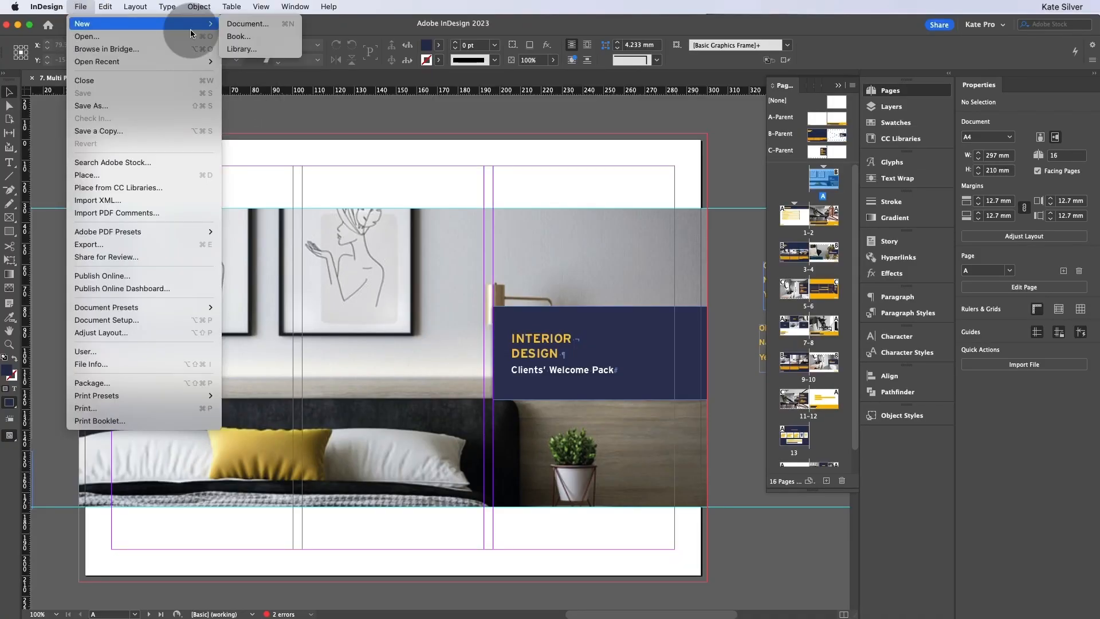
Step: Start a new print document at A4 size, measured in millimetres, in landscape orientation
click(247, 22)
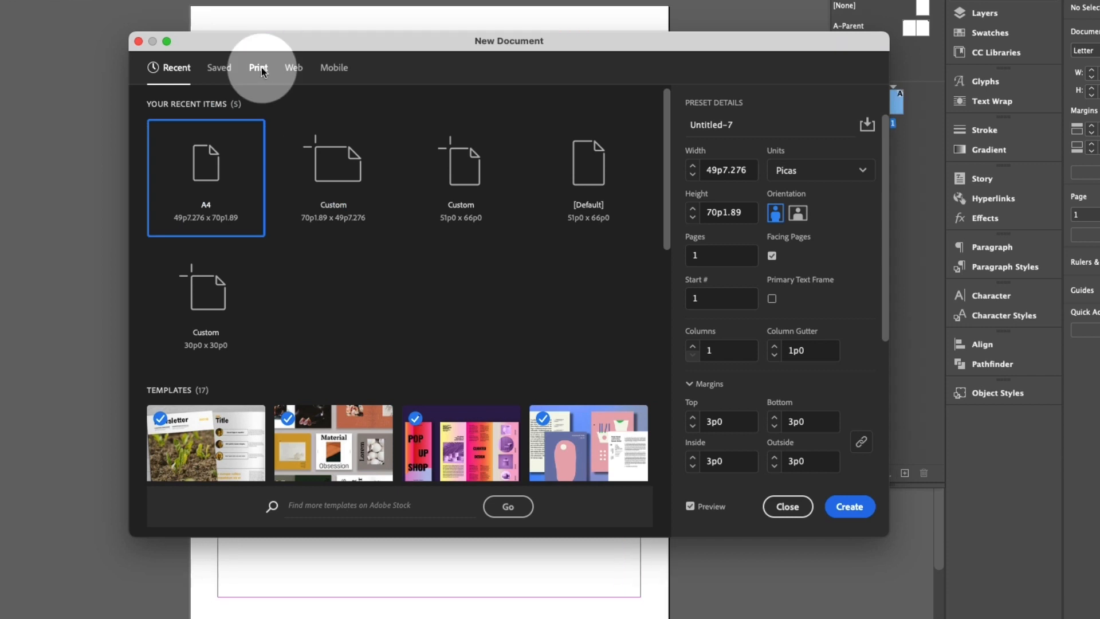
click(258, 67)
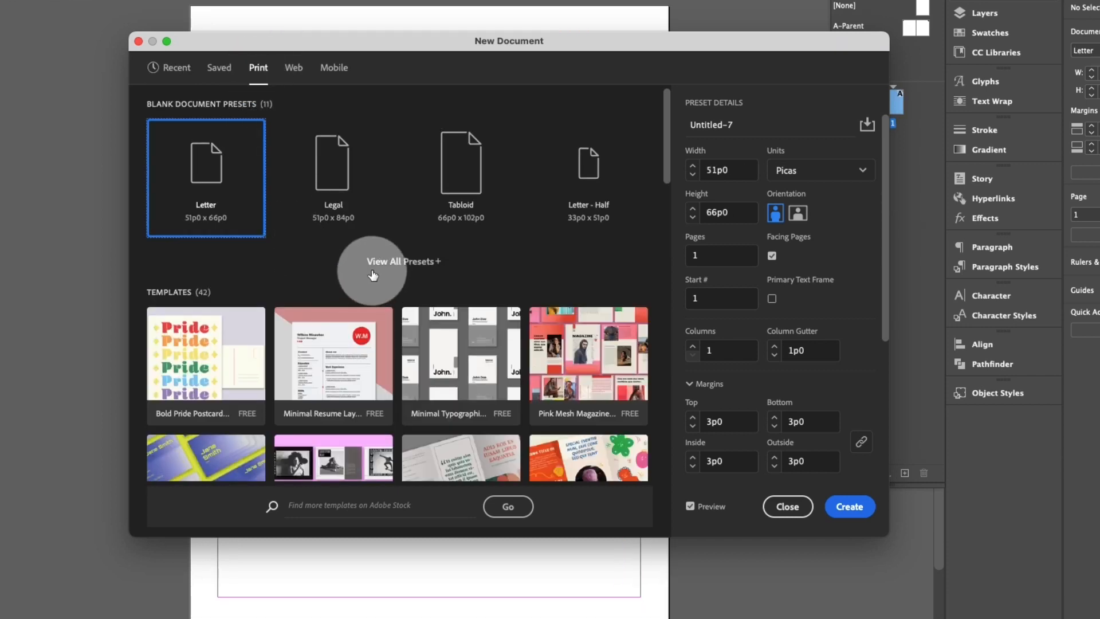
click(402, 271)
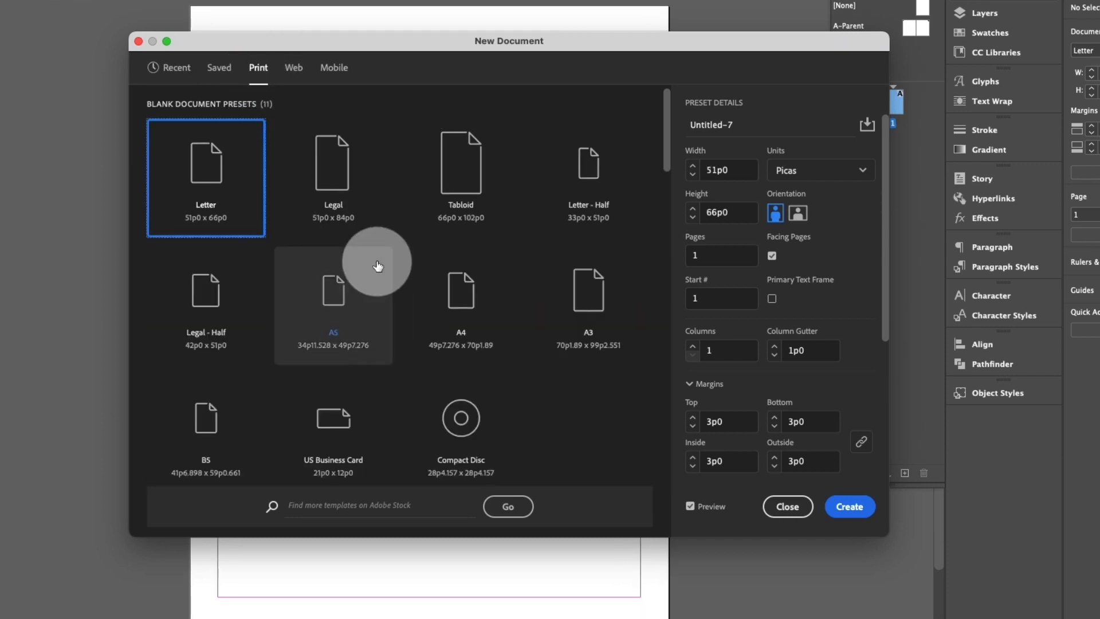
click(460, 301)
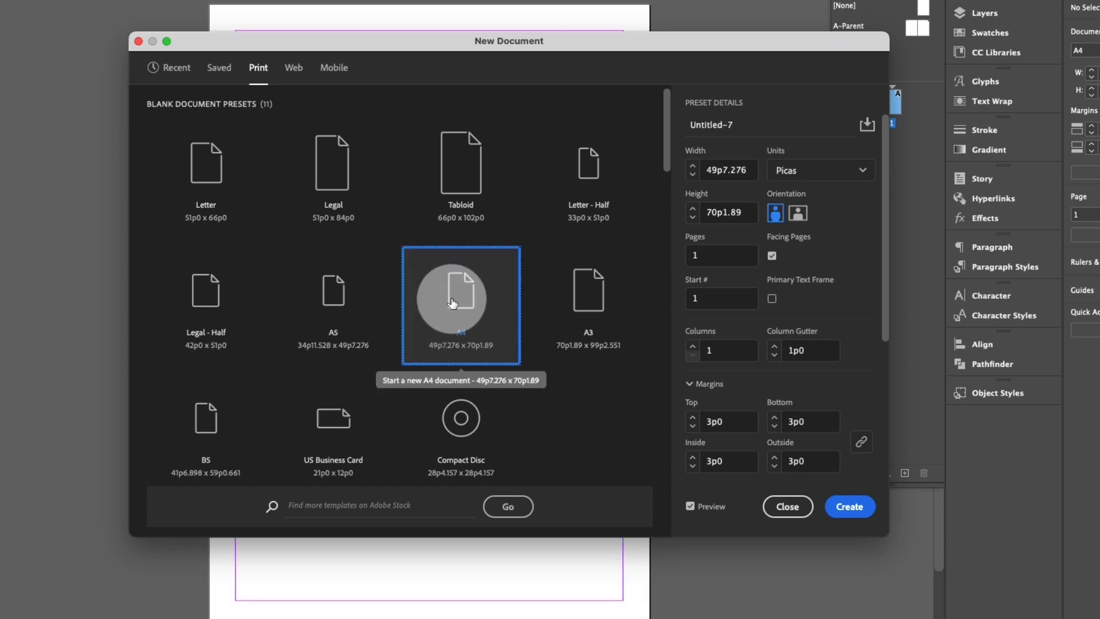
mouse_move(468, 327)
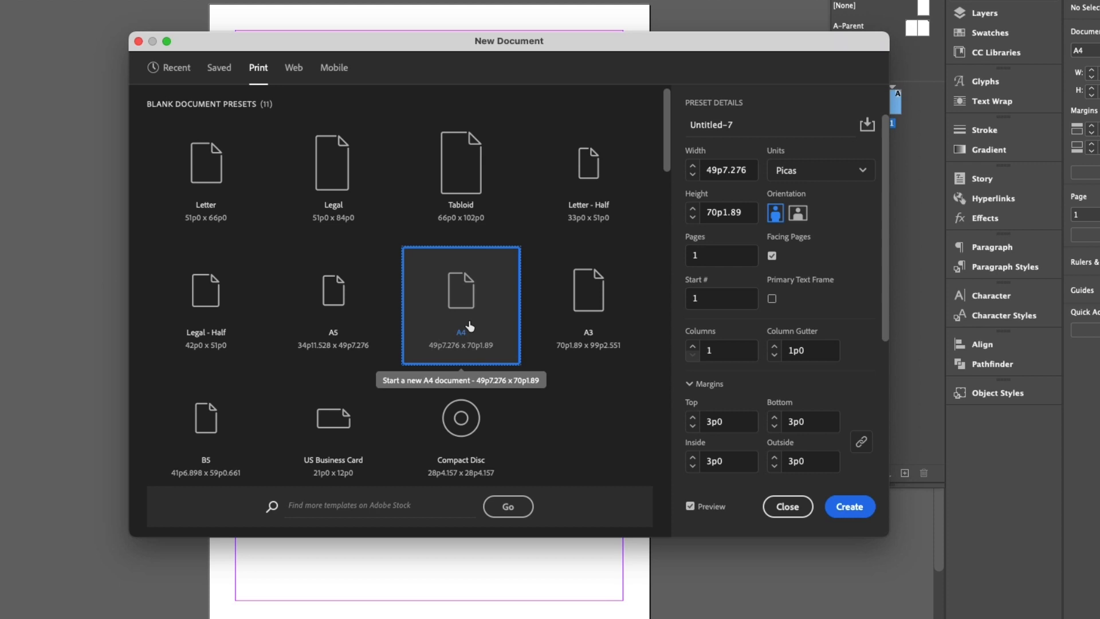
mouse_move(729, 169)
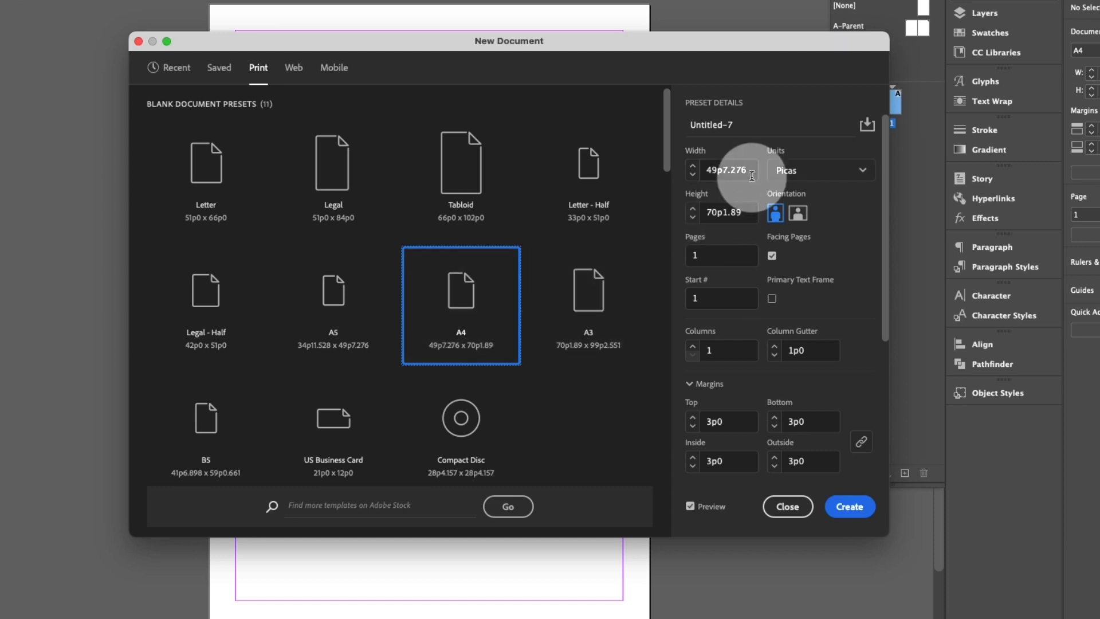
click(862, 170)
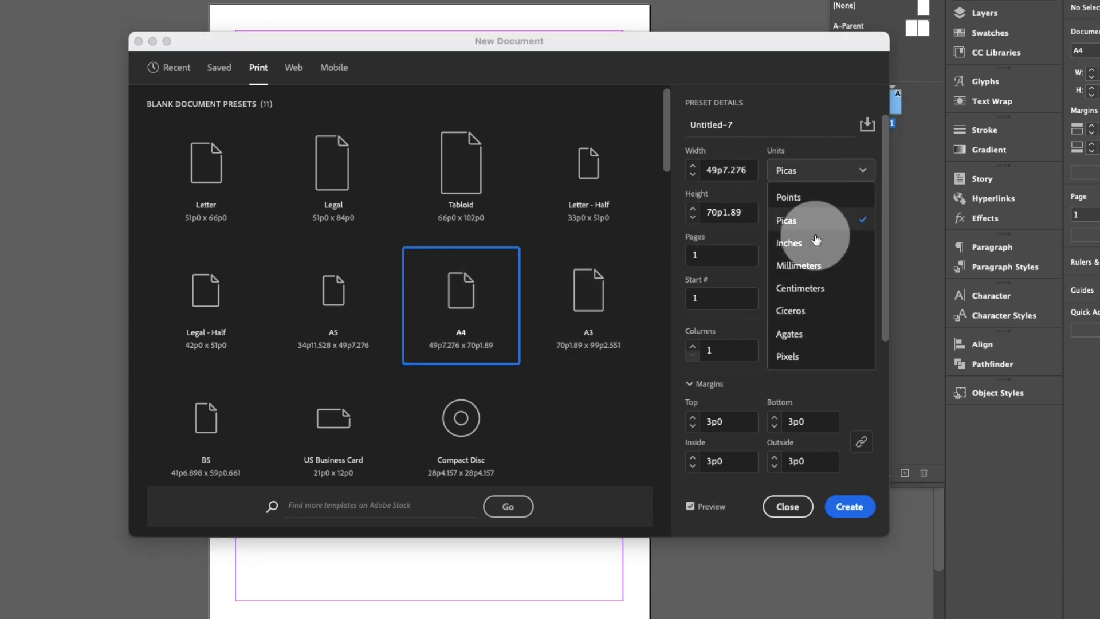
click(798, 264)
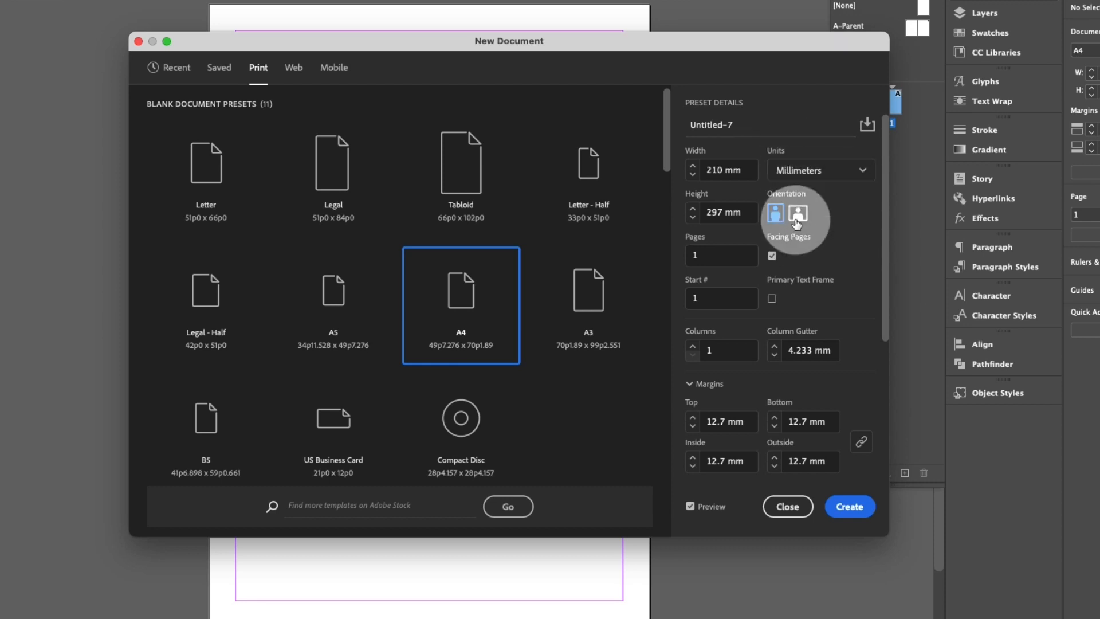
click(799, 213)
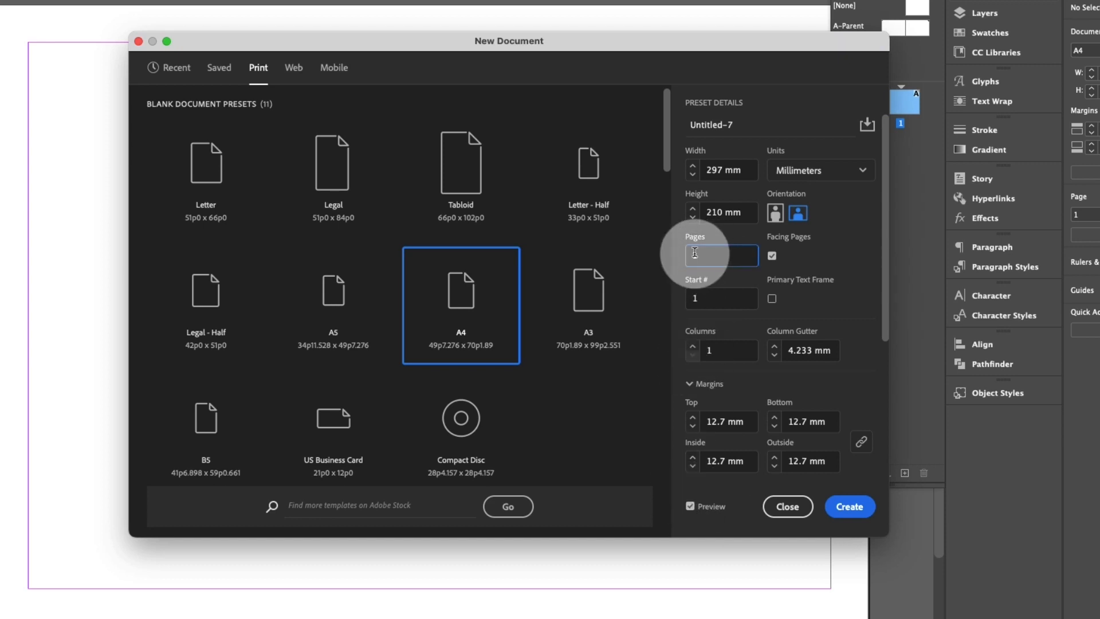
Step: Set 14 facing pages, three columns and 3 mm bleed
click(721, 256)
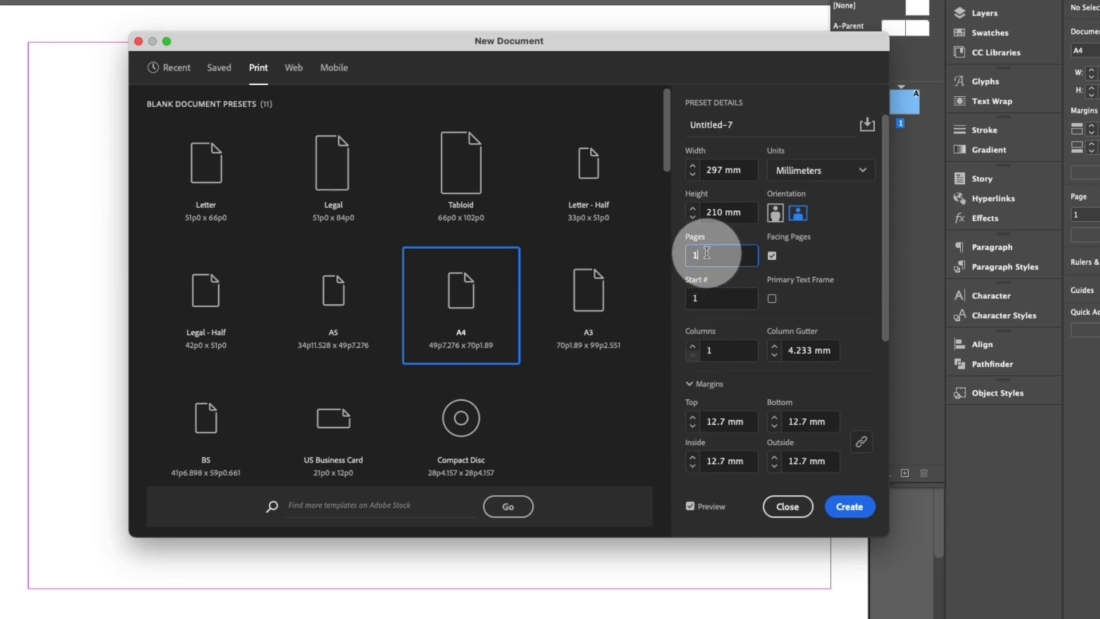
text(14)
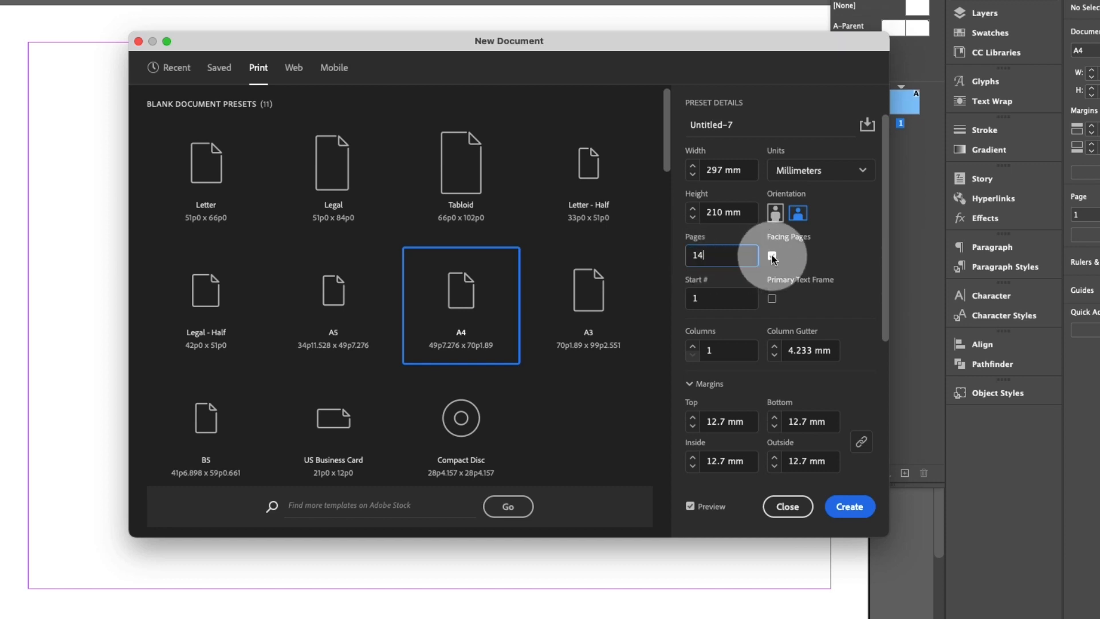
click(772, 254)
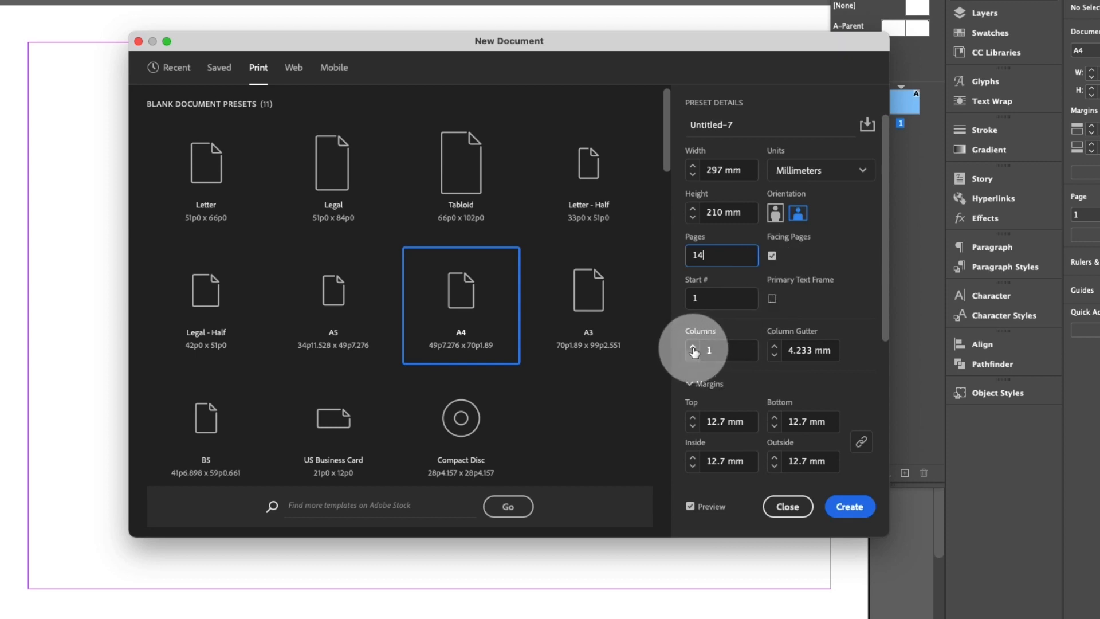
click(693, 346)
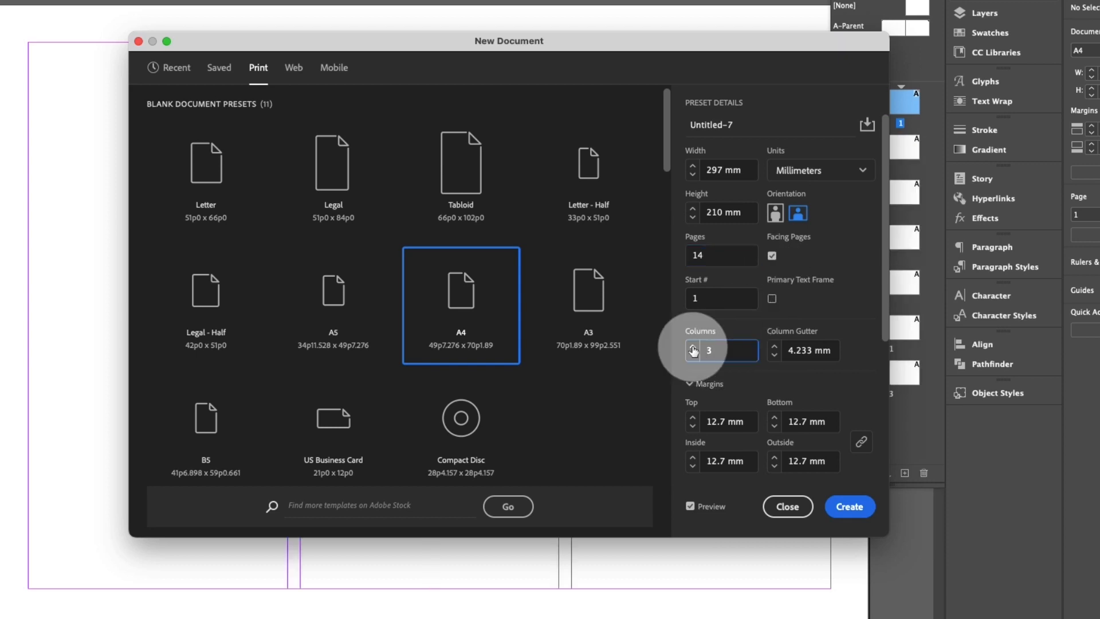
mouse_move(745, 393)
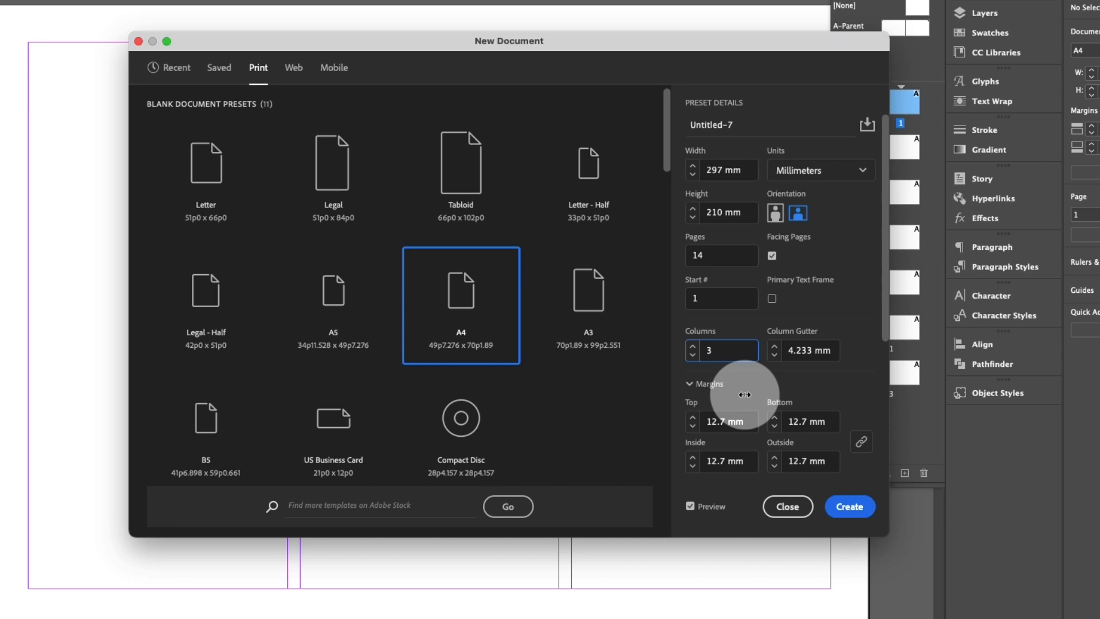
scroll(down, 3)
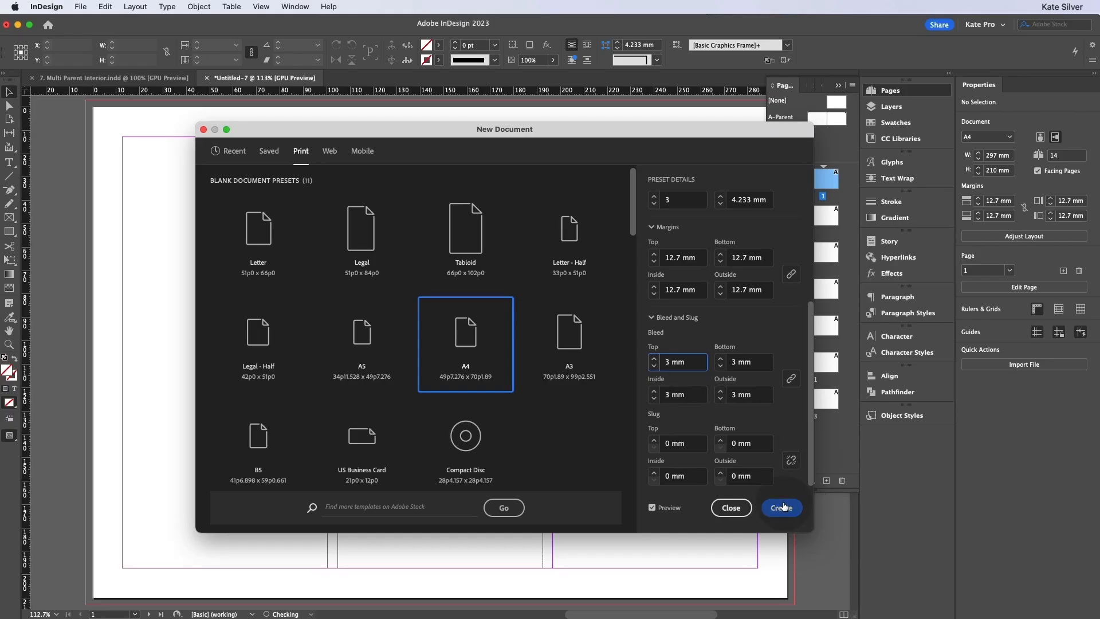
Step: Create the document and open its A-Parent spread for editing
click(780, 507)
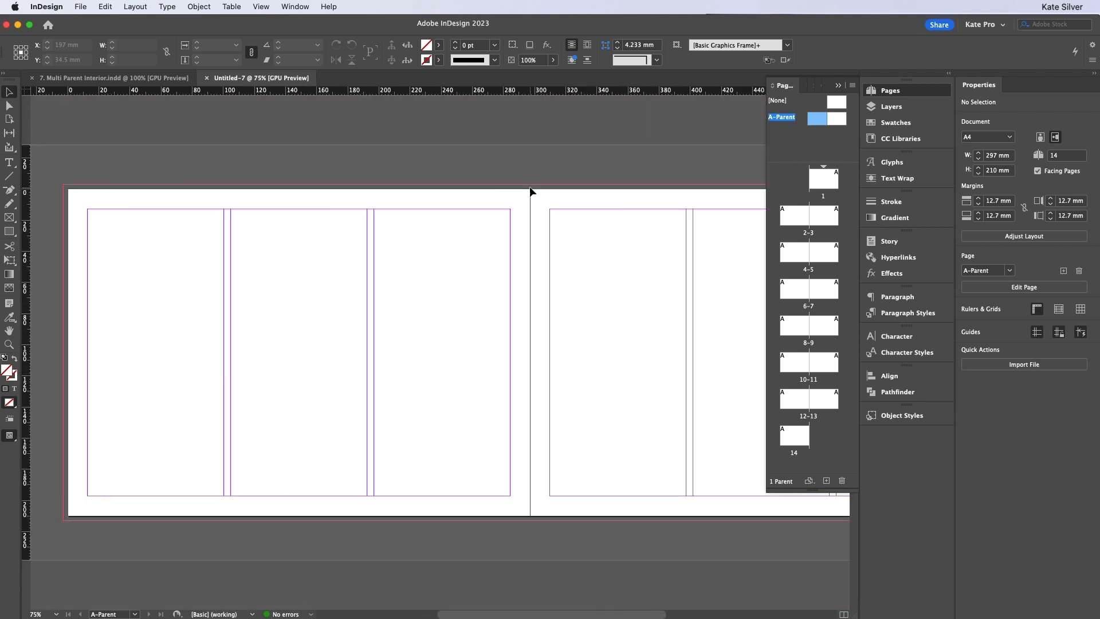
click(113, 78)
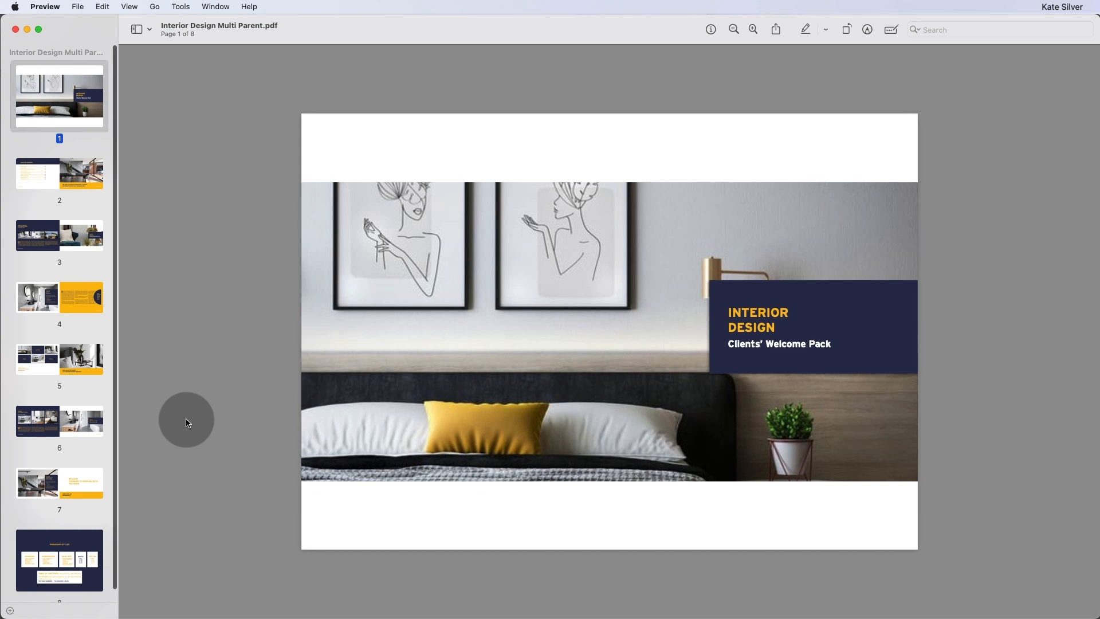
Step: Show the PDF's paragraph-style page and select the .ase colour swatch file in Finder
click(59, 560)
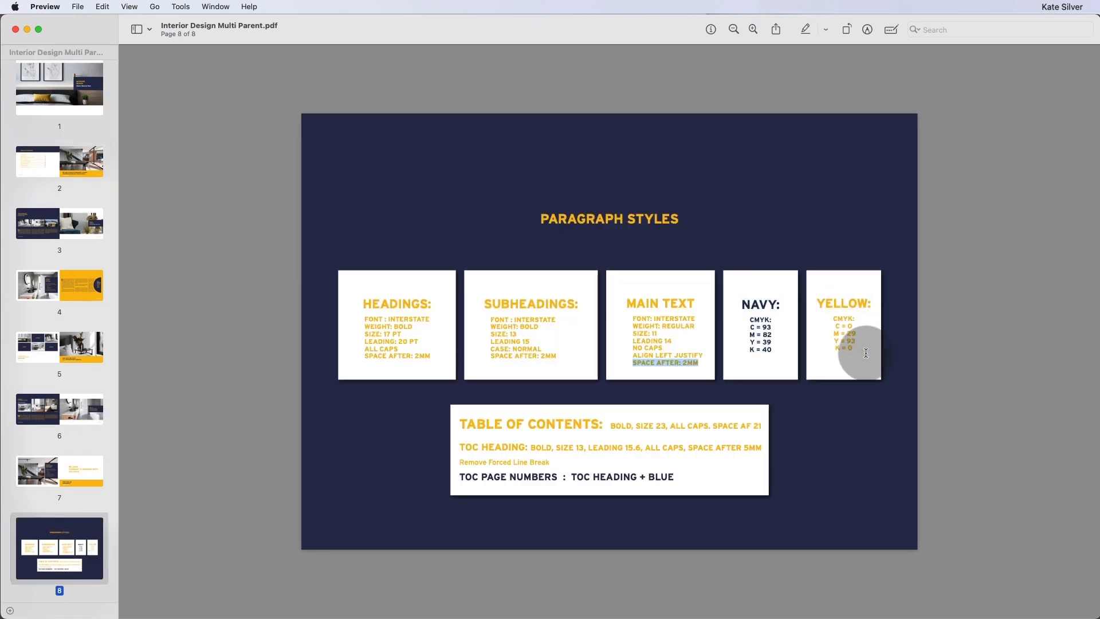
click(49, 594)
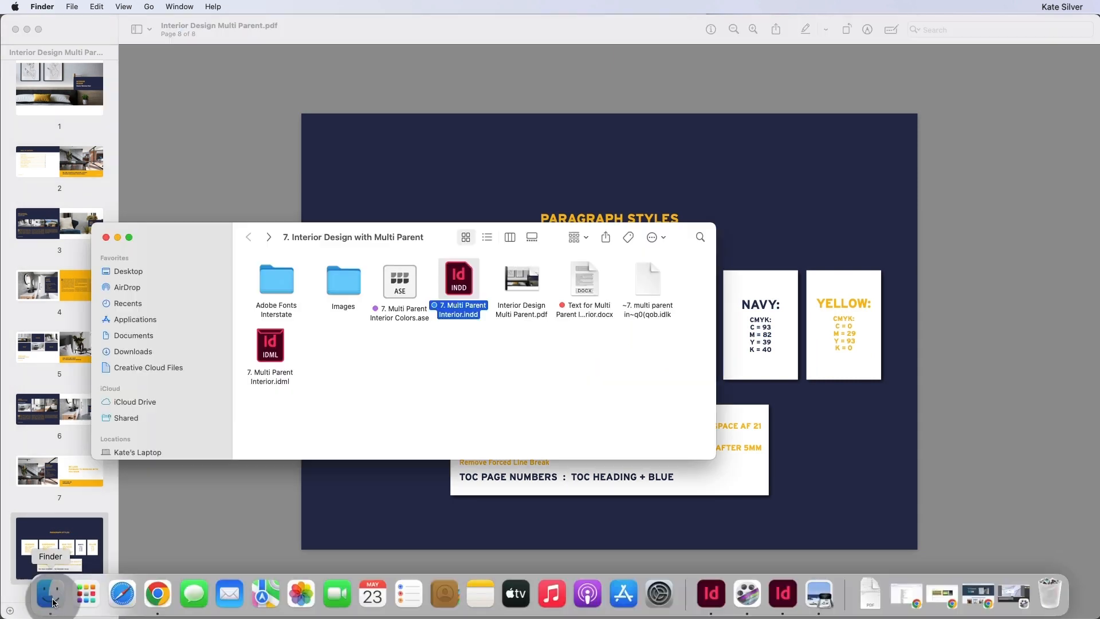
click(399, 280)
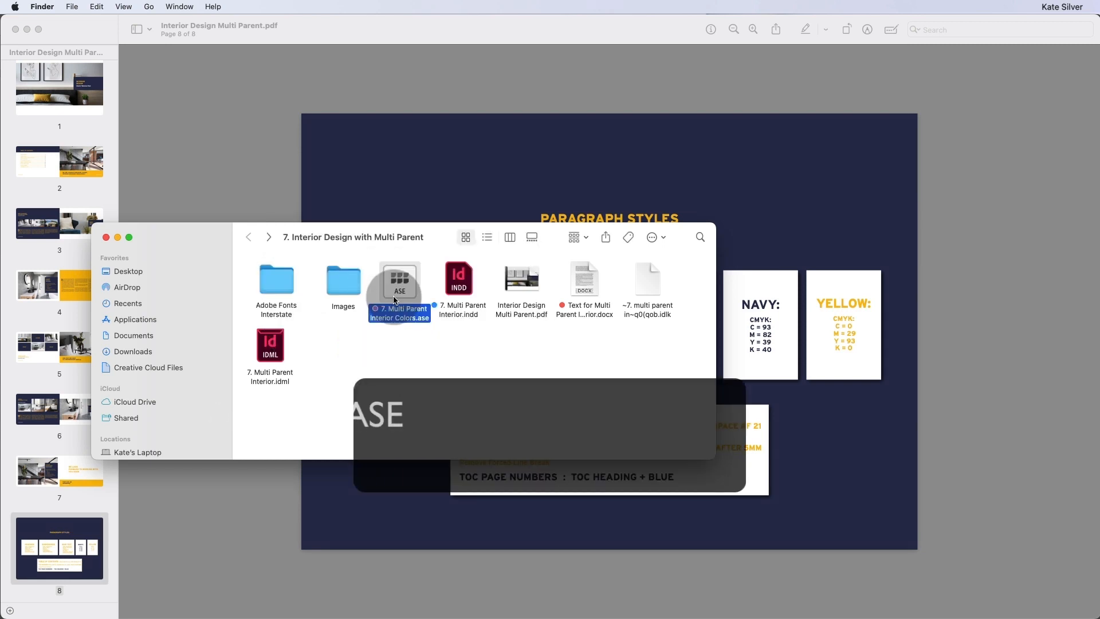
mouse_move(399, 281)
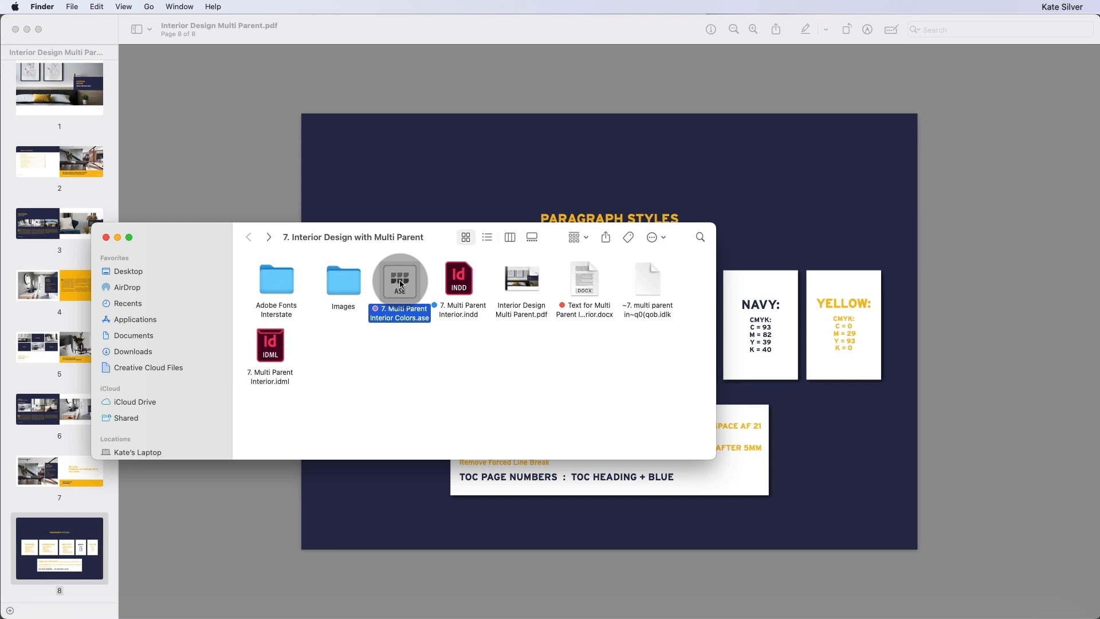
mouse_move(401, 287)
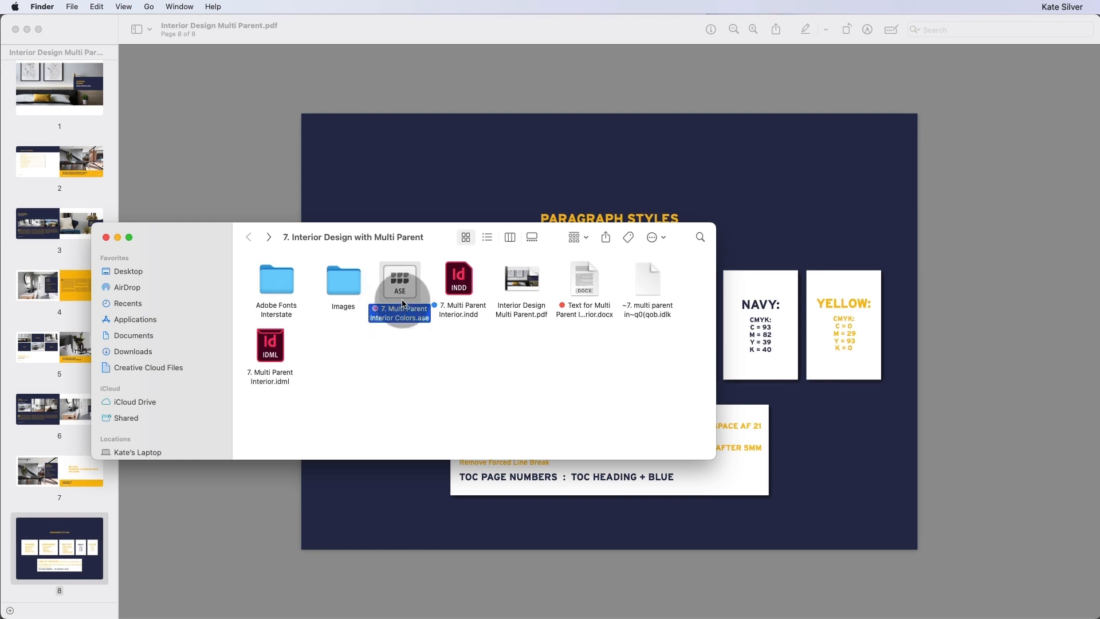
mouse_move(710, 593)
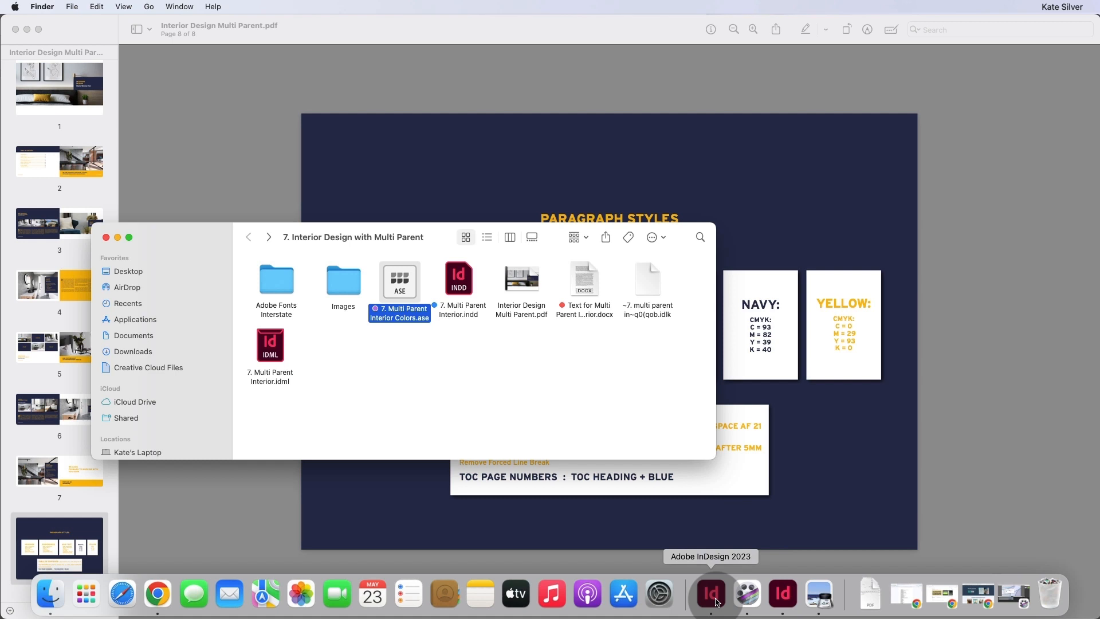
Step: Back in InDesign, enter the navy mix C93 M82 Y39 K40 in the colour picker
click(710, 597)
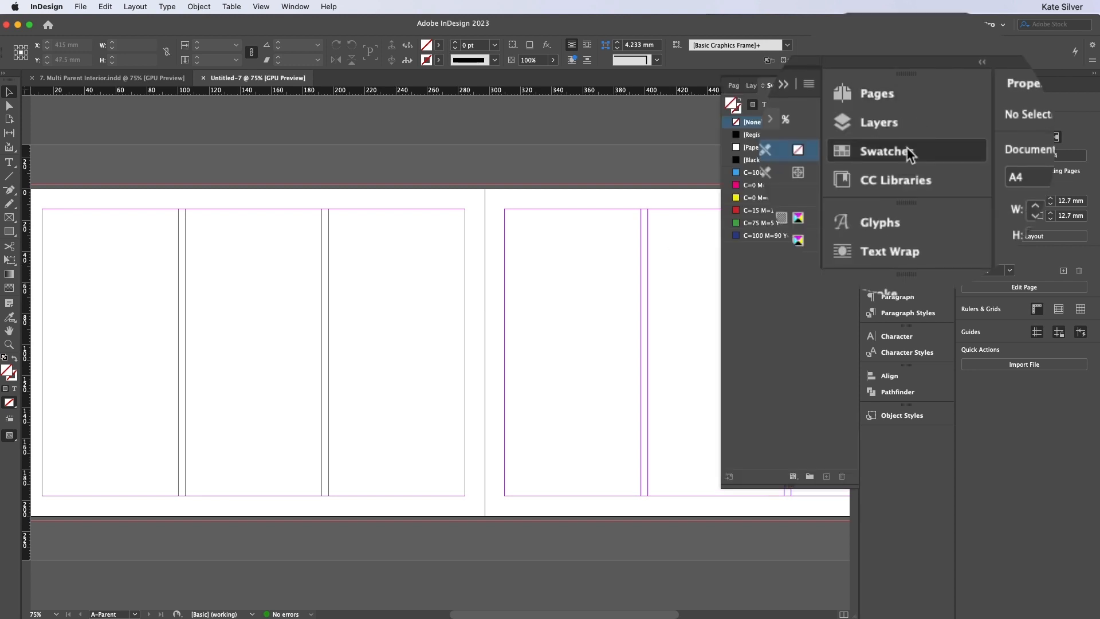
click(884, 151)
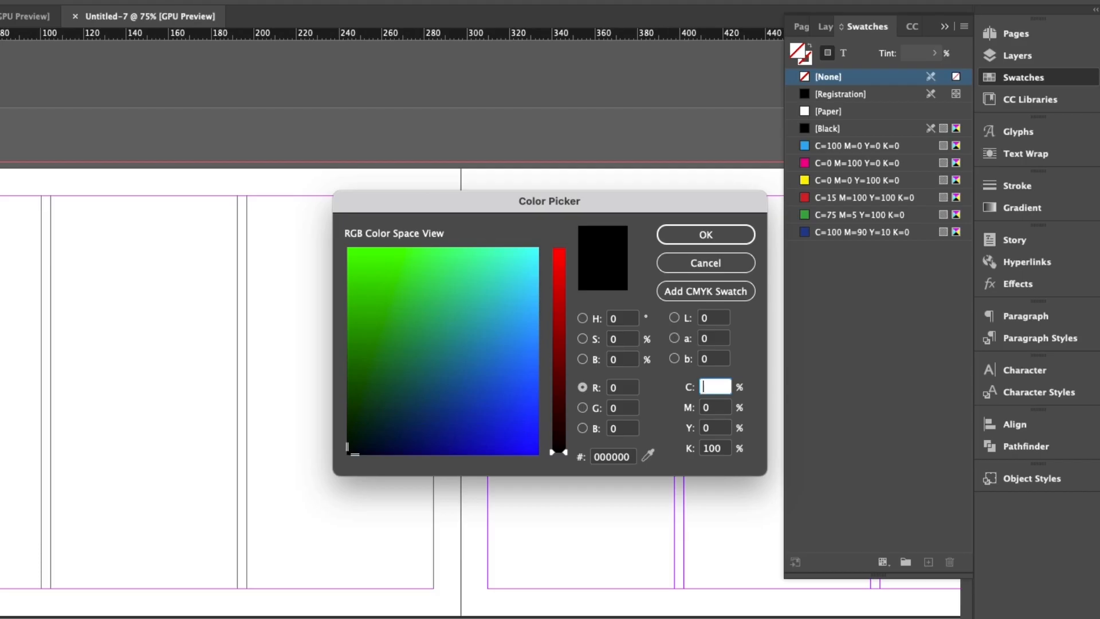
text(9)
click(715, 407)
text(82)
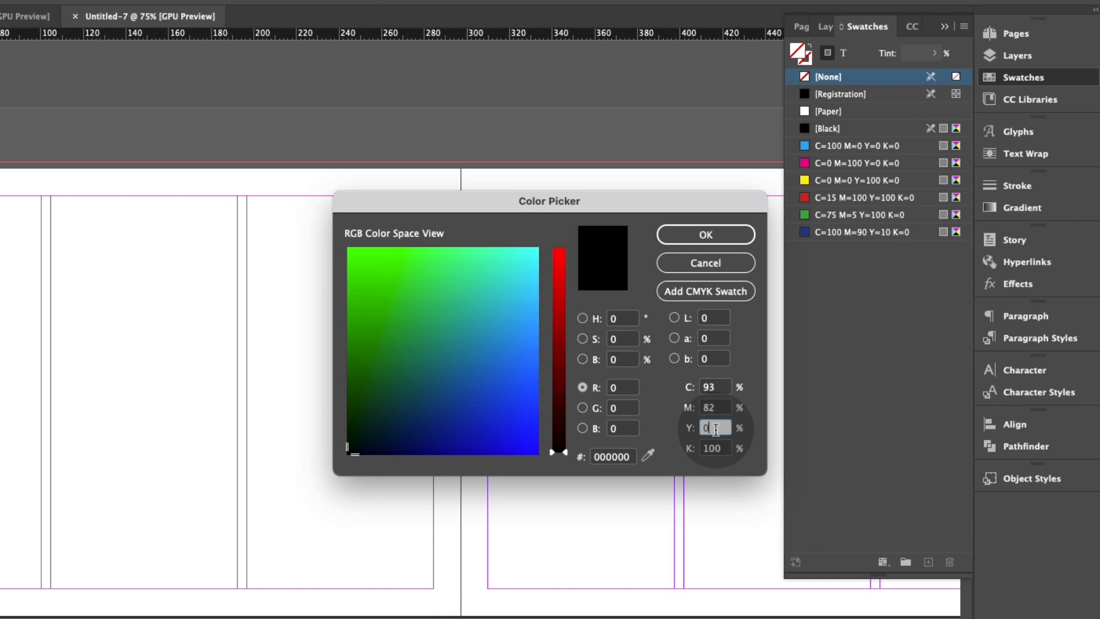
text(39)
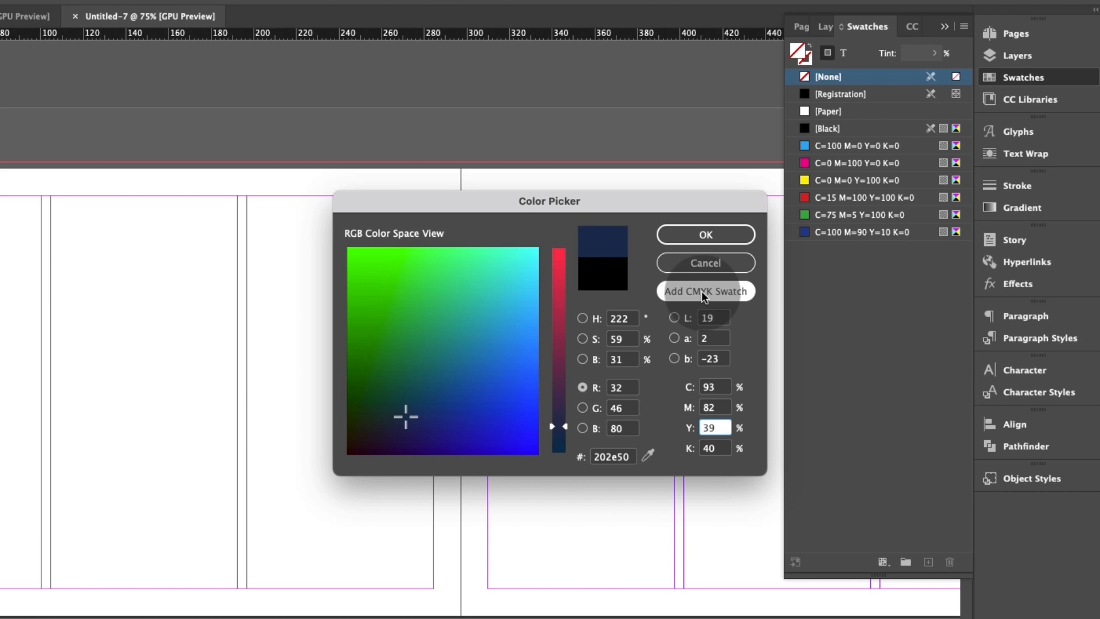
Step: Add the navy as a CMYK swatch, then enter C0 M29 Y93 K0 and add the mustard swatch
click(704, 291)
text(0)
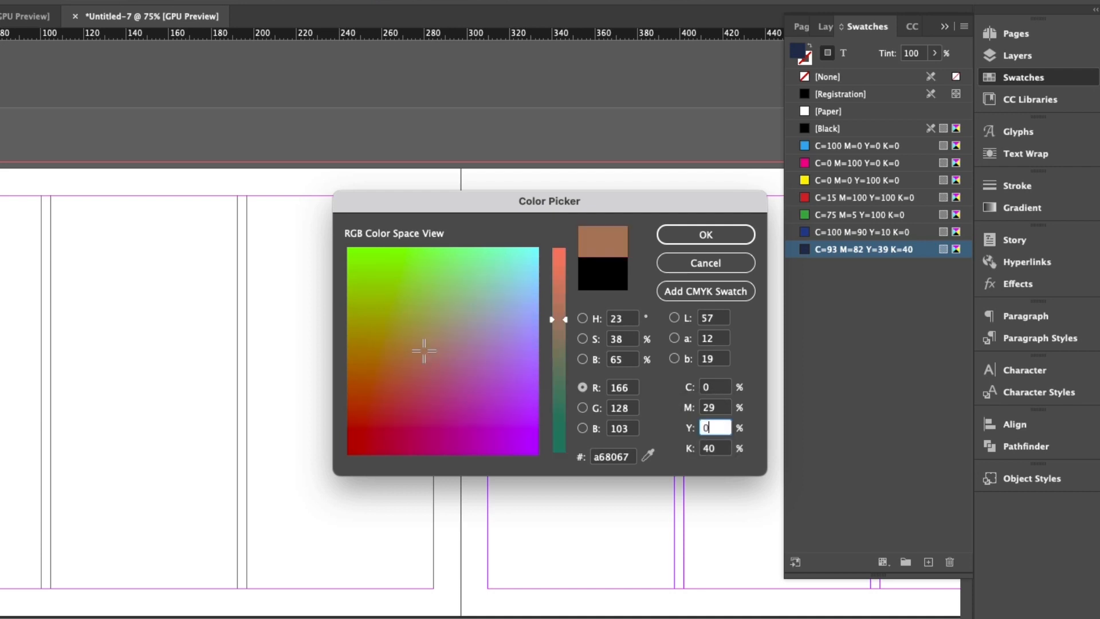
text(93)
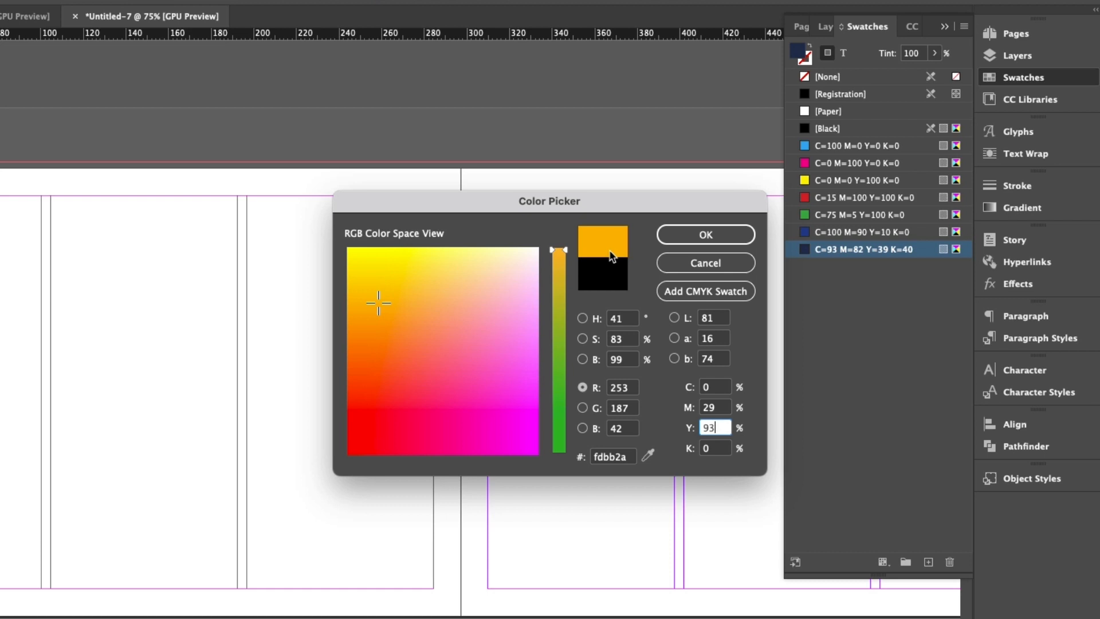
mouse_move(704, 289)
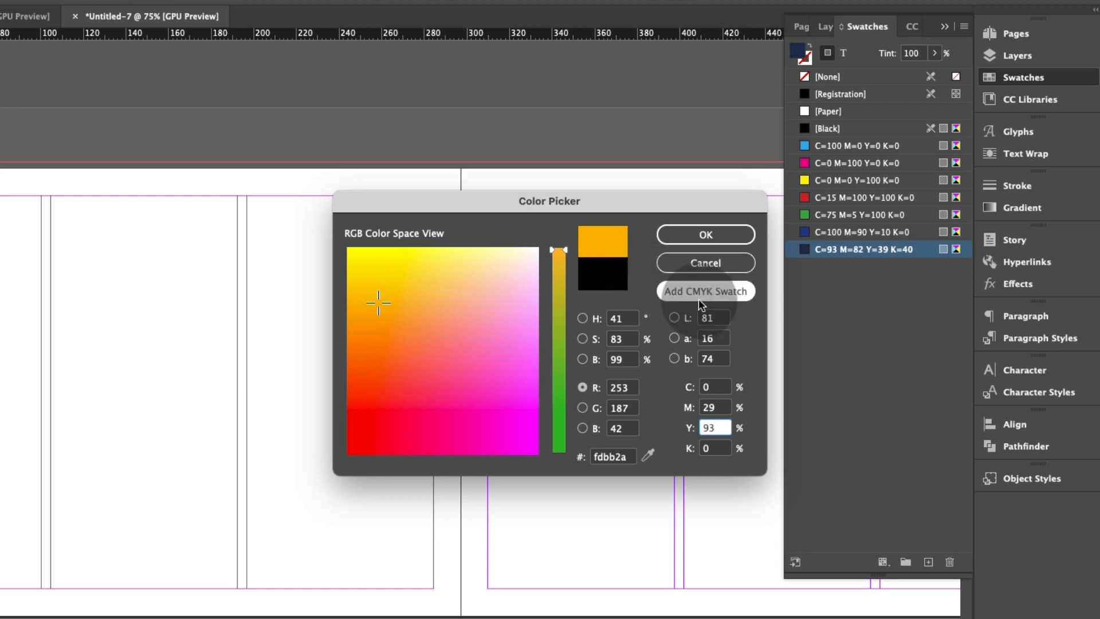
click(704, 290)
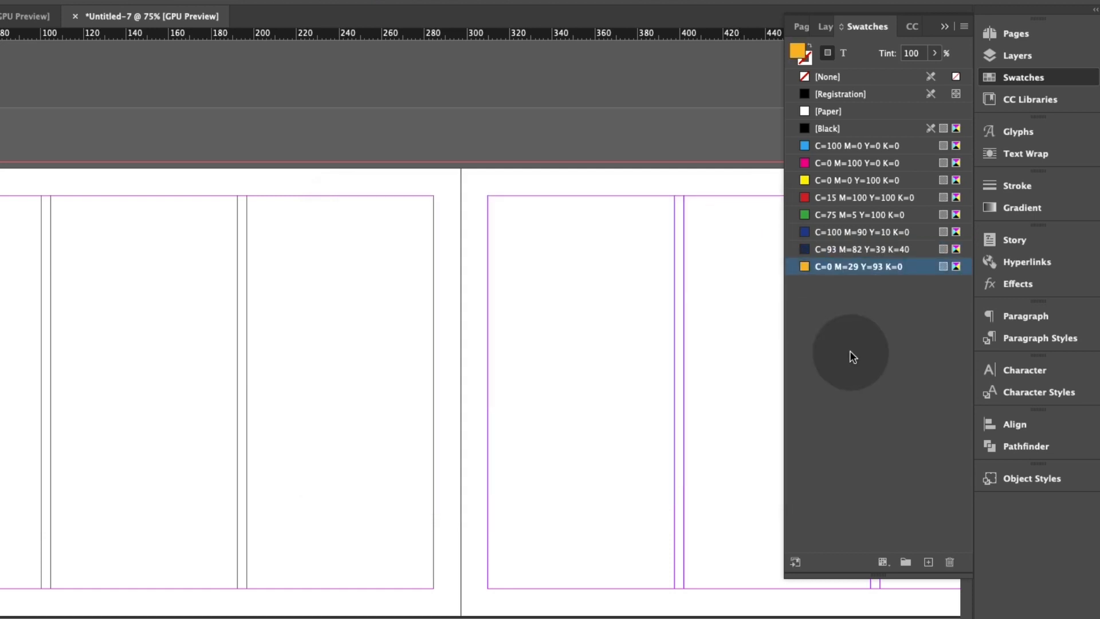
mouse_move(862, 256)
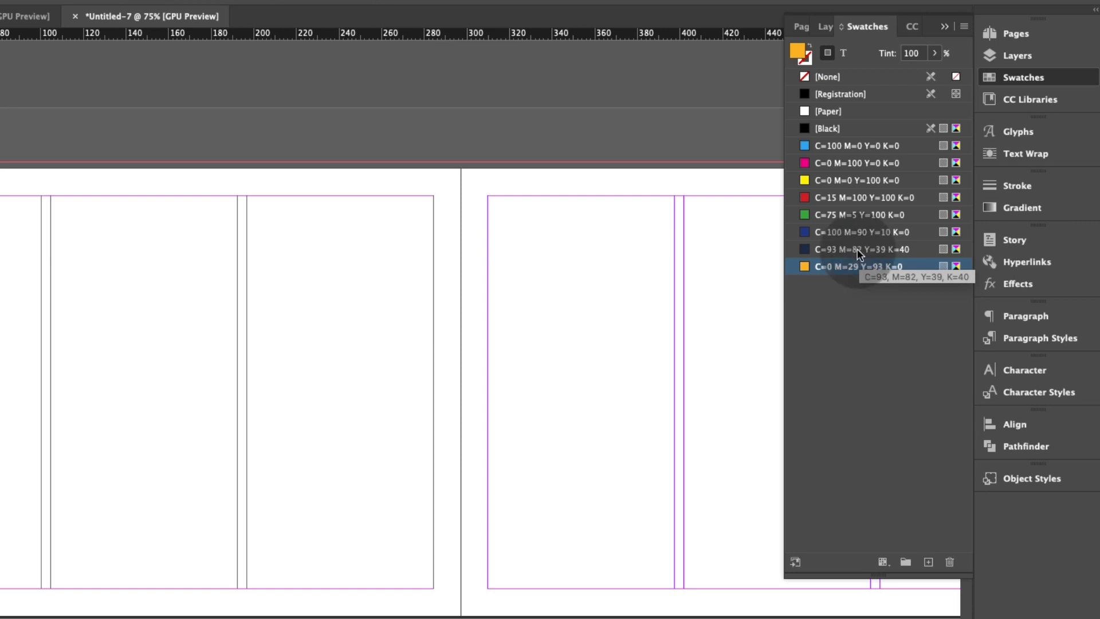
Step: Rename the first new swatch Navy instead of its colour values
double_click(863, 249)
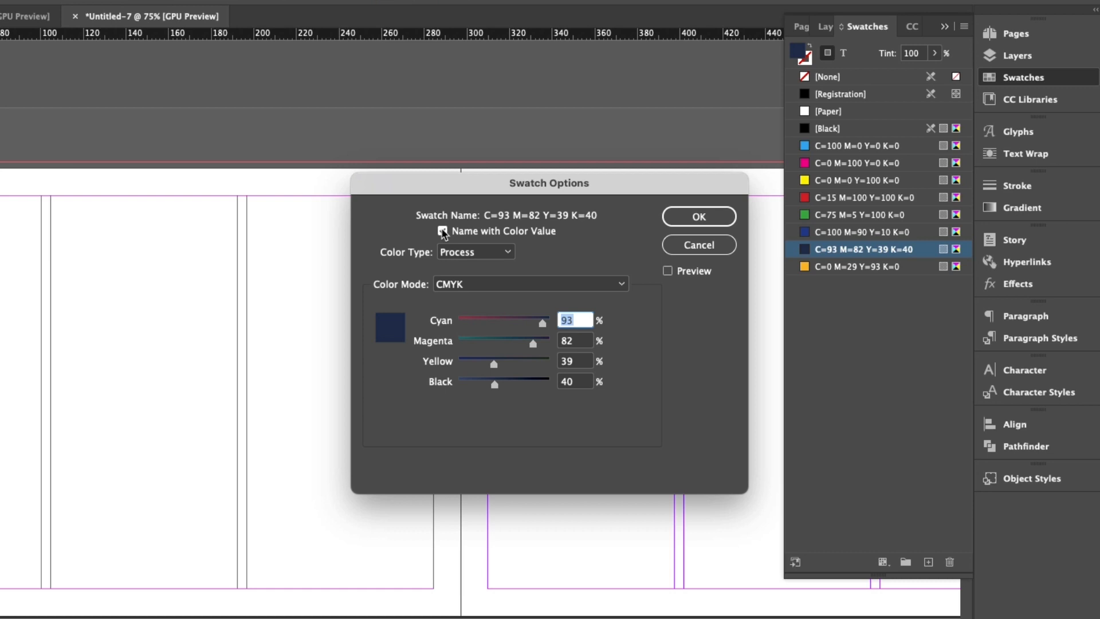
click(442, 230)
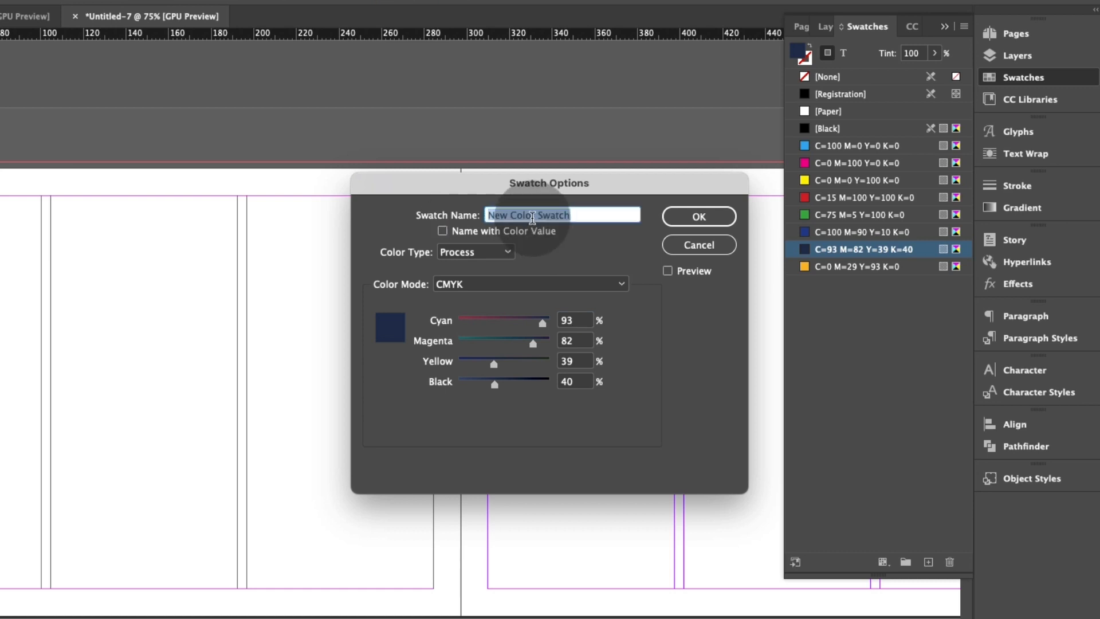
text(Navy)
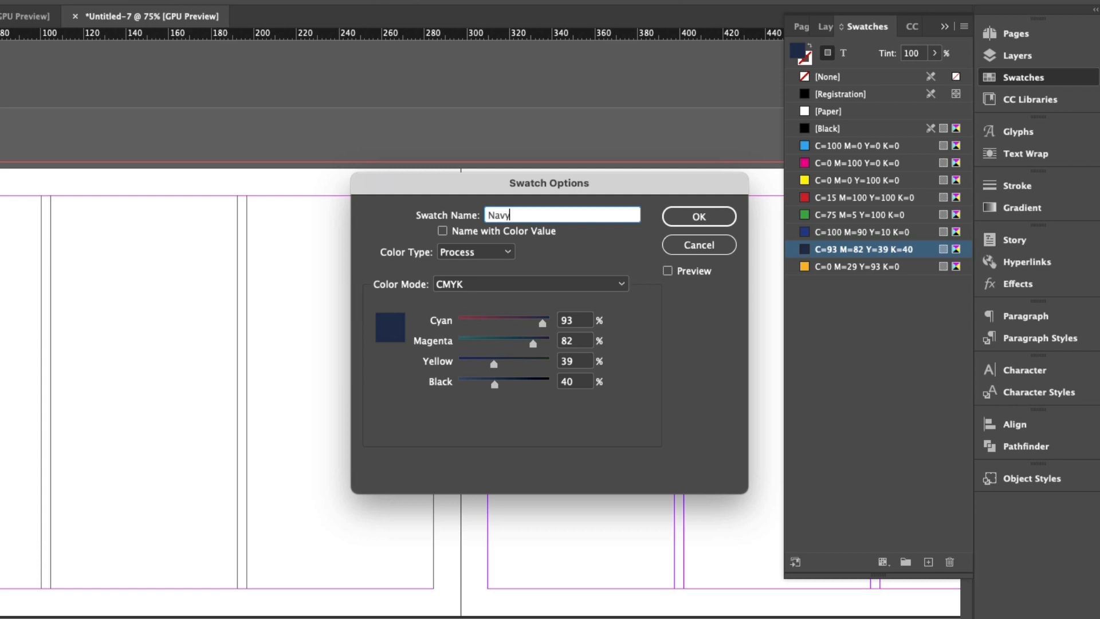
click(697, 217)
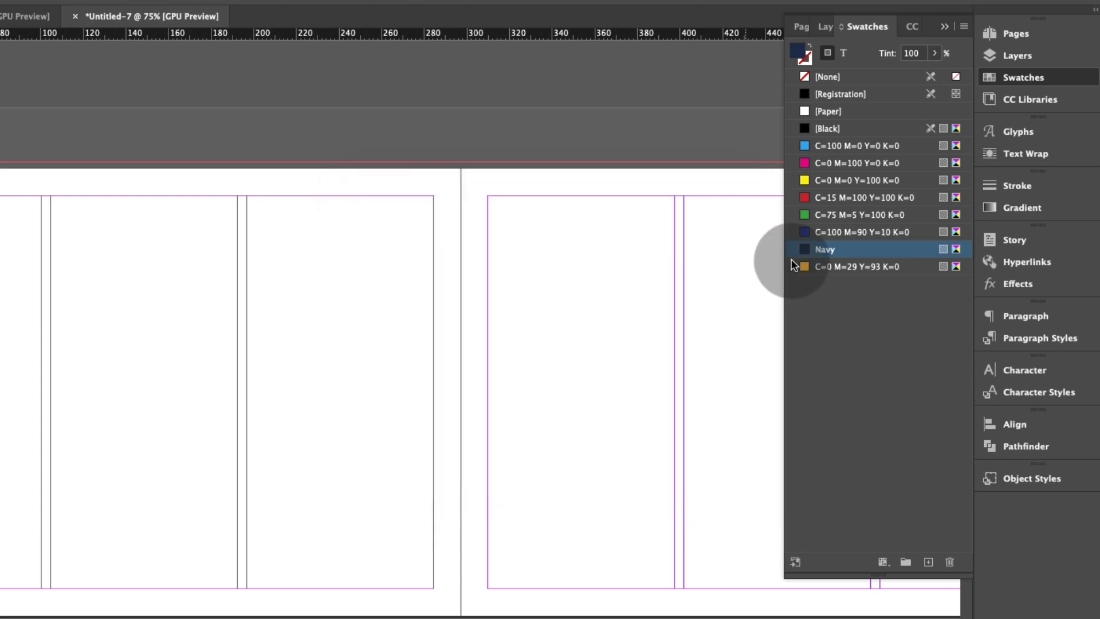
Step: Rename the second new swatch Mustard instead of its colour values
double_click(857, 266)
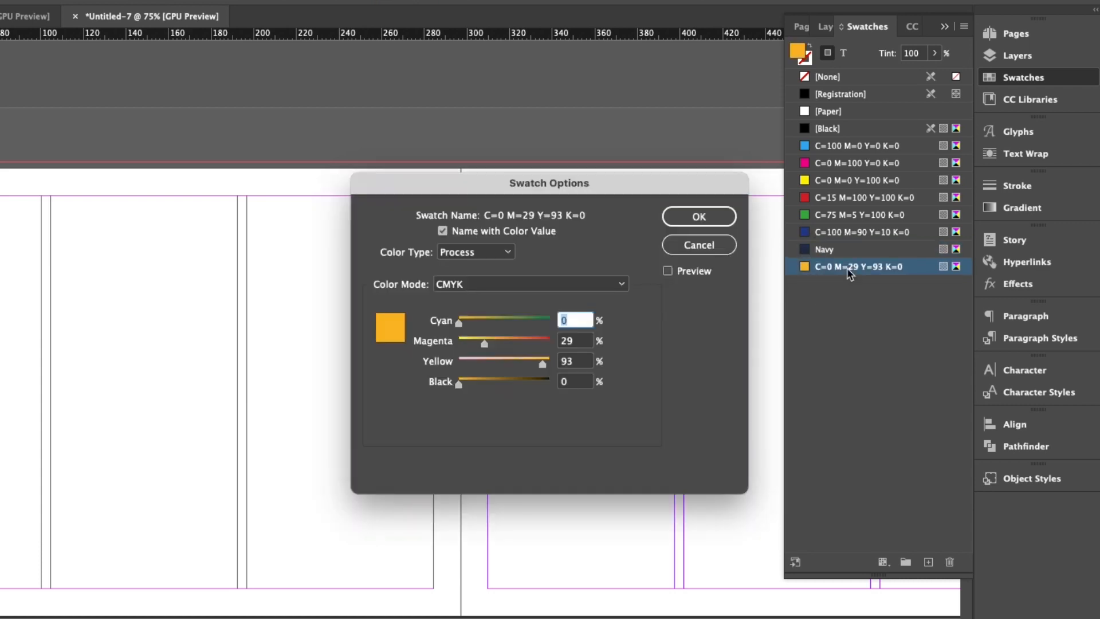
click(443, 230)
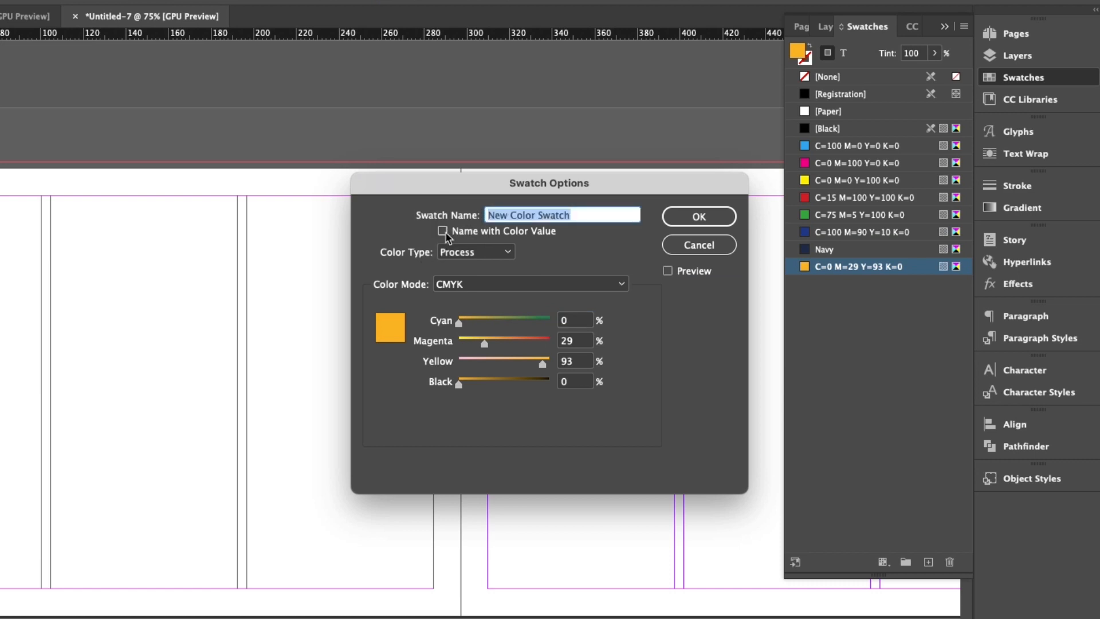
mouse_move(498, 231)
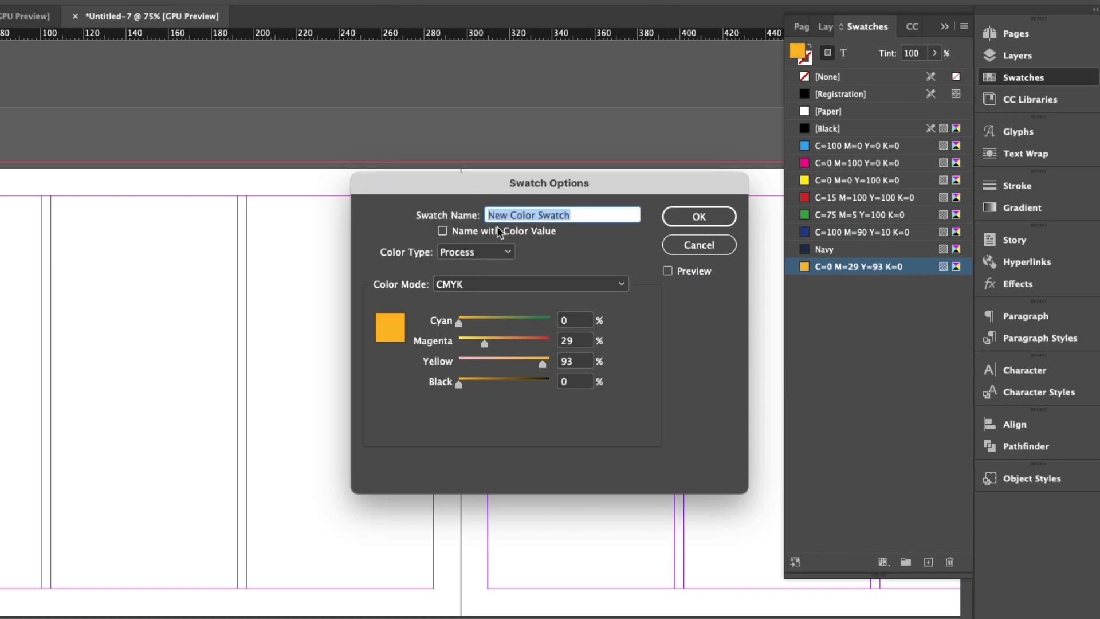
text(Mustard)
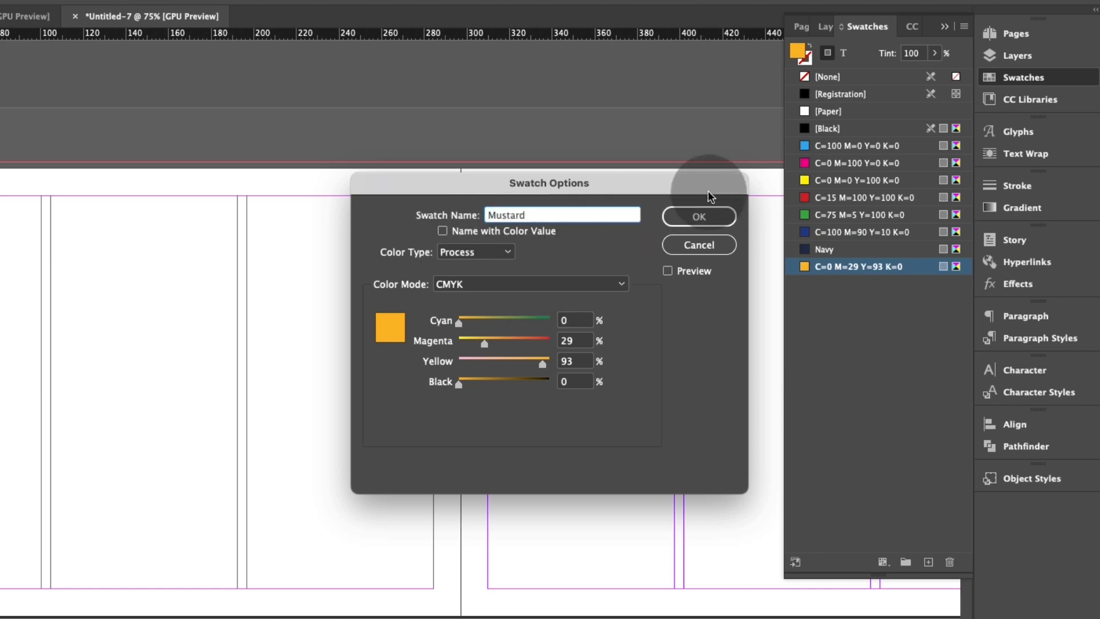
click(698, 215)
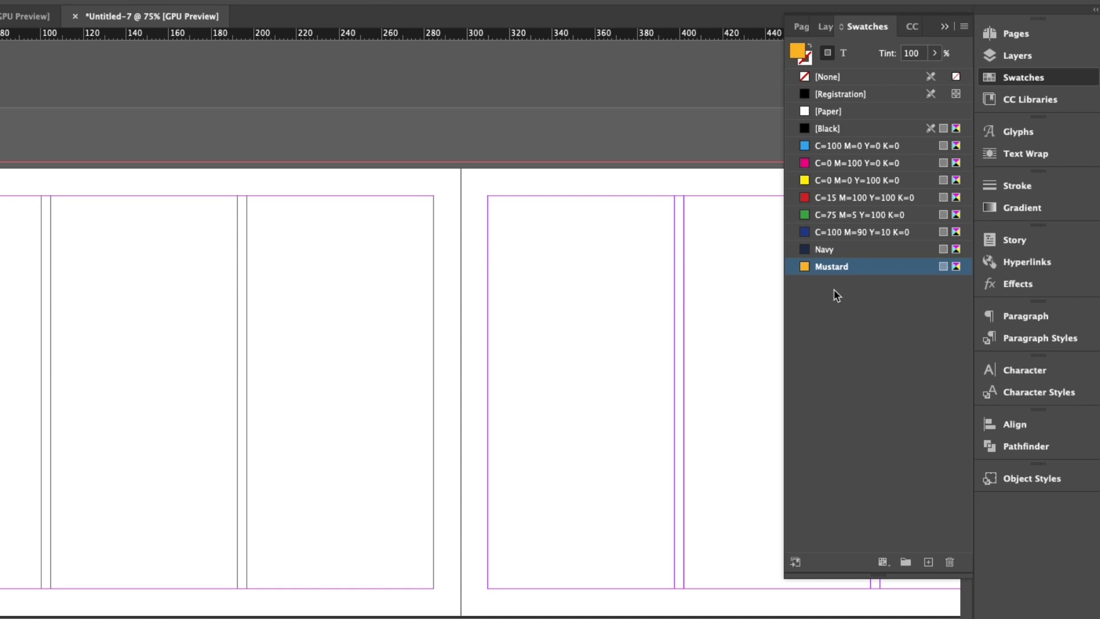
mouse_move(832, 266)
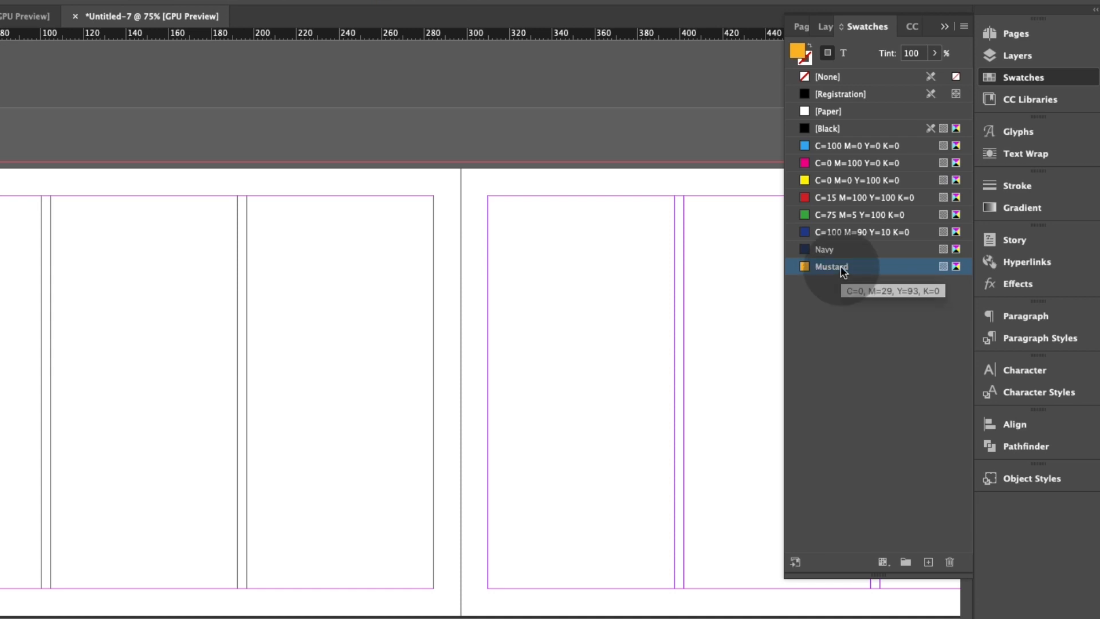
mouse_move(854, 249)
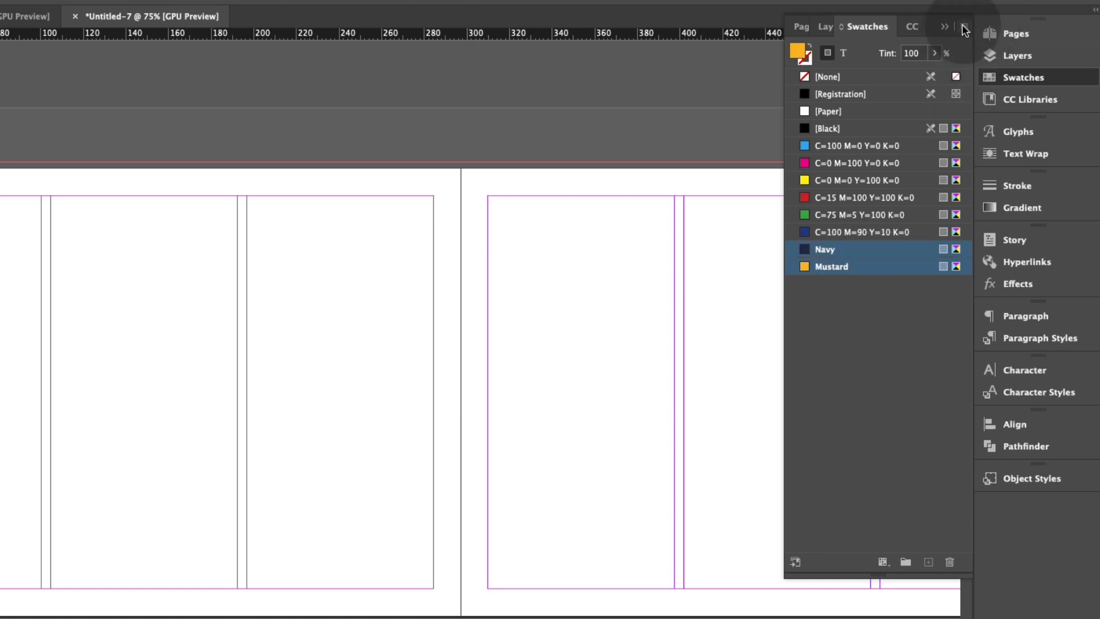
Step: Save the selected swatches to a file named 'Kate's Interior' in the project folder
click(963, 26)
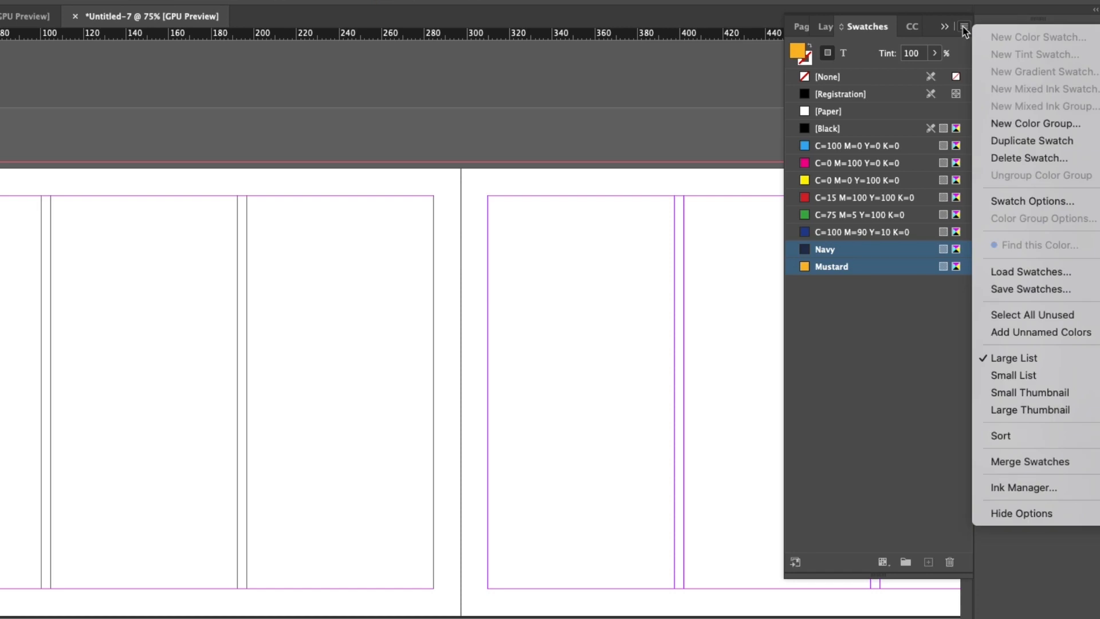
mouse_move(1031, 271)
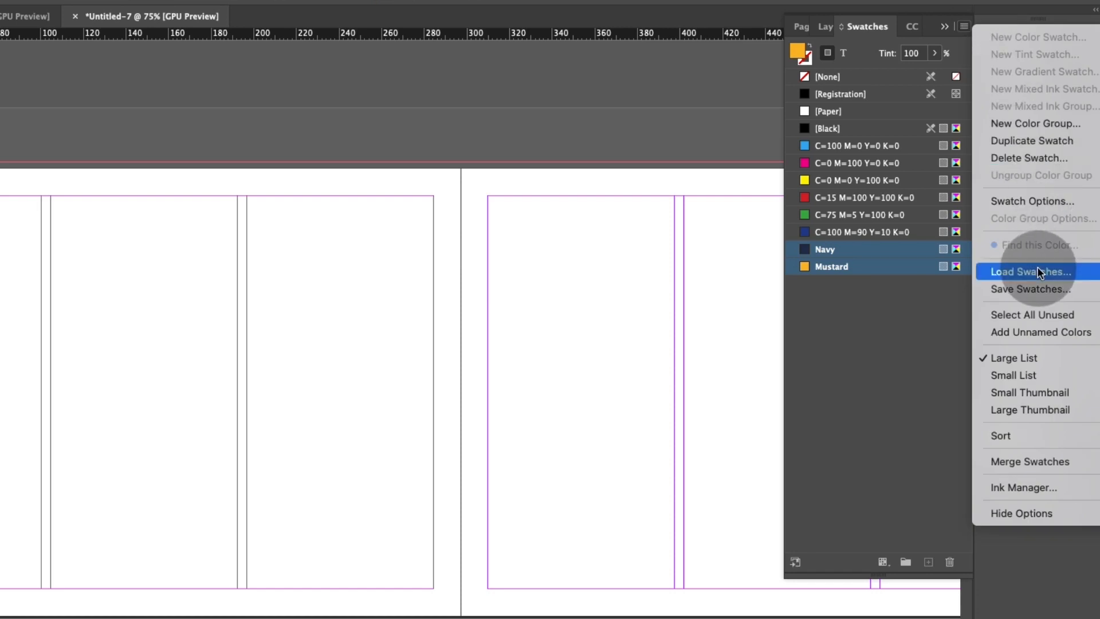
mouse_move(1030, 289)
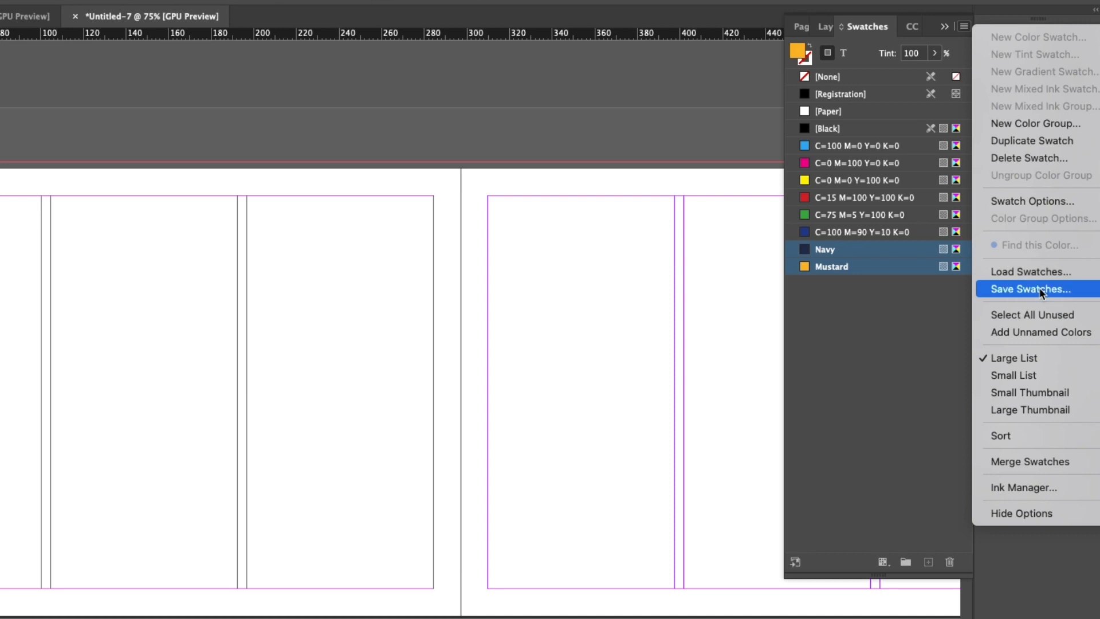
click(1029, 289)
text(K)
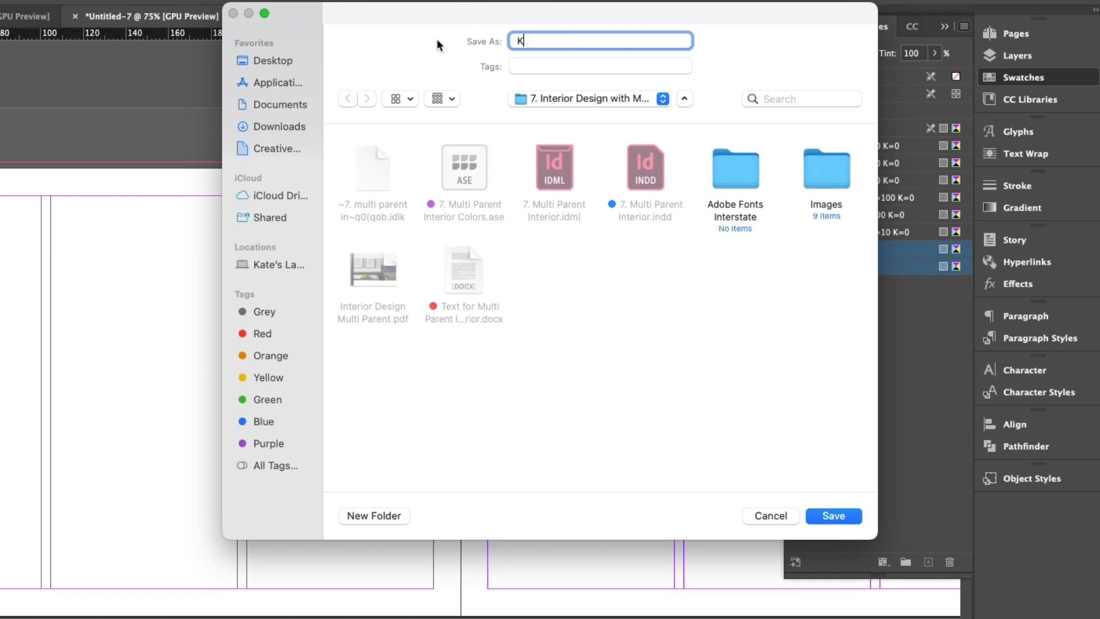
text(ate)
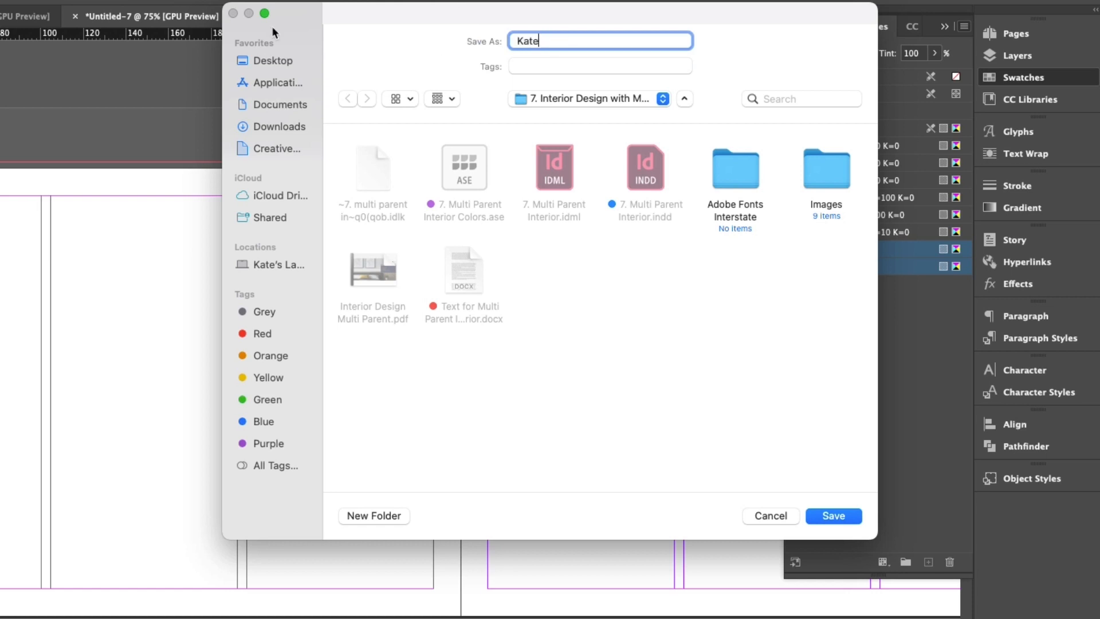
text('s Inter)
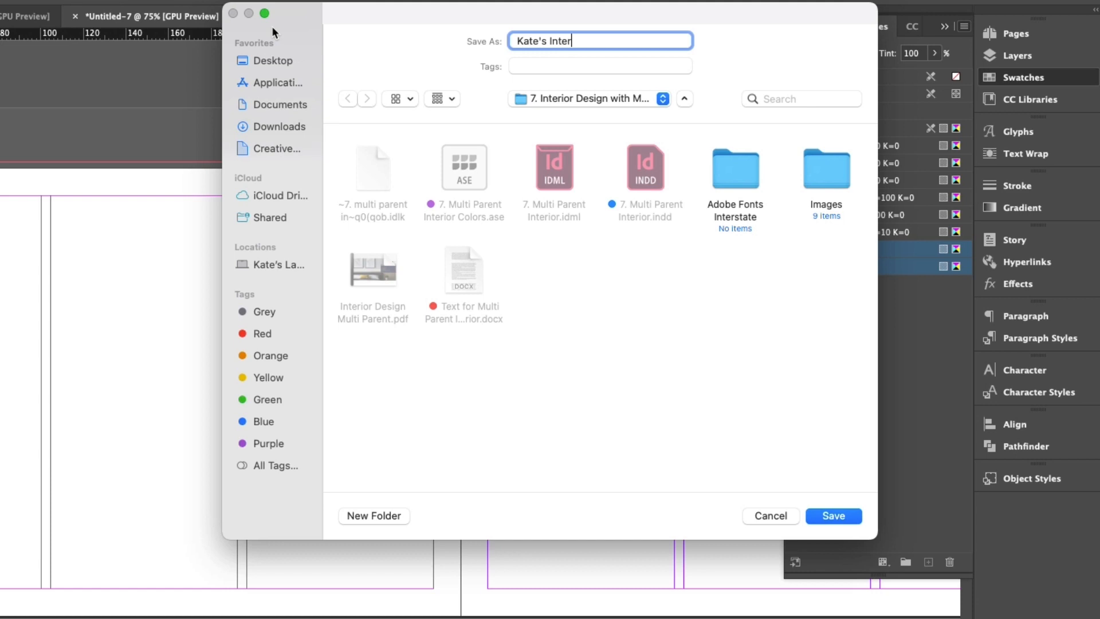
text(ior)
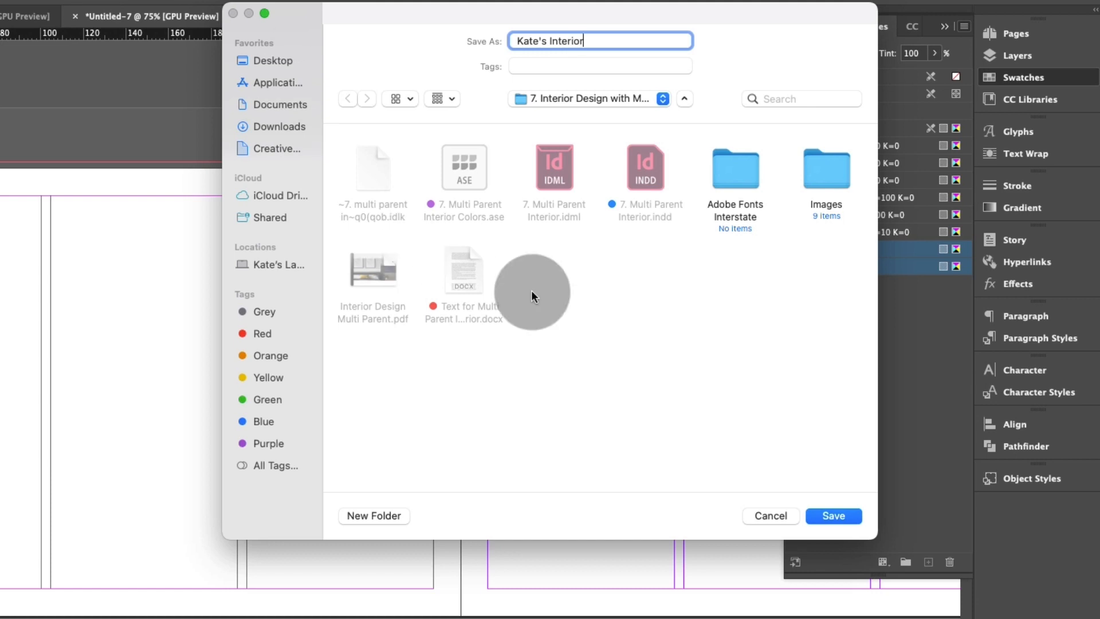
click(833, 515)
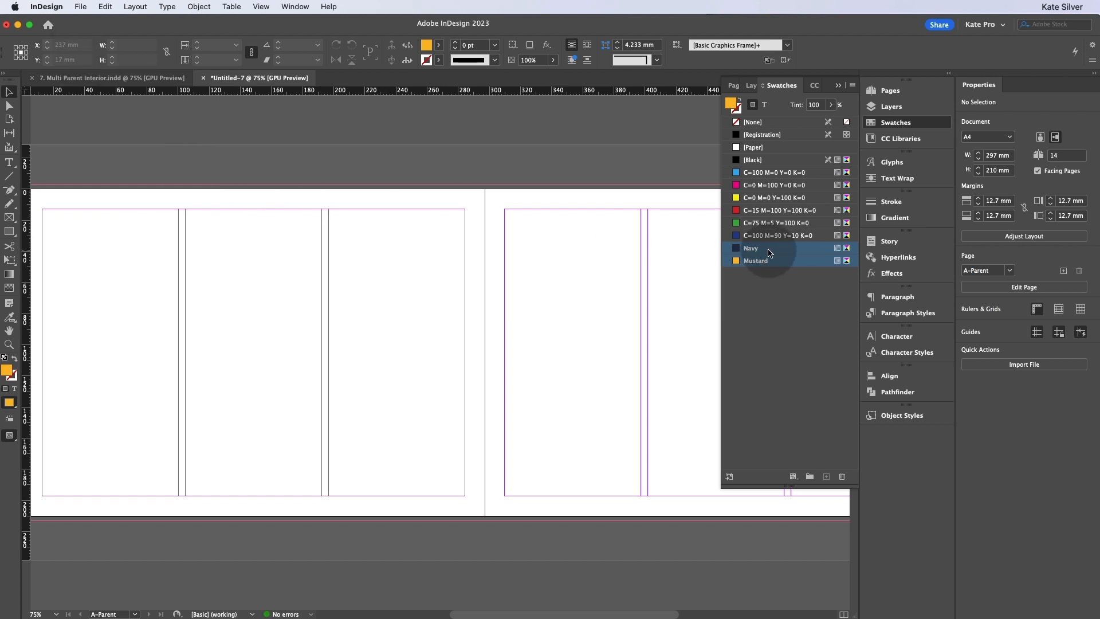
Step: Create a second blank document to test loading the swatches
click(80, 7)
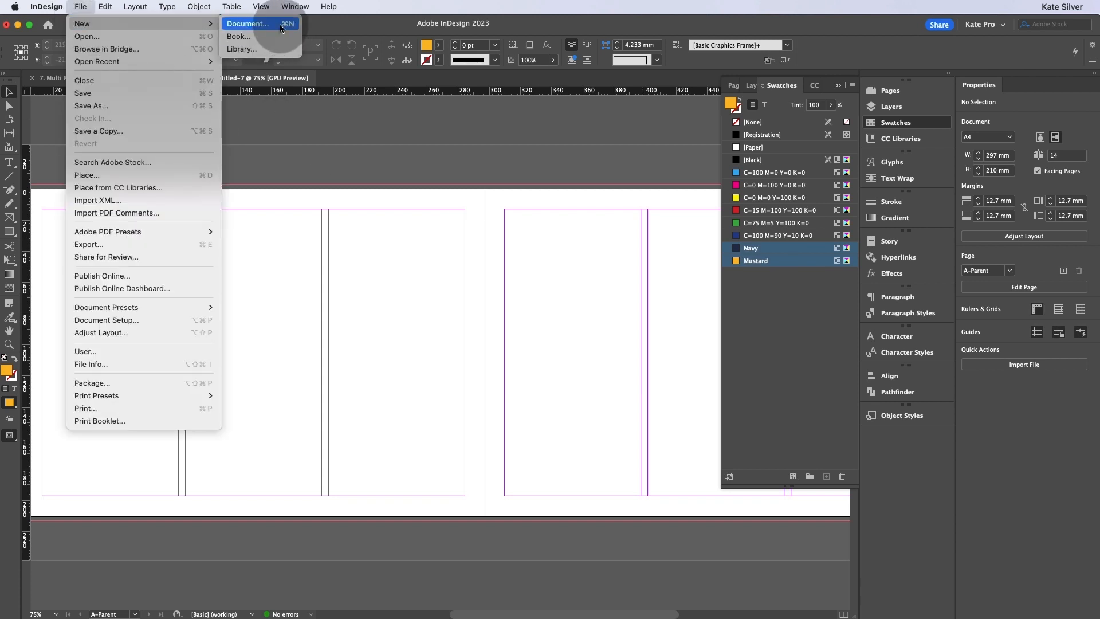
click(248, 23)
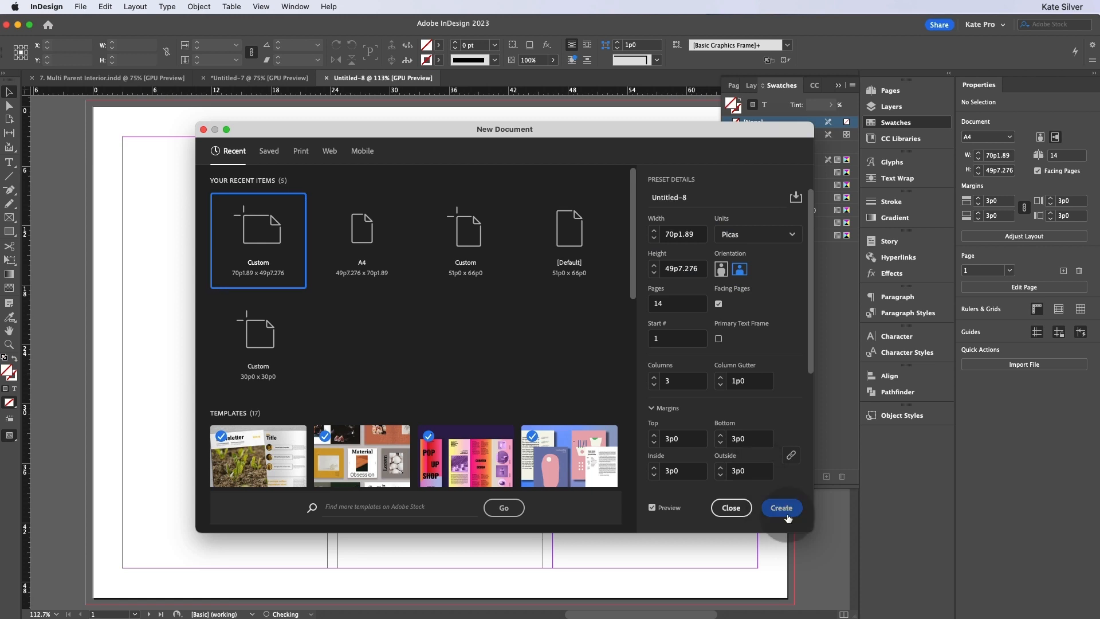
click(780, 508)
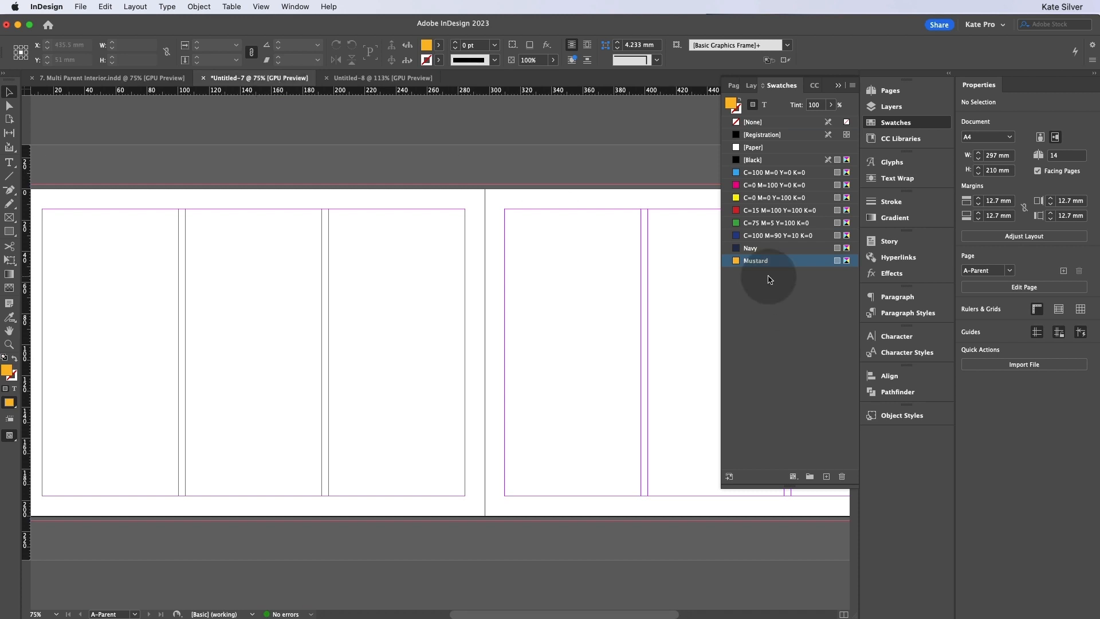
click(382, 78)
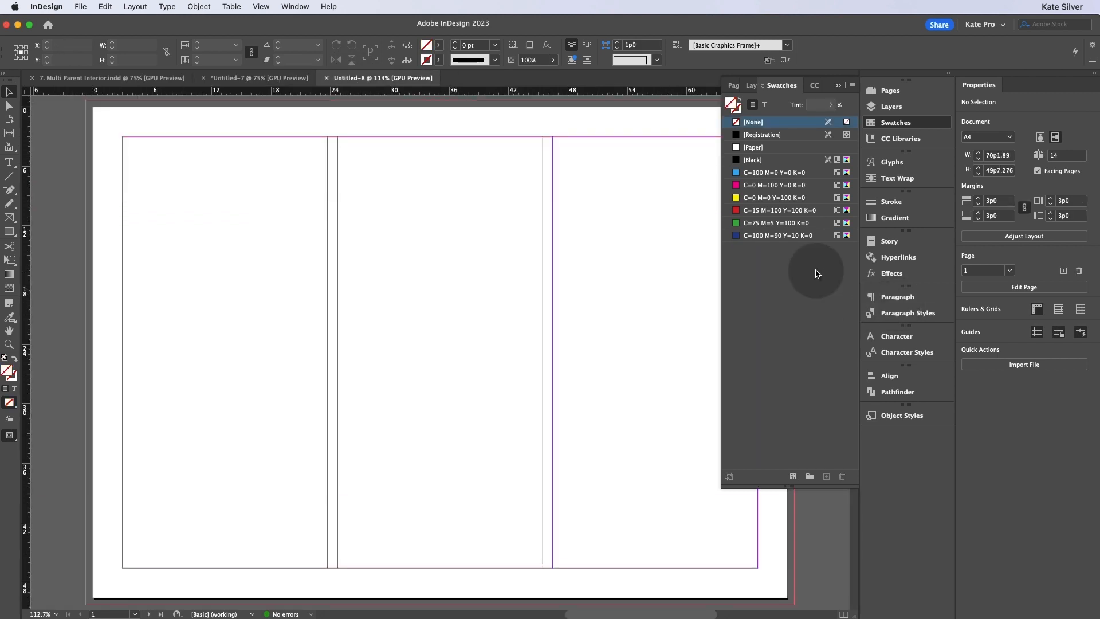
mouse_move(796, 273)
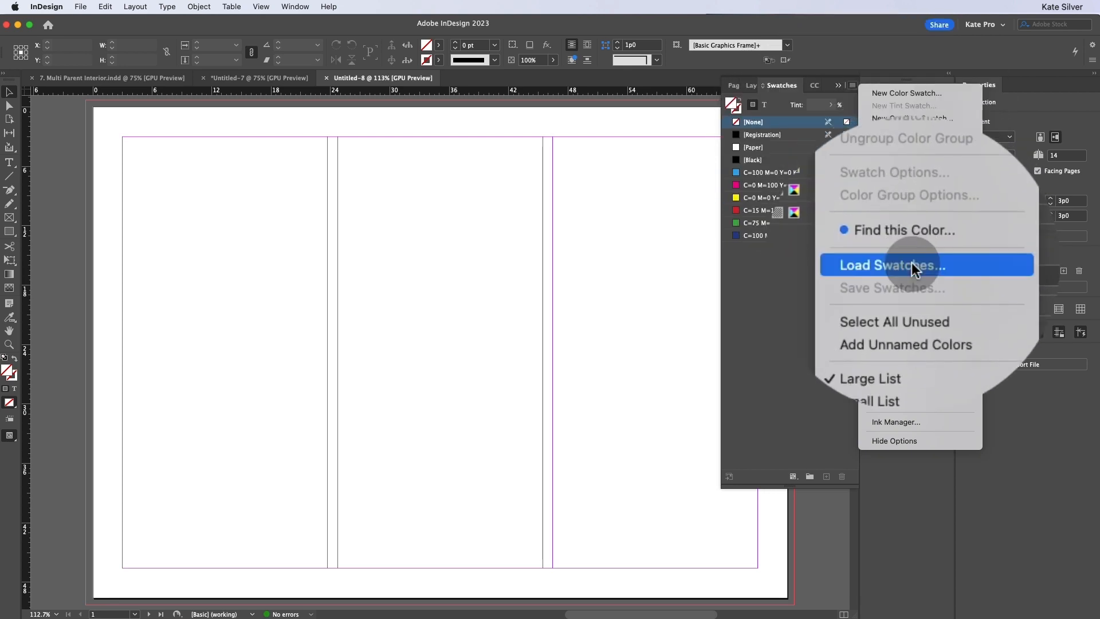
Step: Load the saved Kate's Interior .ase file so Navy and Mustard appear in its swatches
click(891, 264)
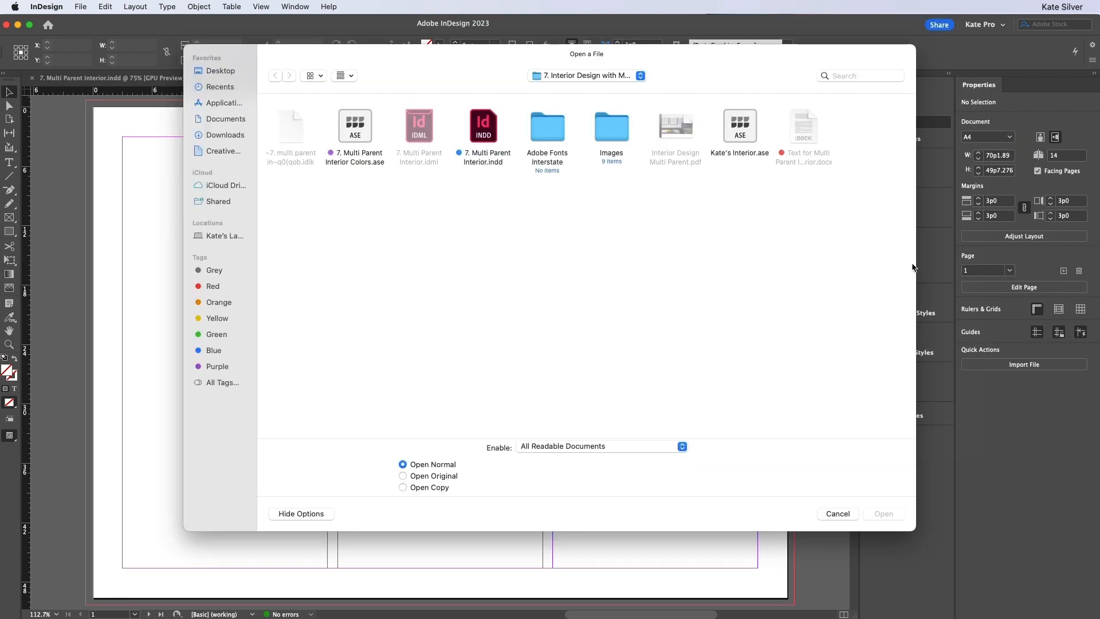
click(738, 126)
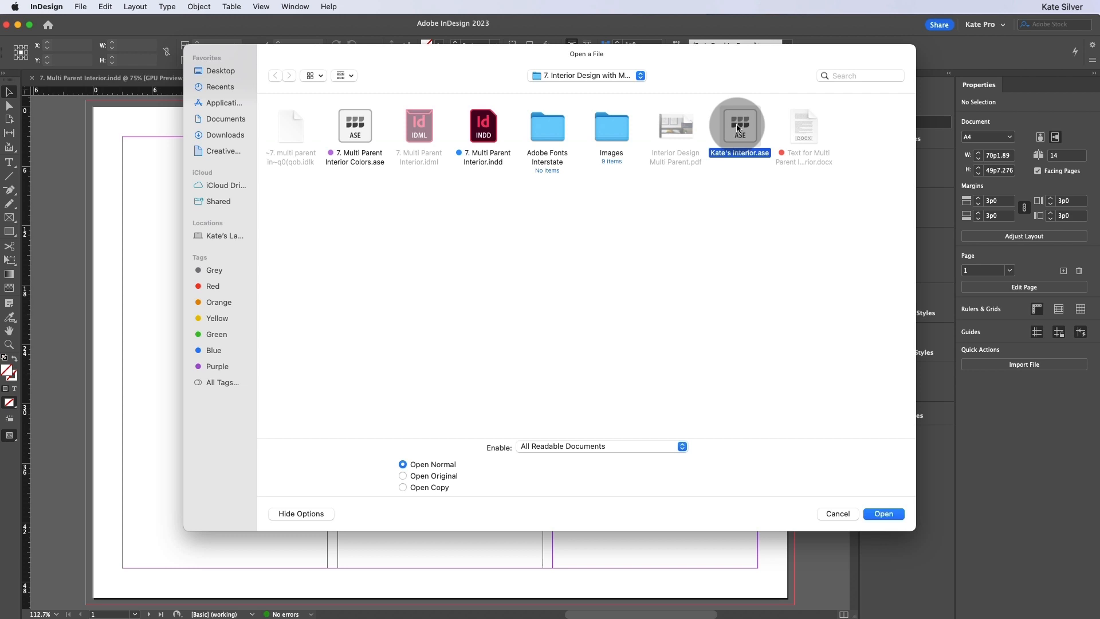
mouse_move(776, 240)
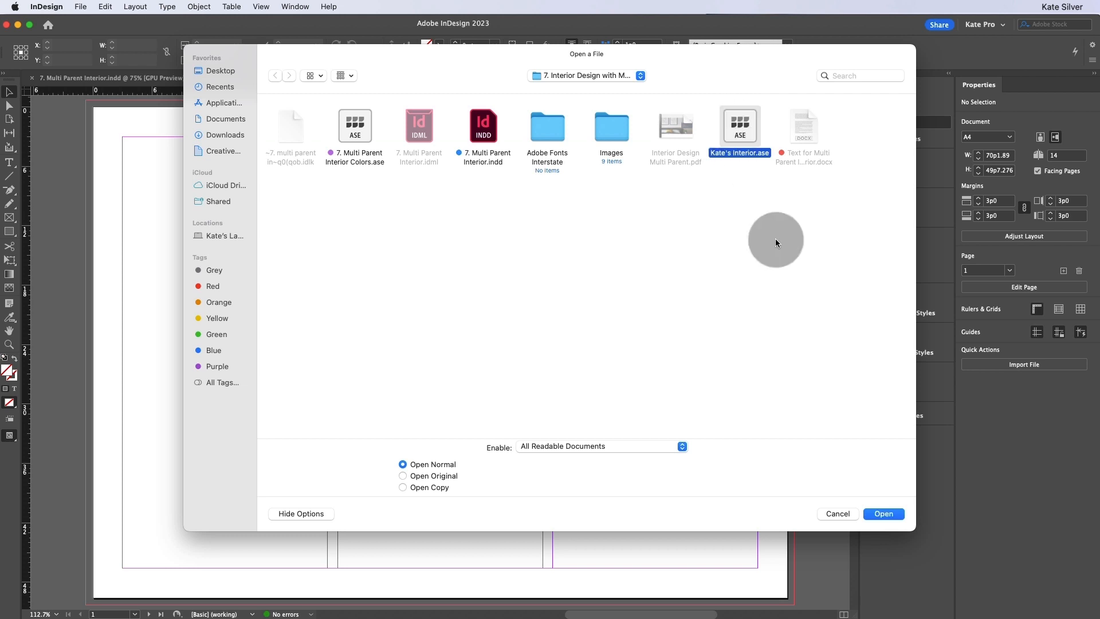
click(883, 513)
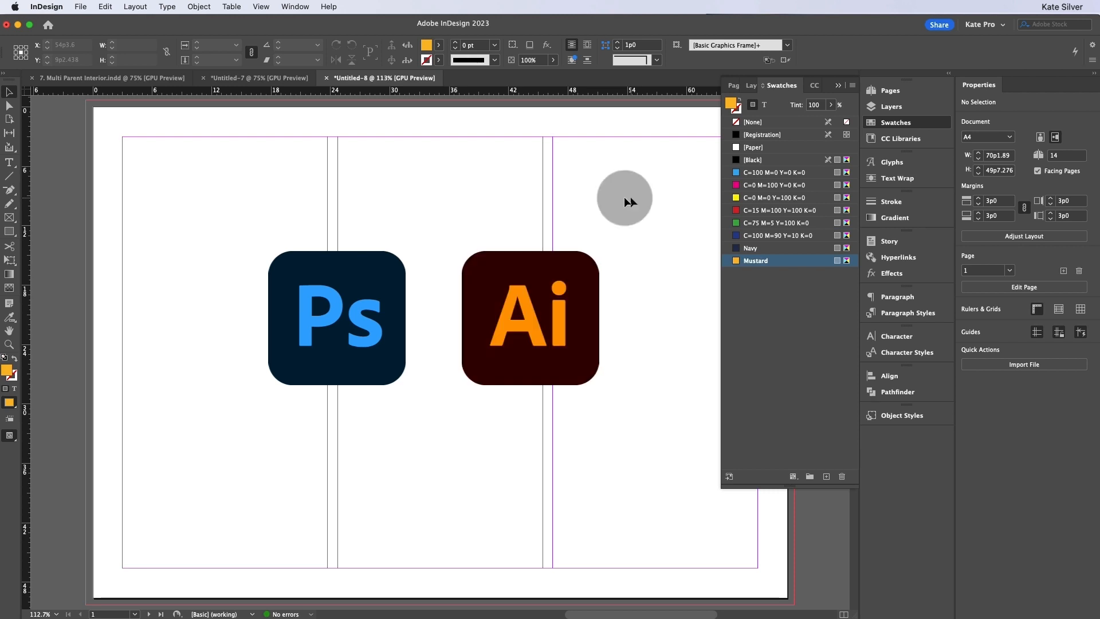
key(Delete)
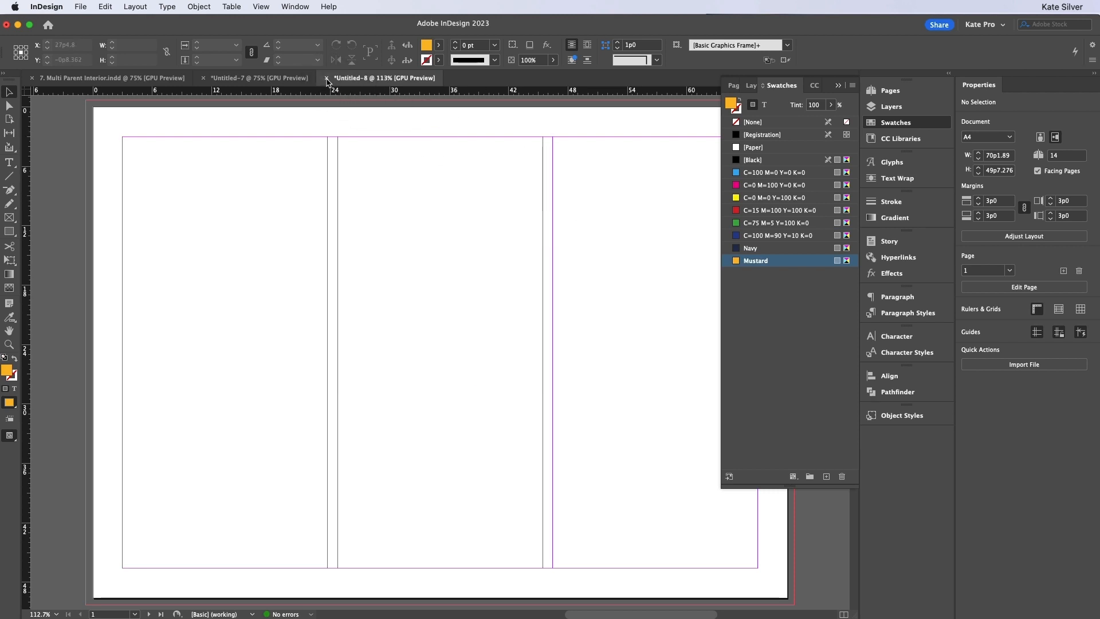
Step: Close the test document and inspect the reference brochure's bottom-bar headline frame
click(326, 78)
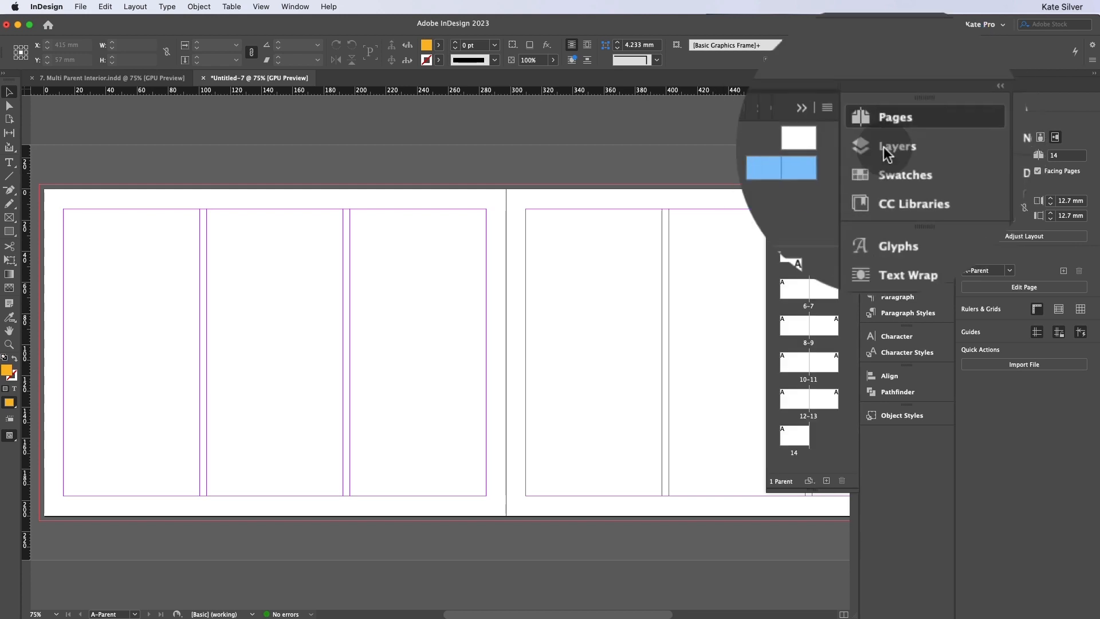
click(896, 117)
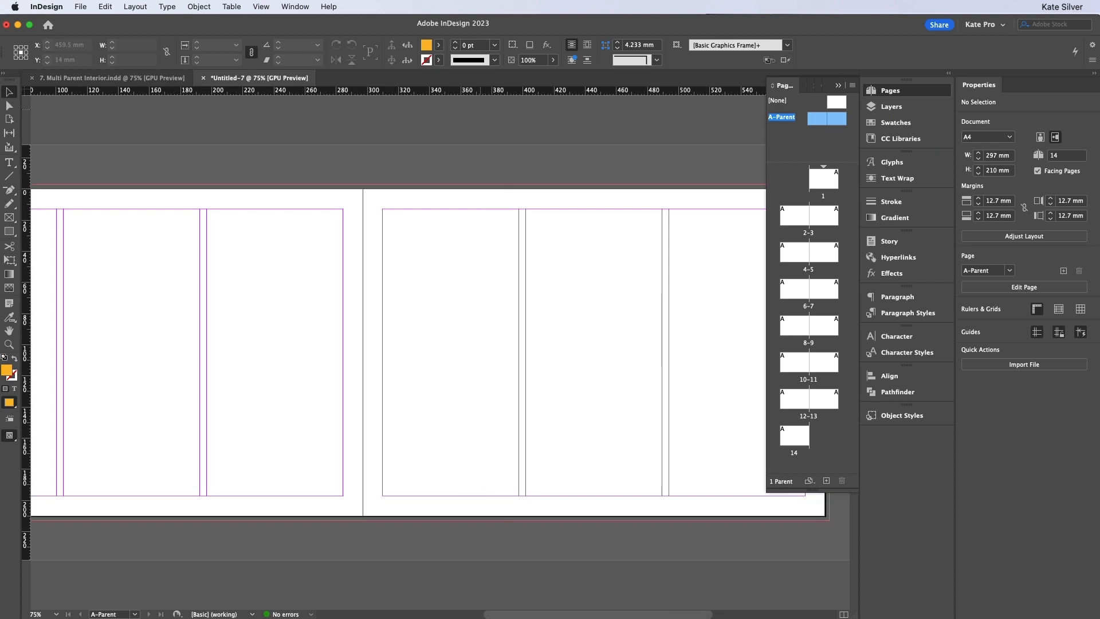
click(110, 76)
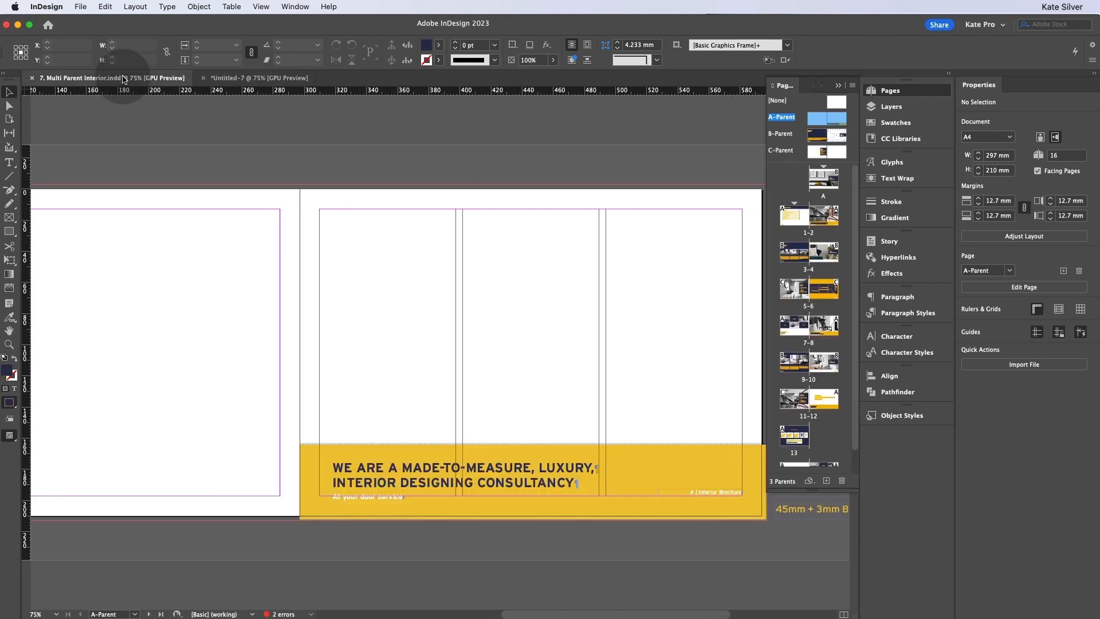
scroll(right, 3)
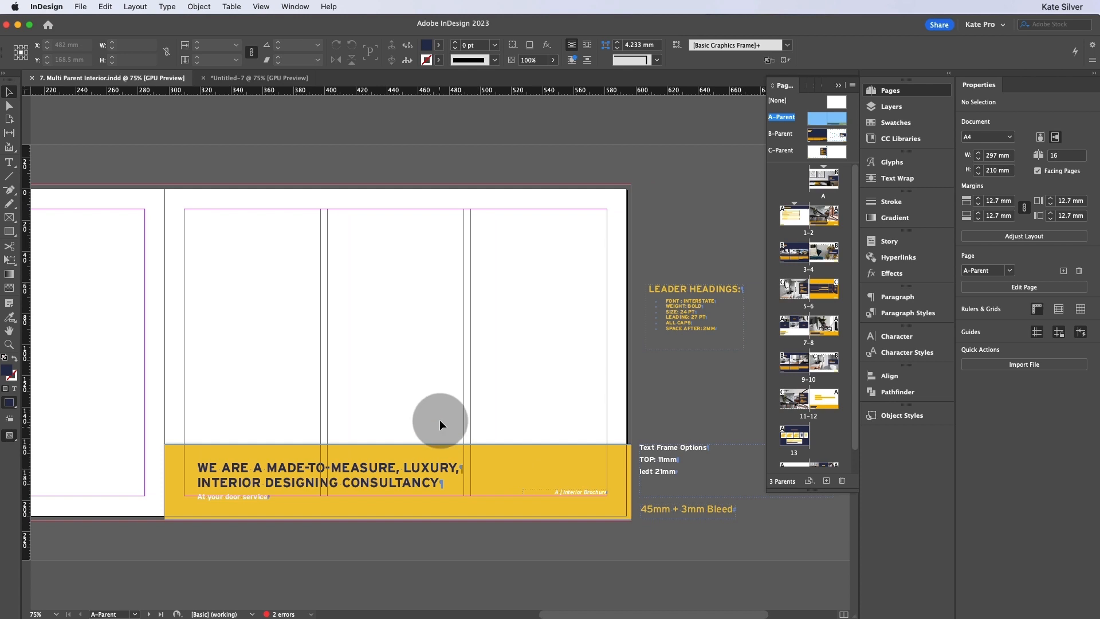
click(525, 462)
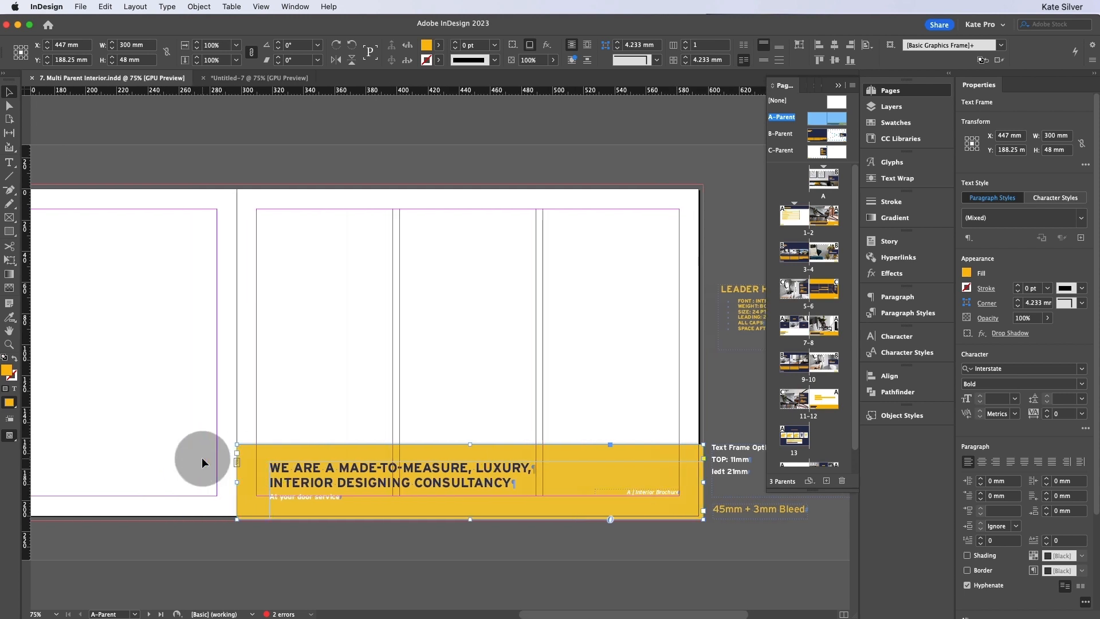
scroll(right, 3)
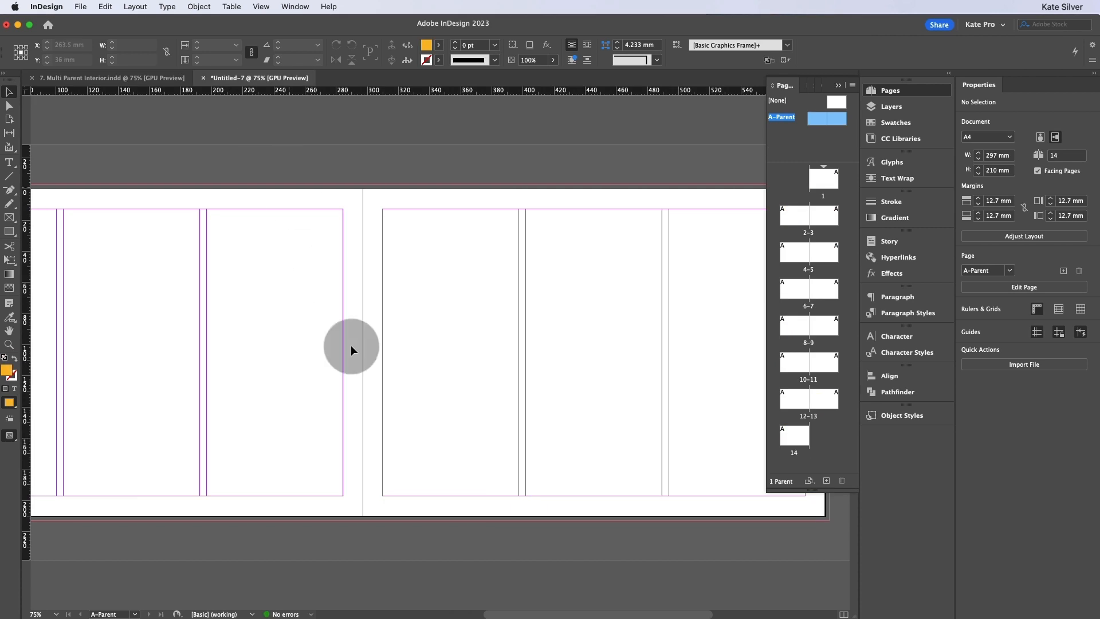
Step: With Mustard fill, draw a 300 x 48 mm rectangle along the parent page's bottom into the bleed
scroll(right, 3)
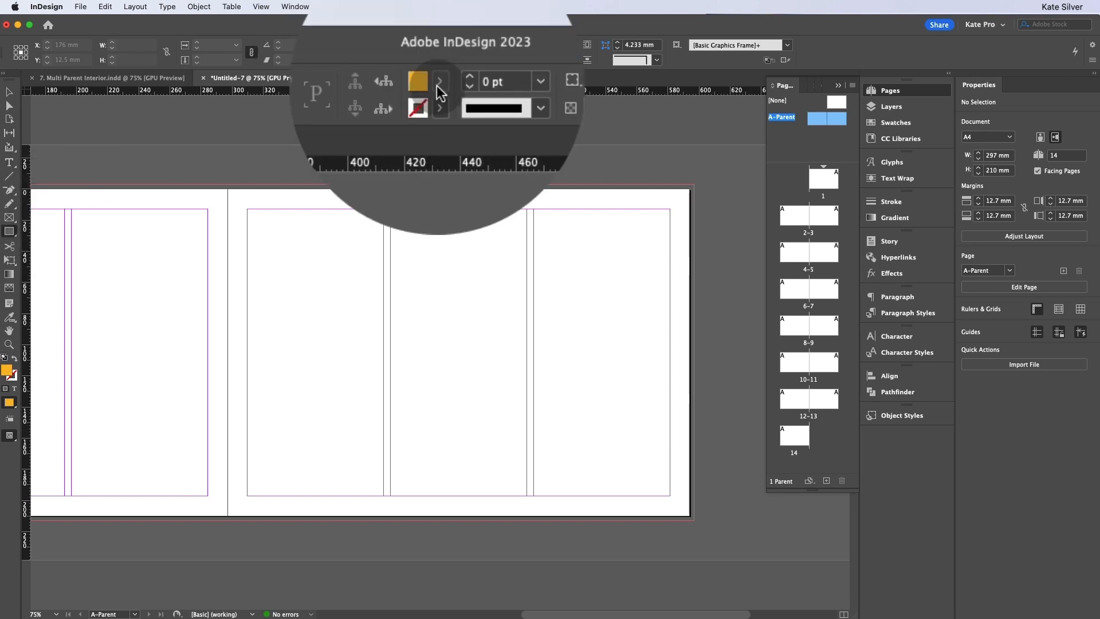
mouse_move(417, 82)
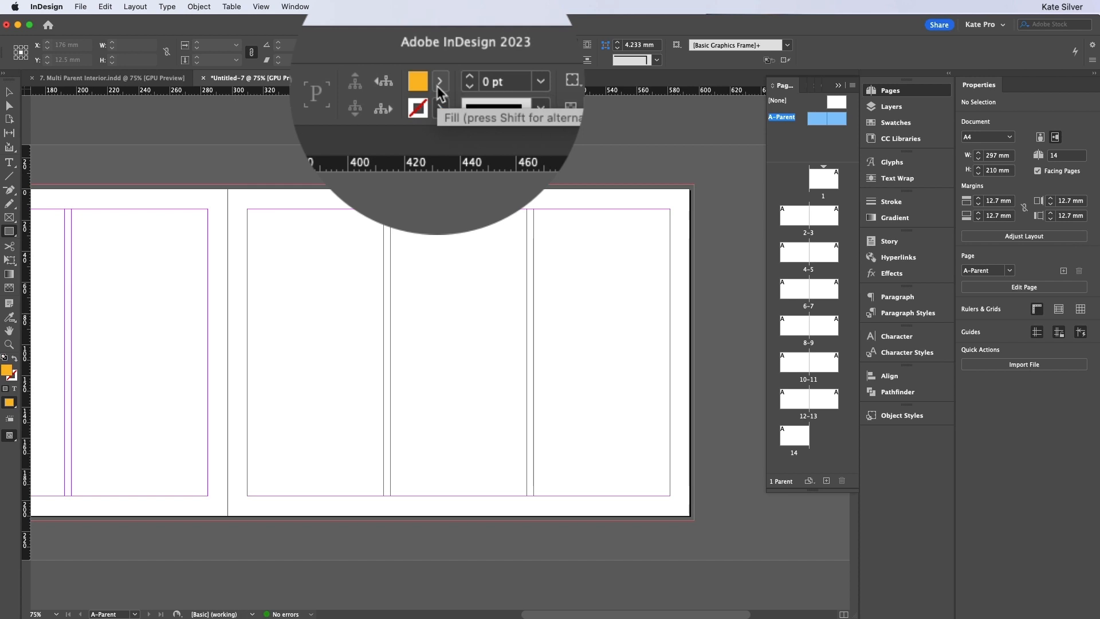
click(440, 82)
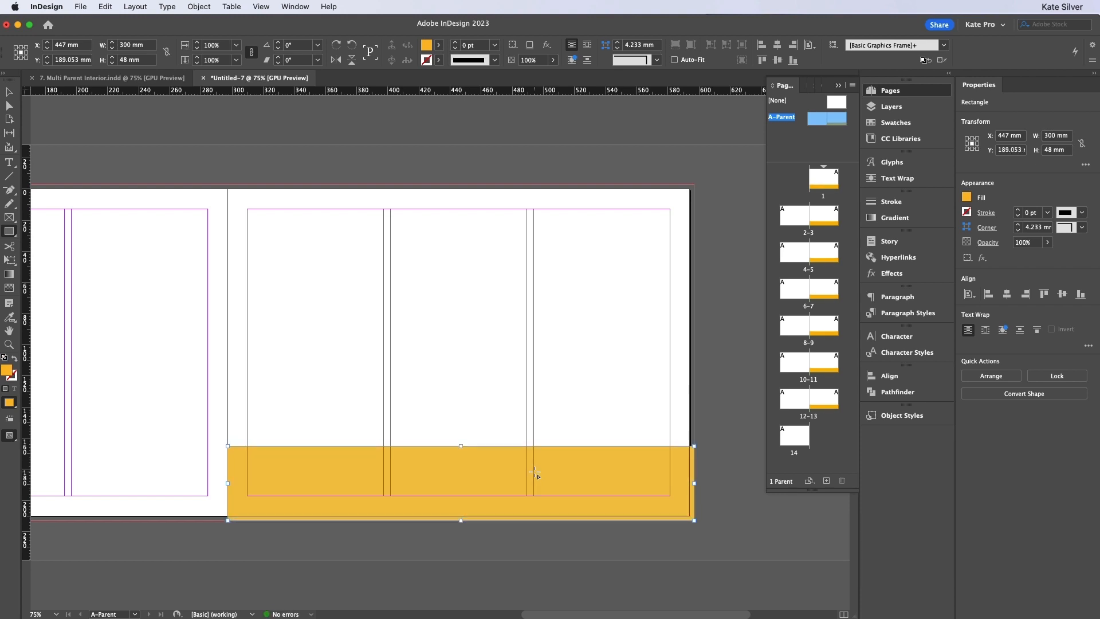
mouse_move(676, 455)
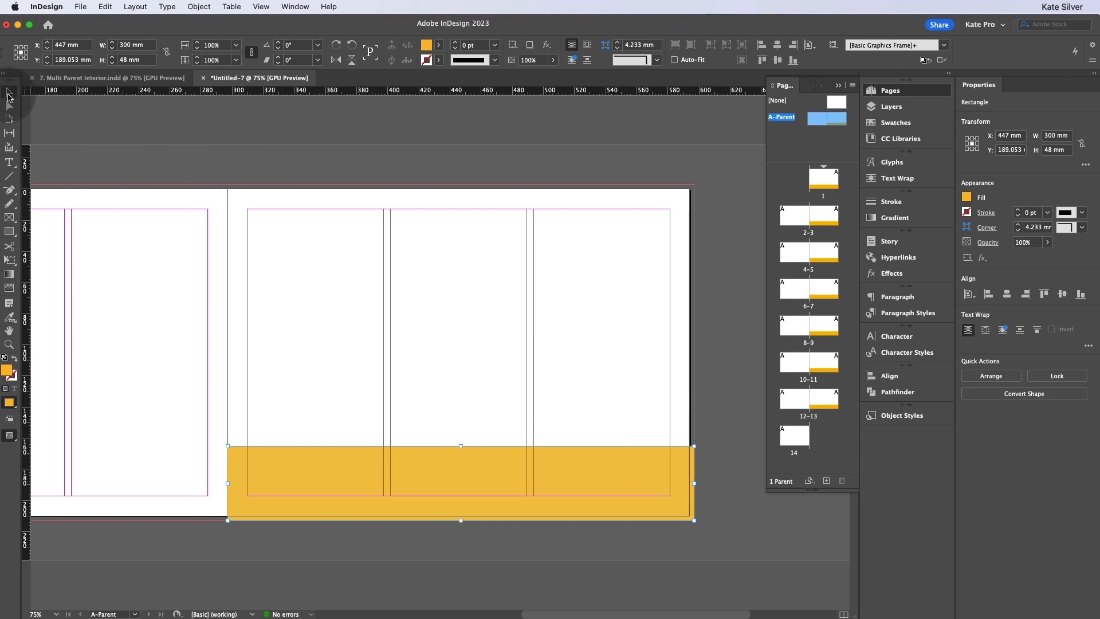
click(334, 331)
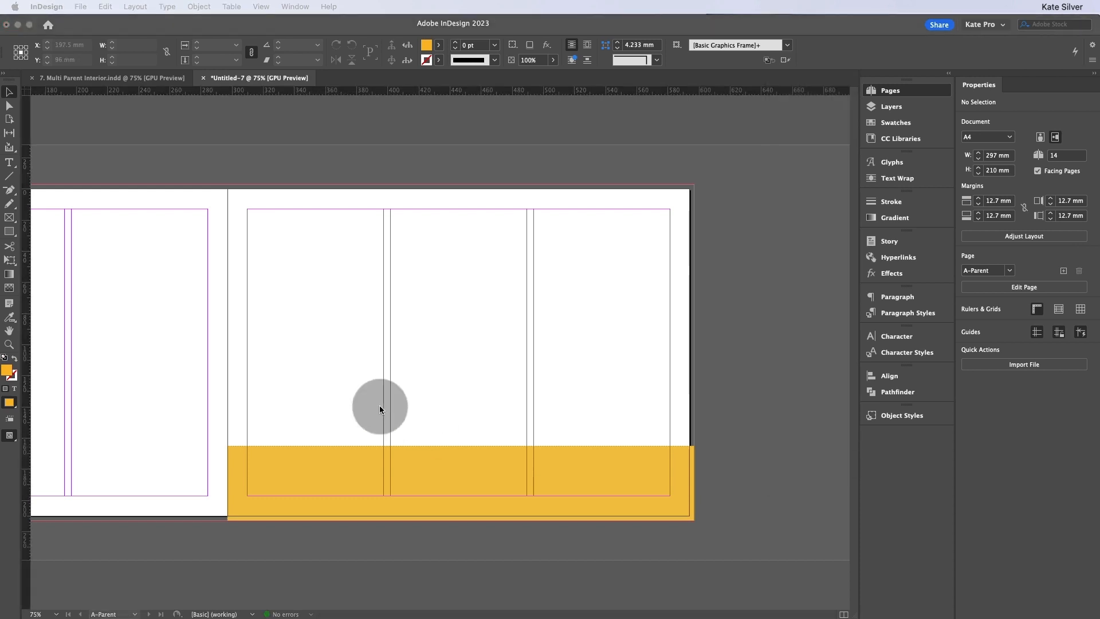
mouse_move(19, 166)
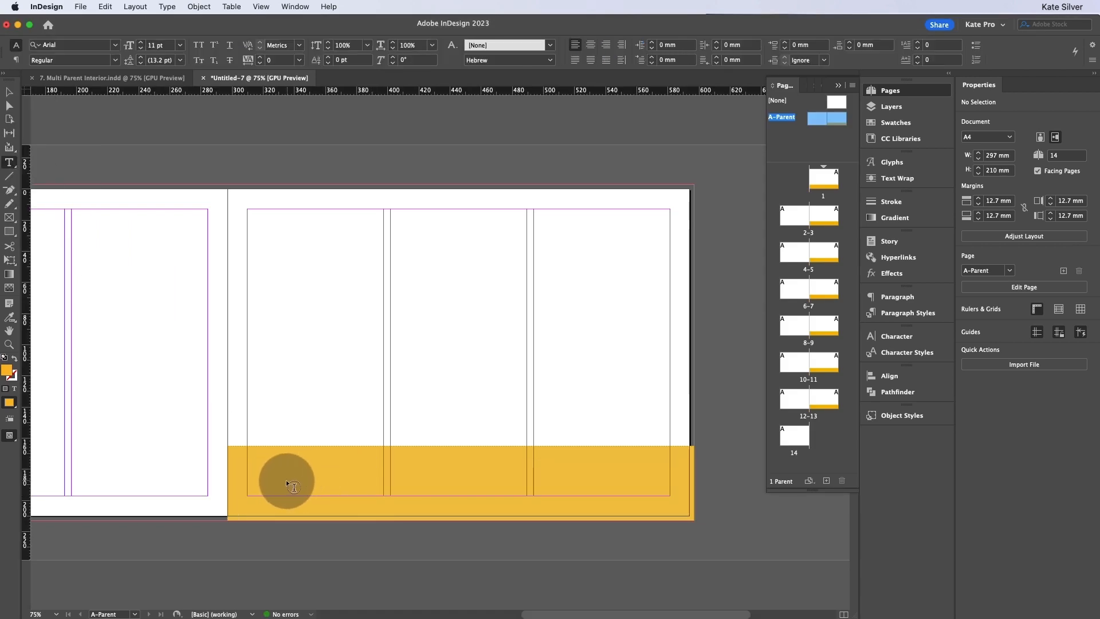
Step: Draw a text frame on the mustard bar and enter the luxury interior designing consultancy headline and 'at your door service' line
click(270, 480)
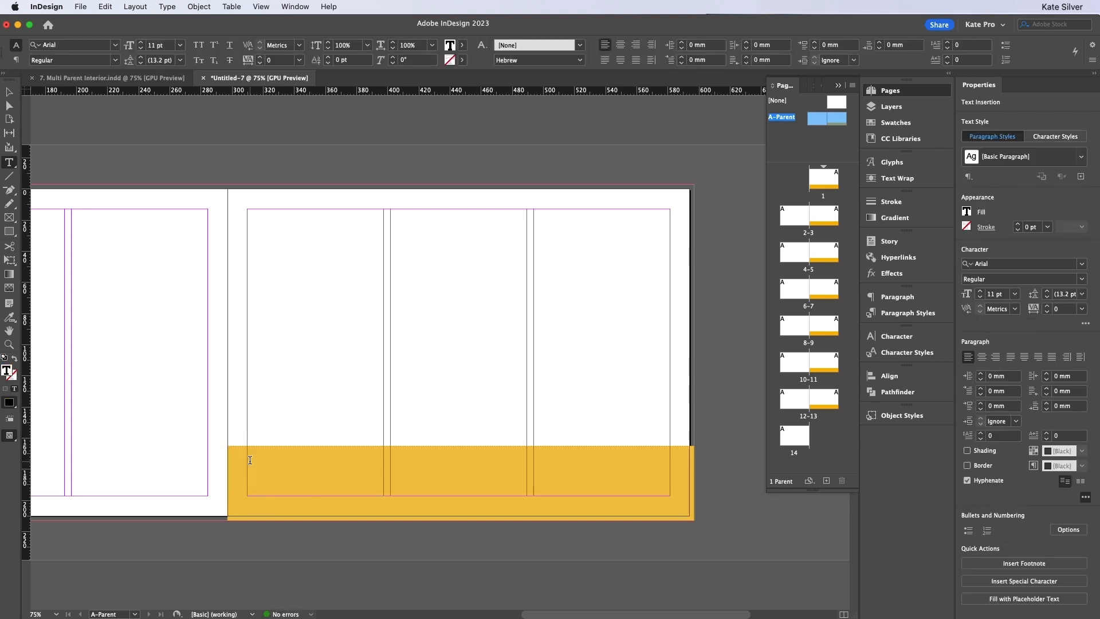
mouse_move(257, 457)
text(wenare made-to-measure)
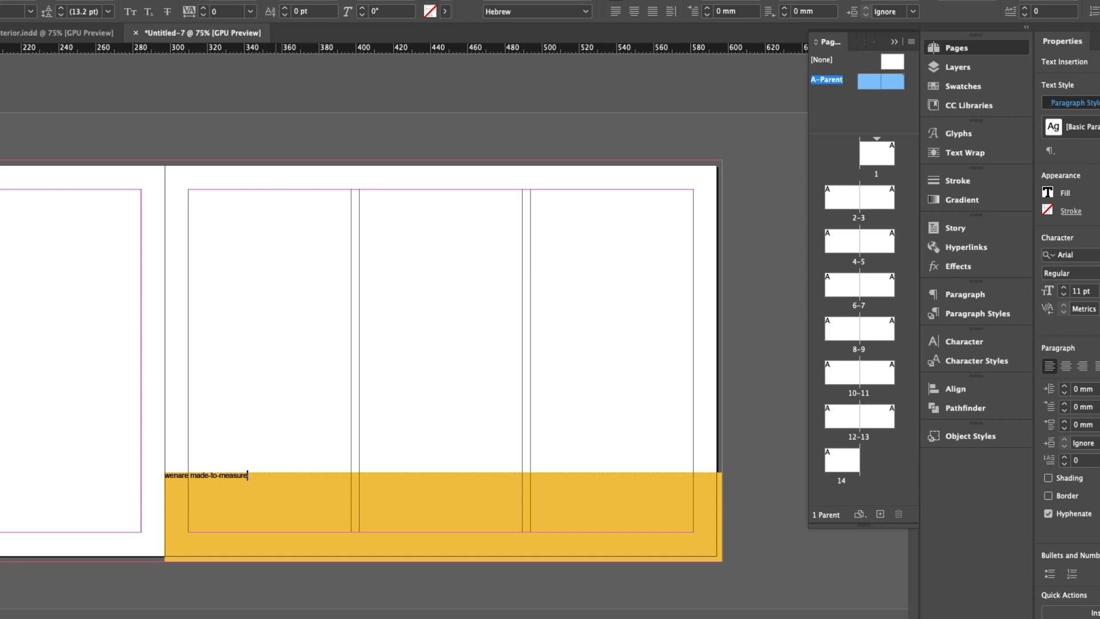
text(, luxury)
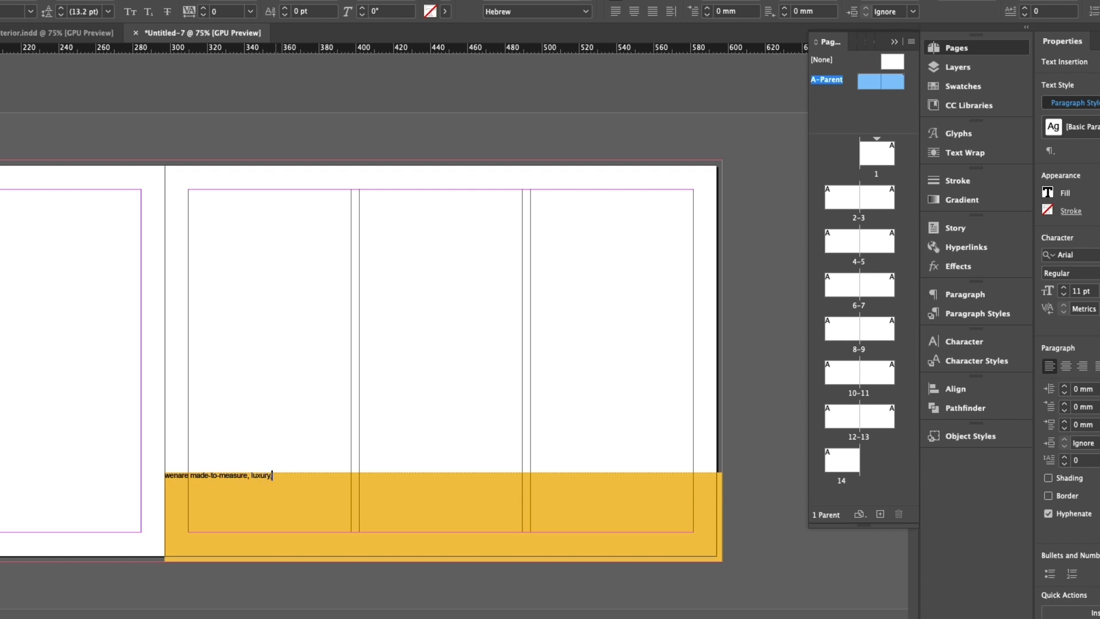
text(,)
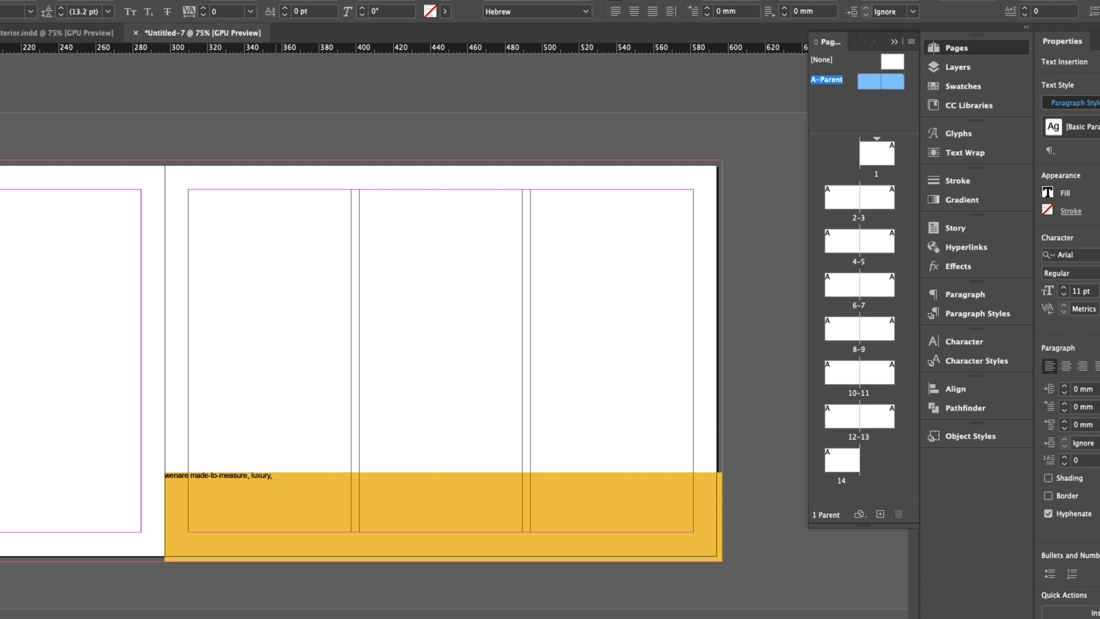
text(inter)
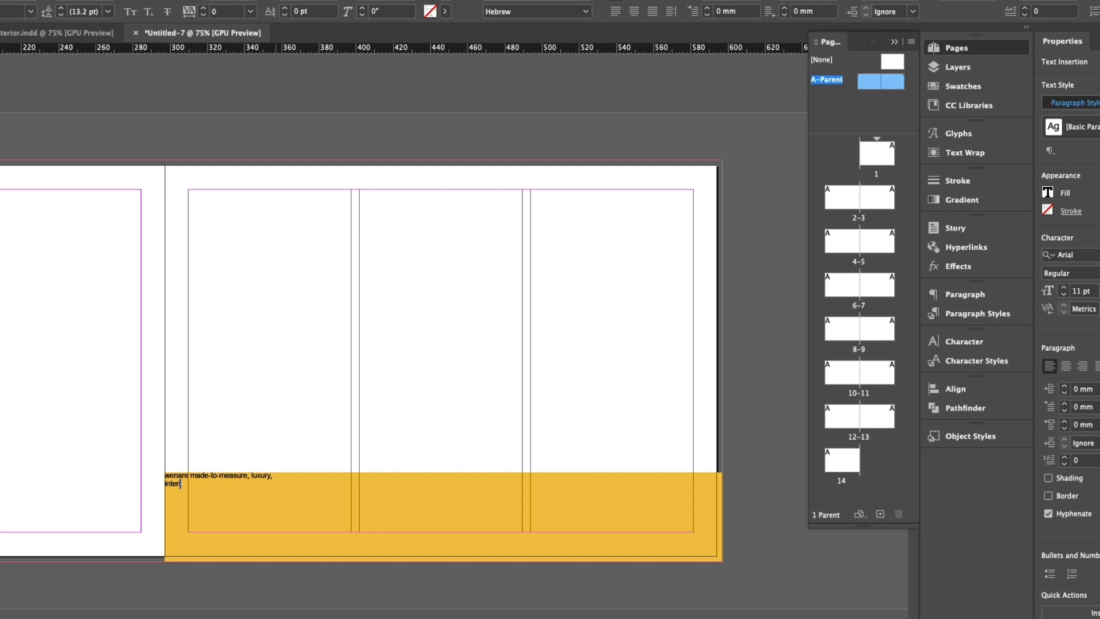
text(interior designing consultancy)
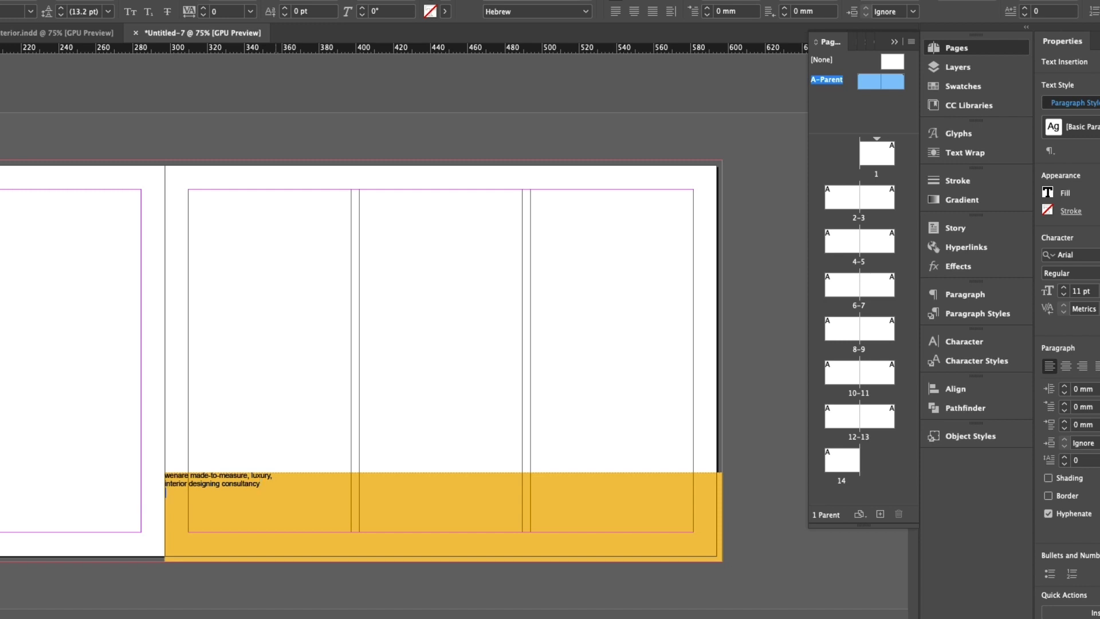
text(at your door)
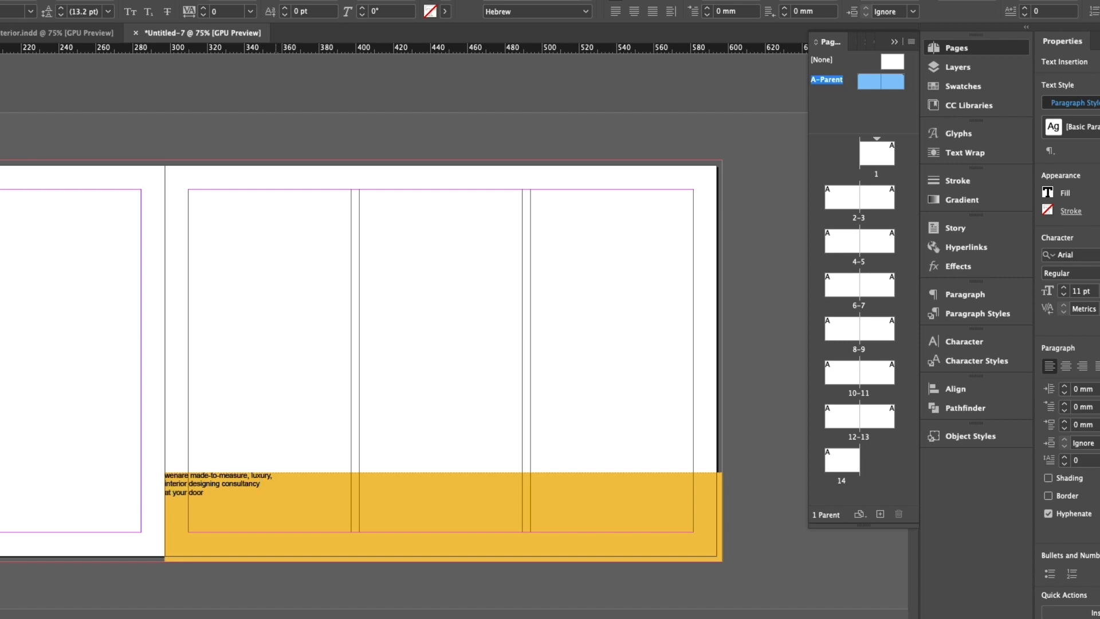
text(srvice)
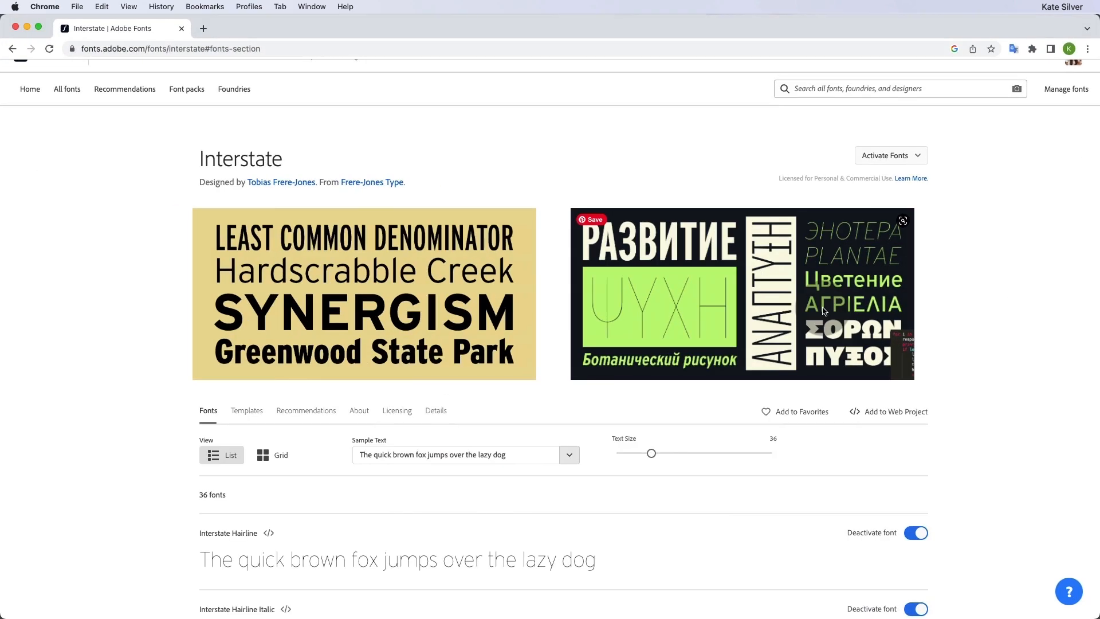
Step: Scroll the Interstate family page to check that its styles are activated
scroll(down, 3)
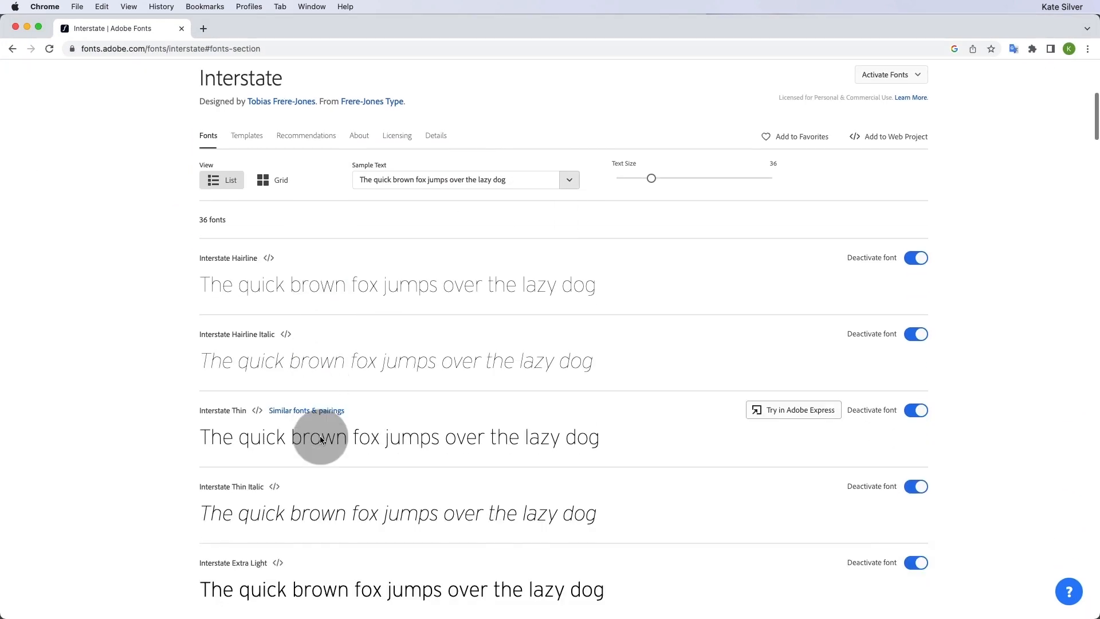
scroll(up, 3)
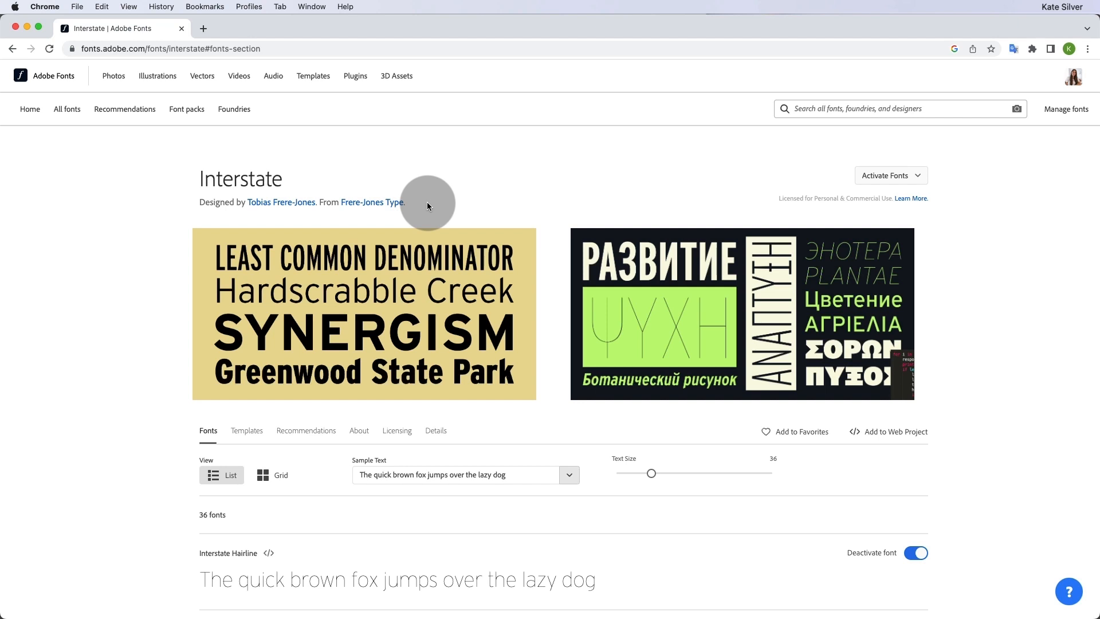
mouse_move(24, 6)
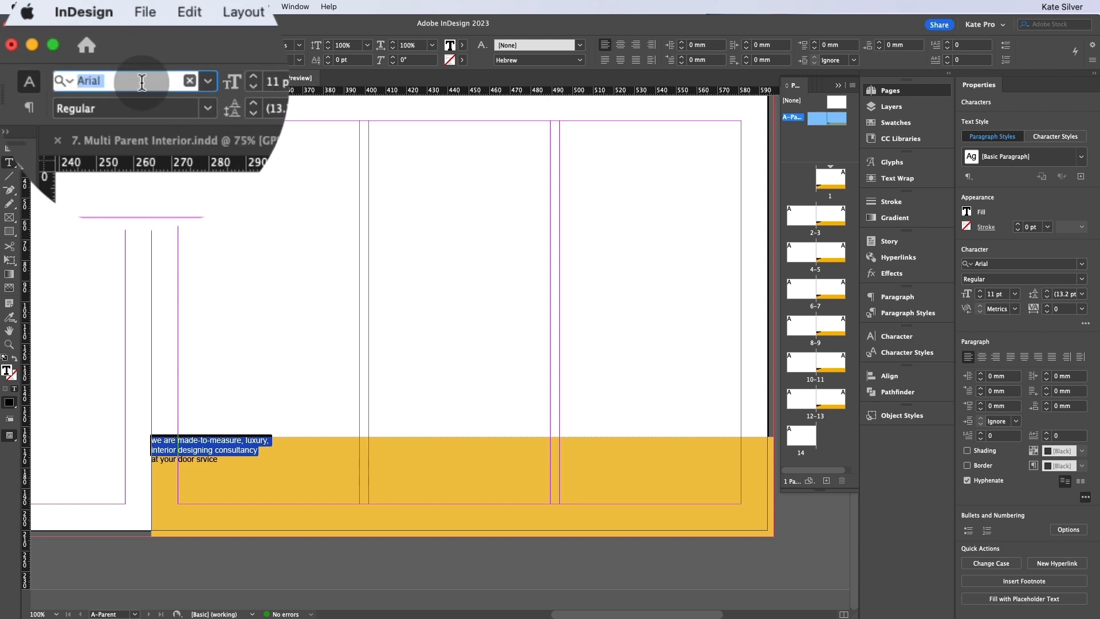
Step: Set the headline in Interstate Bold at 24 pt with 27 pt leading
text(inters)
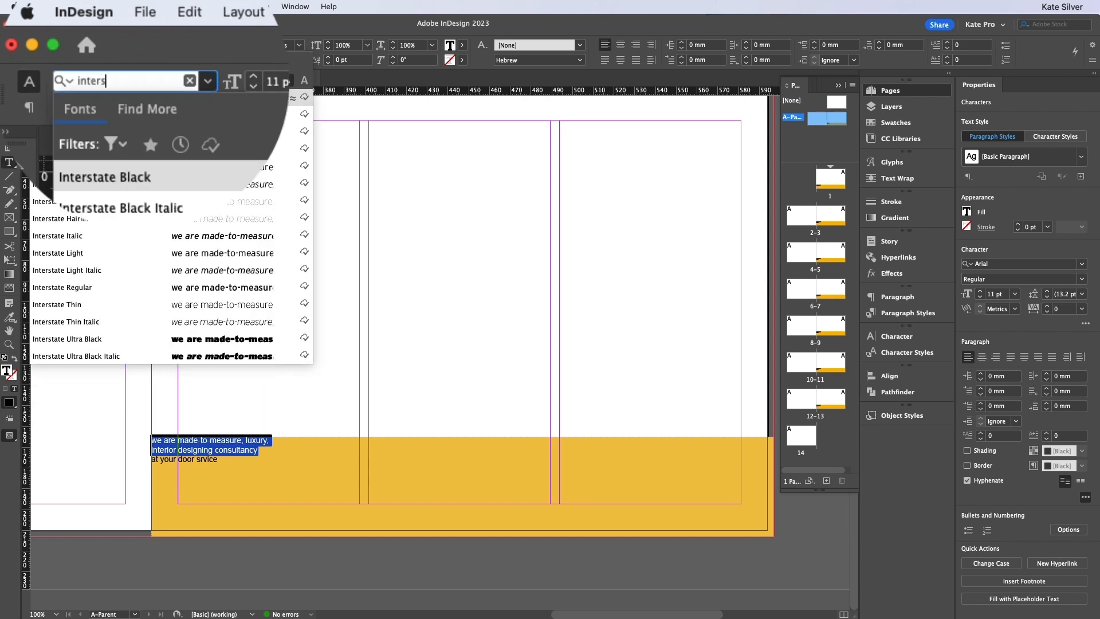
text(interstate bo)
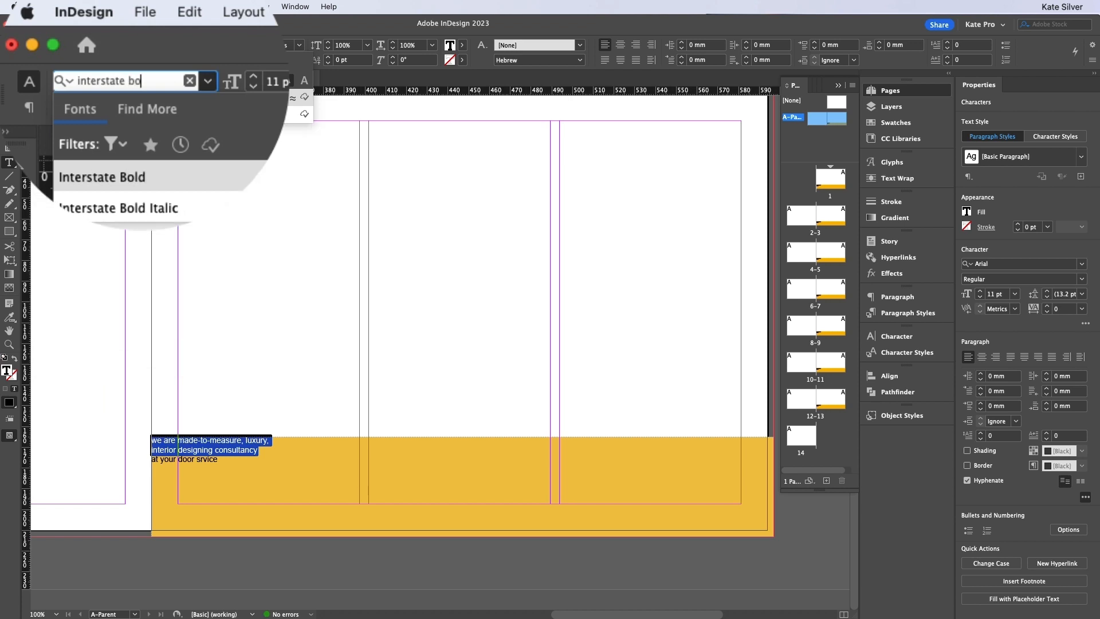
click(102, 177)
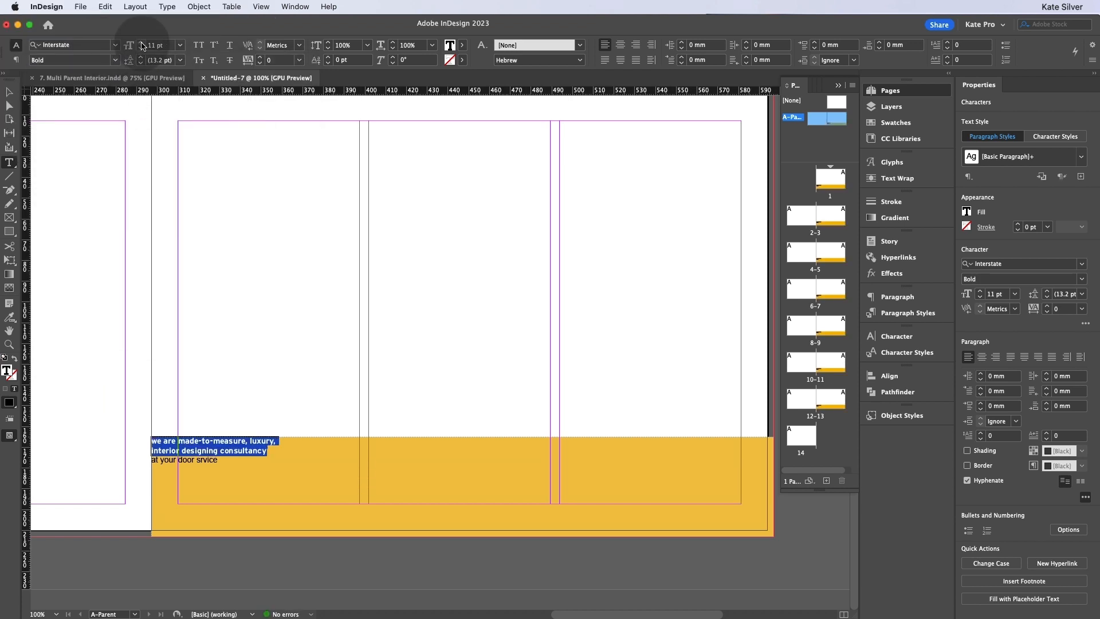
click(146, 42)
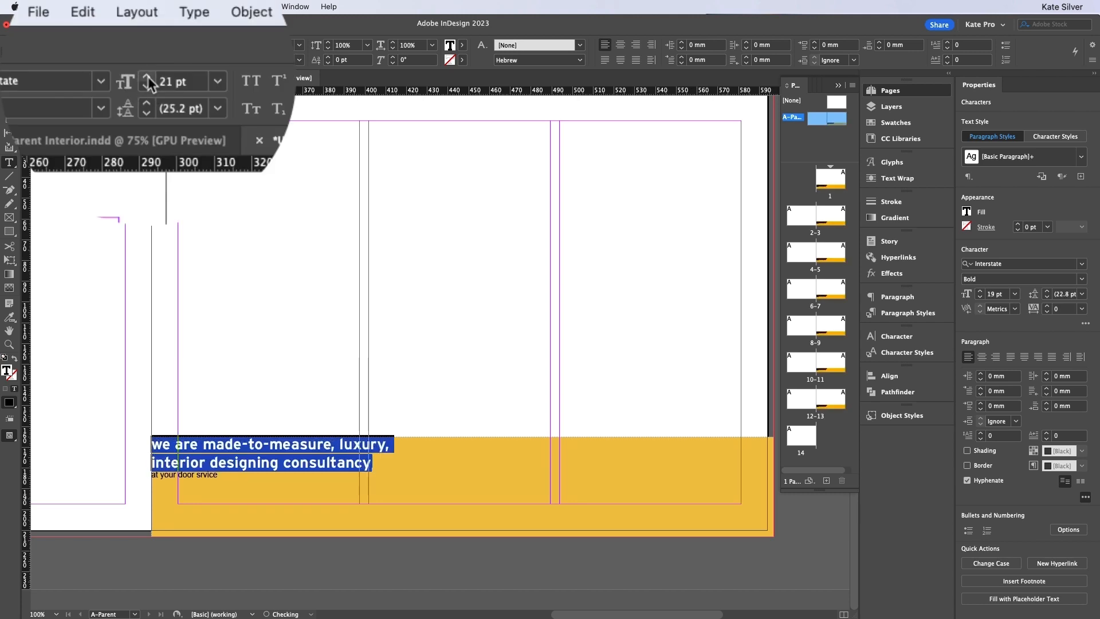
click(147, 77)
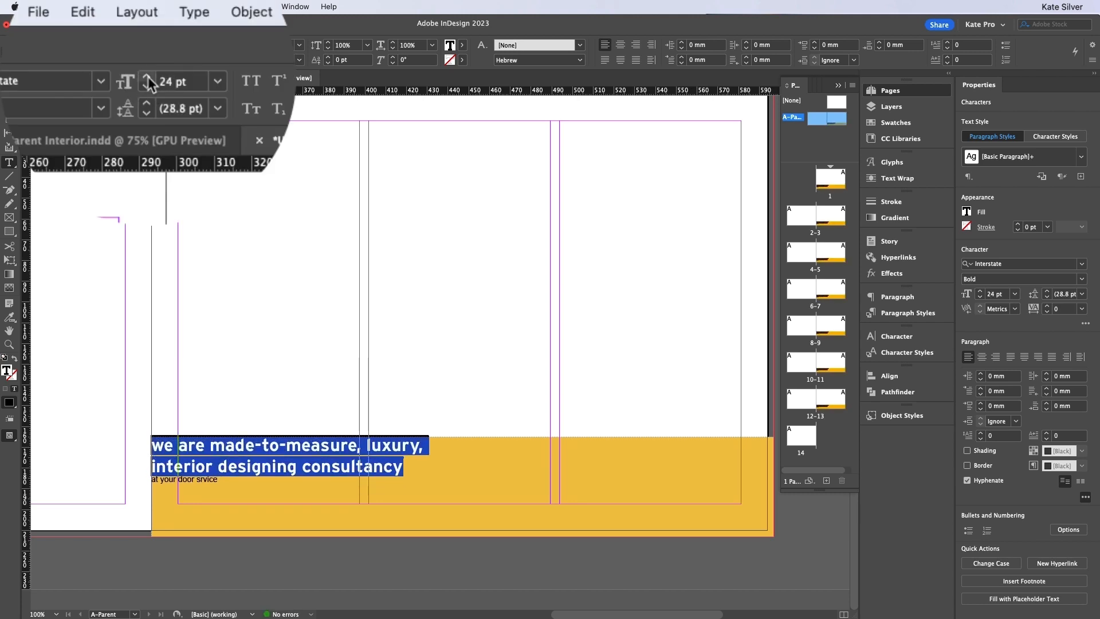
mouse_move(148, 120)
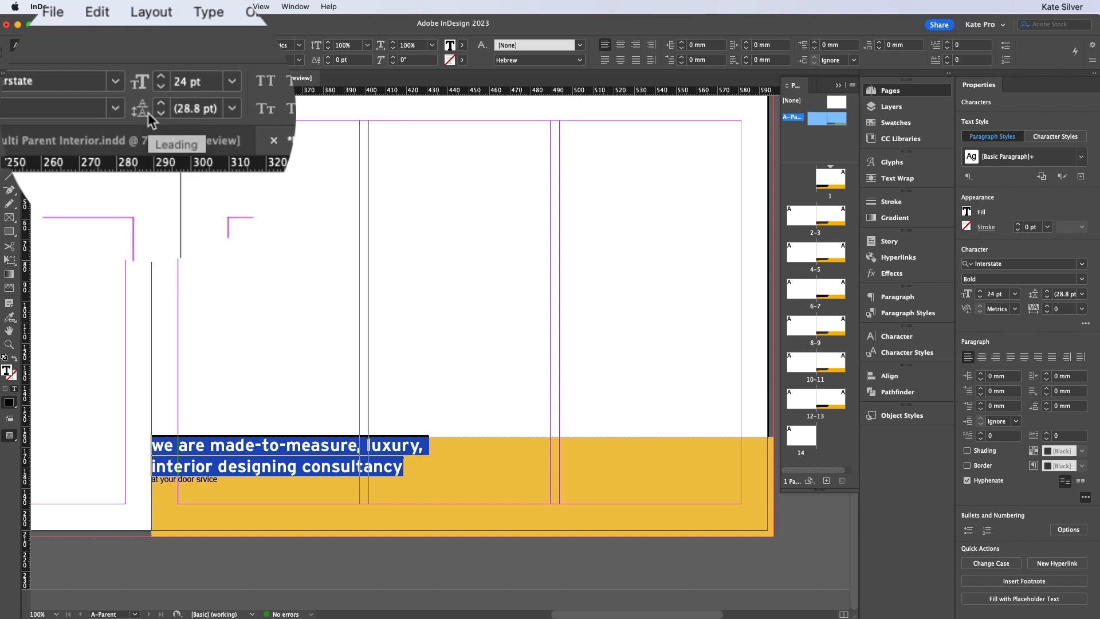
click(159, 105)
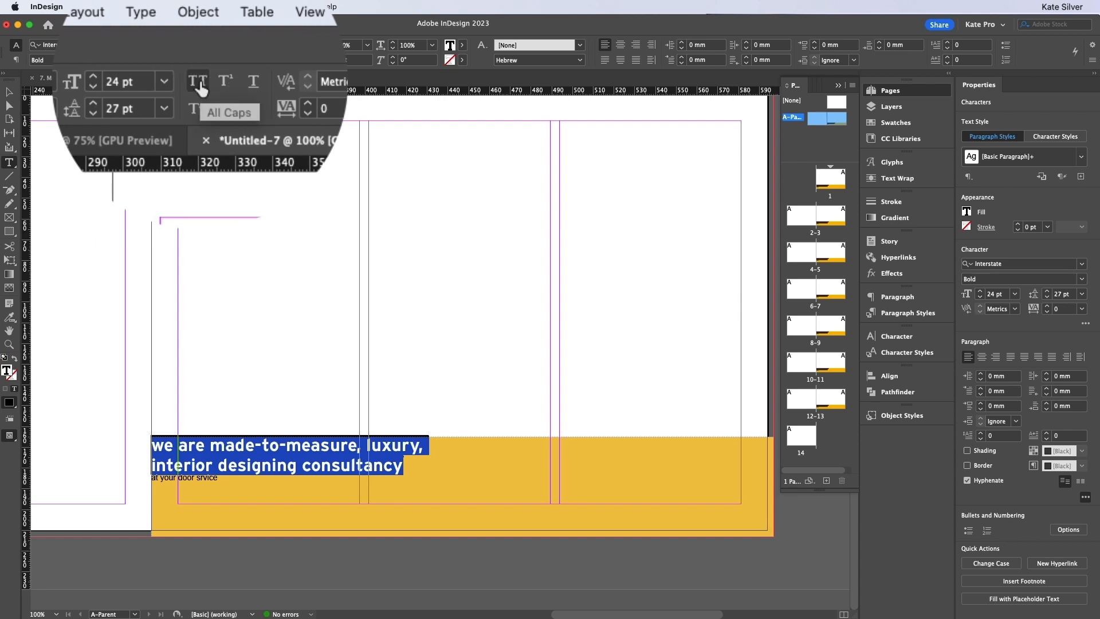
Step: Make the headline all caps, fill it navy and add 2 mm space after
click(197, 83)
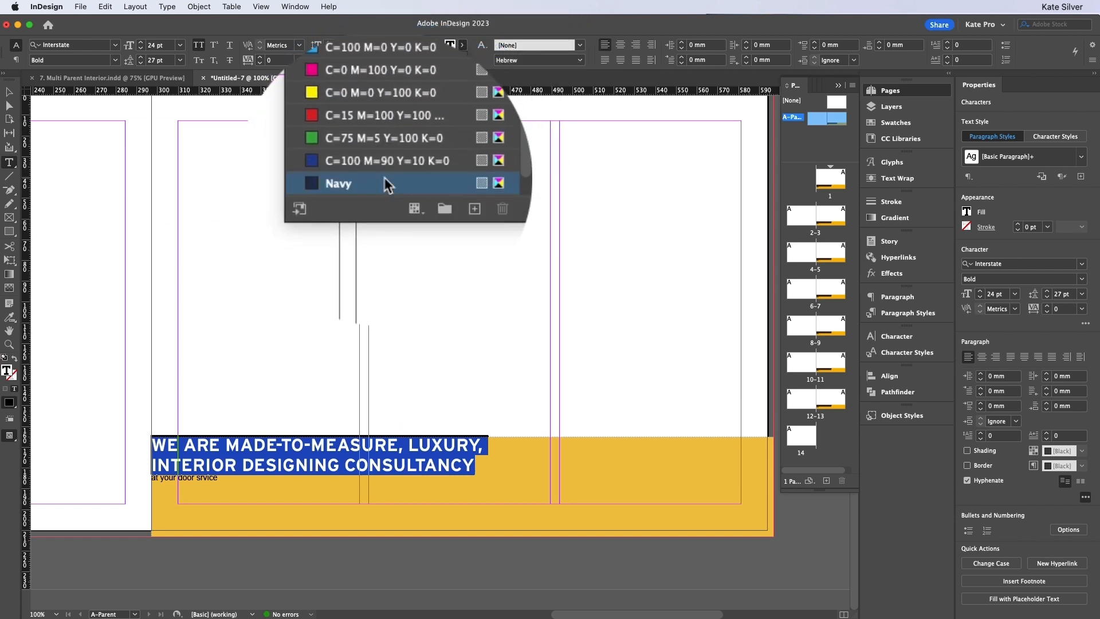
click(338, 183)
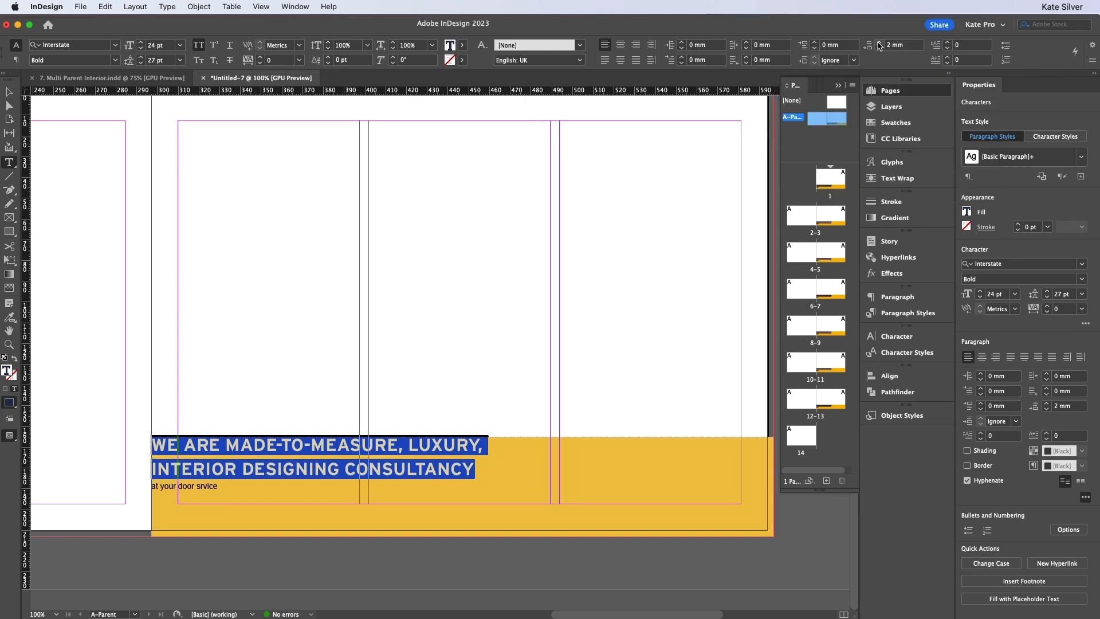
click(476, 468)
text(e)
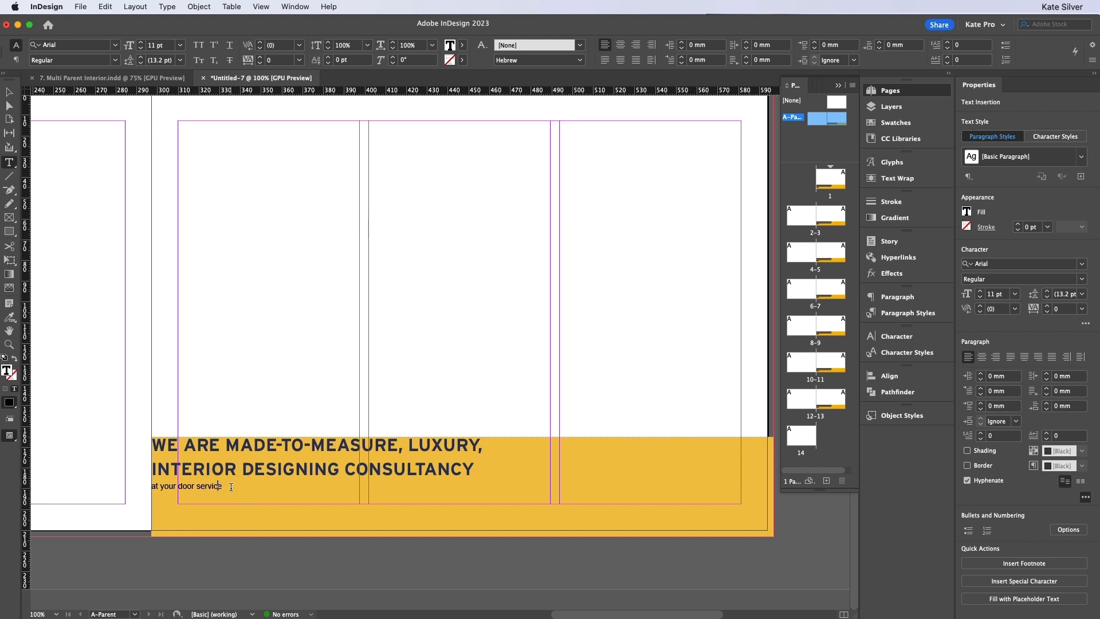
Step: Set 'At your door service' in white Interstate Bold, 13 pt on 15 pt leading
triple_click(186, 486)
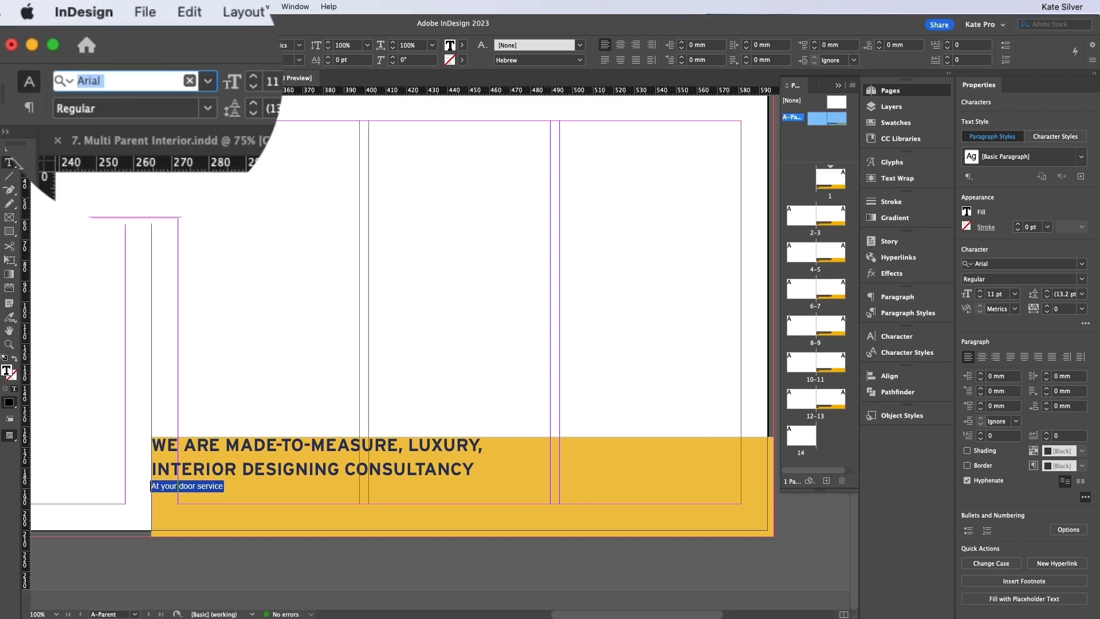
text(intersta)
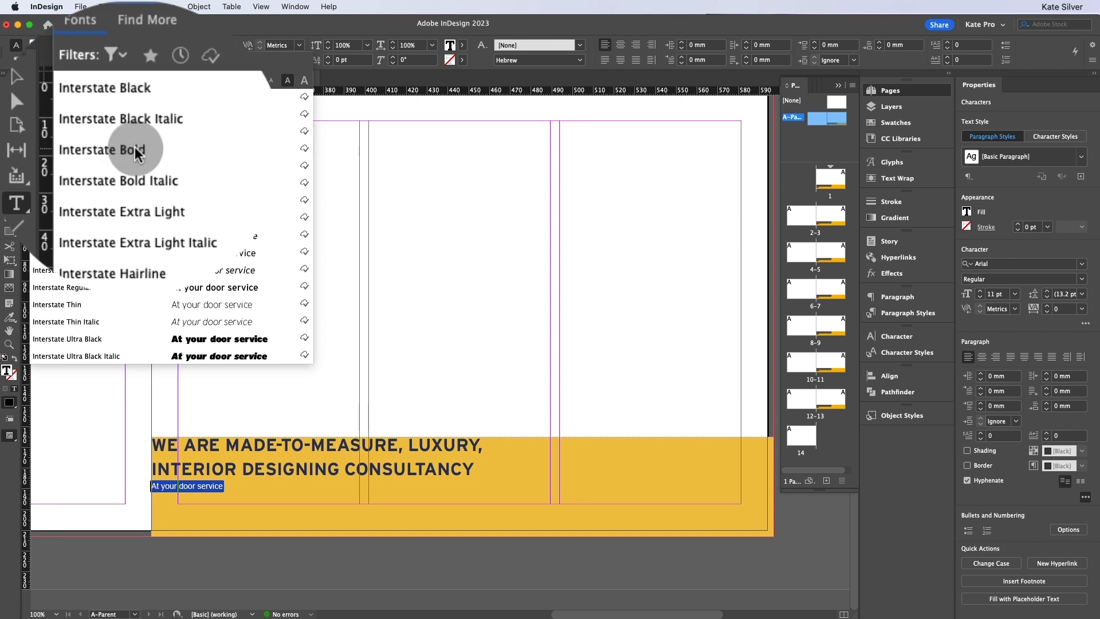
click(102, 148)
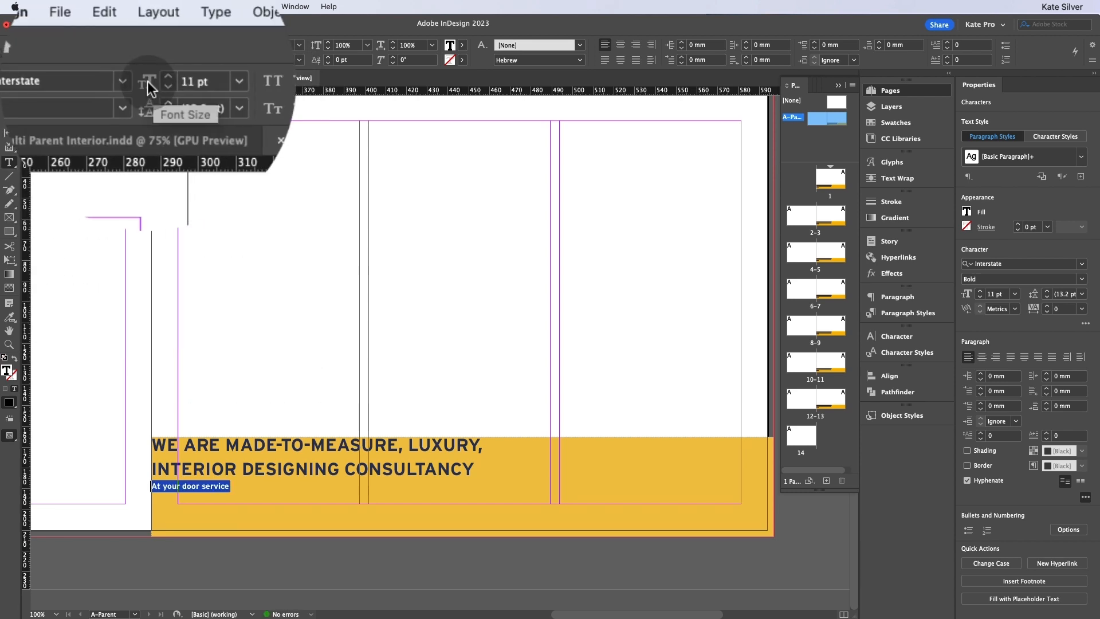
click(148, 76)
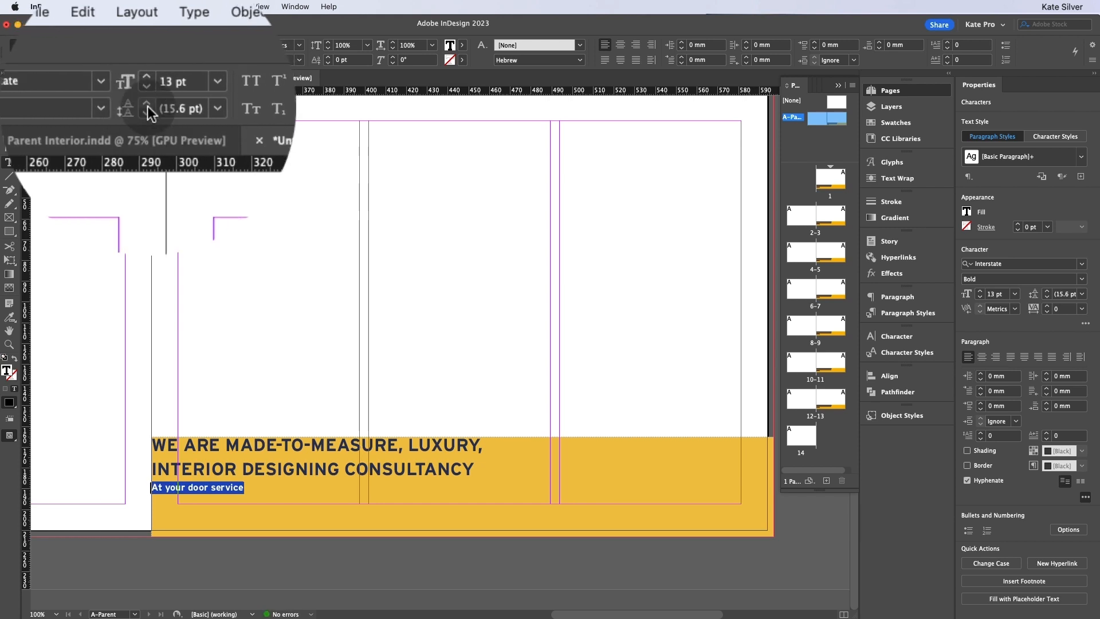
click(148, 105)
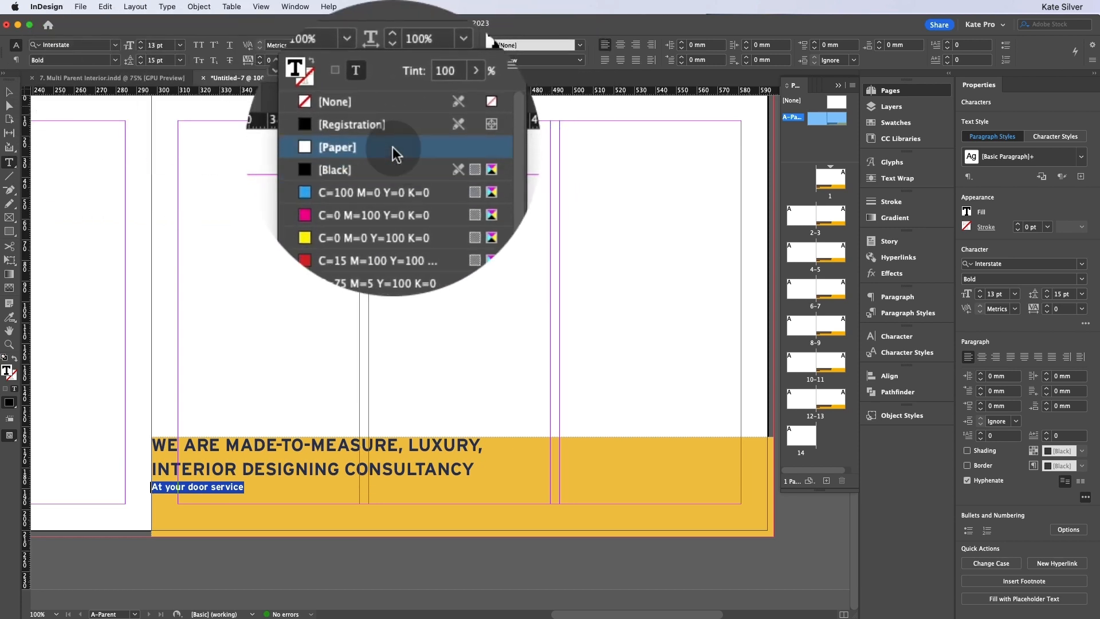
click(337, 146)
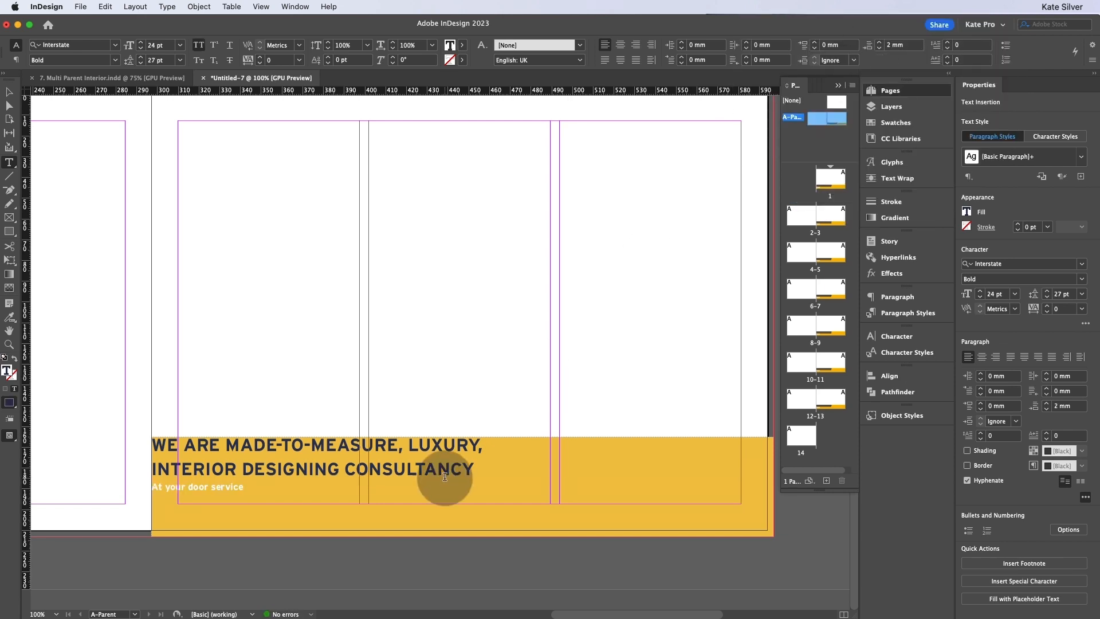
mouse_move(323, 444)
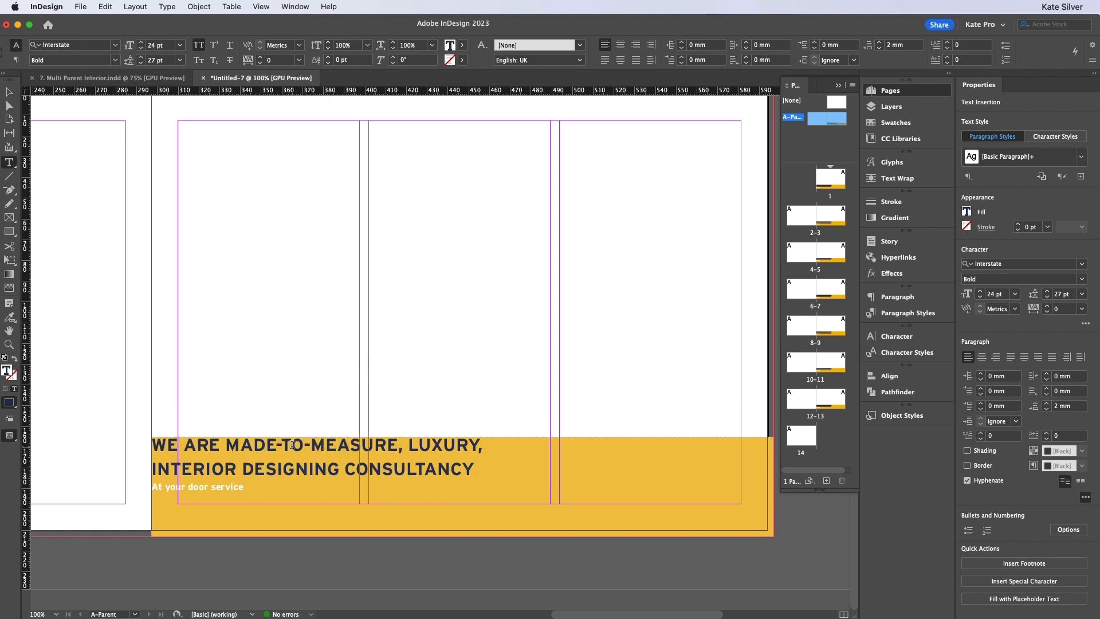
Step: Place the cursor after CONSULTANCY and show hidden characters from the Type menu
click(474, 468)
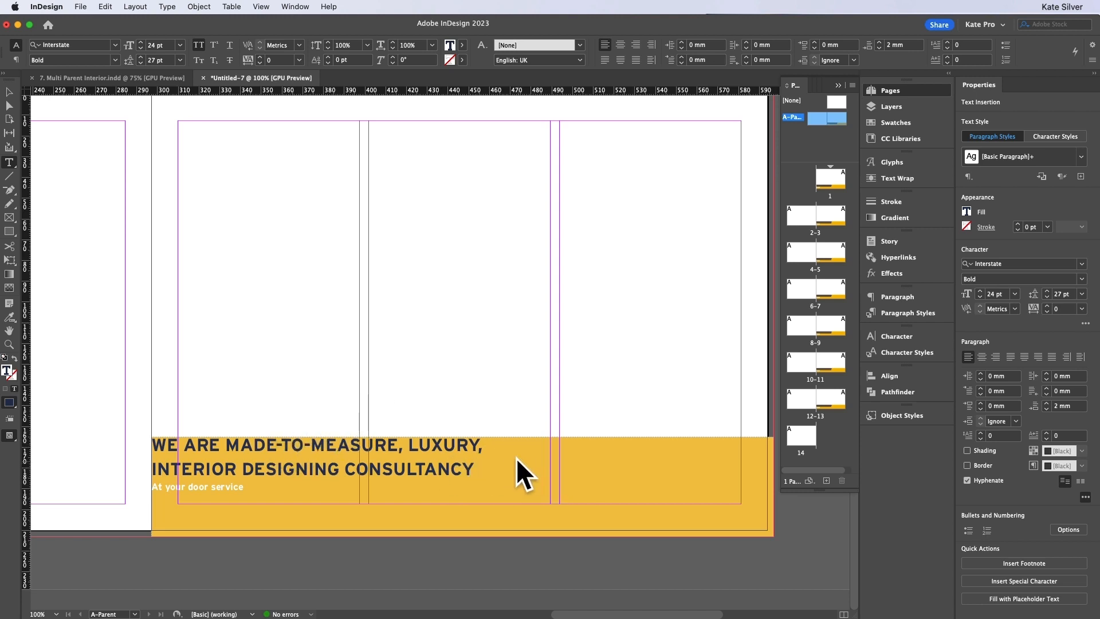
click(430, 468)
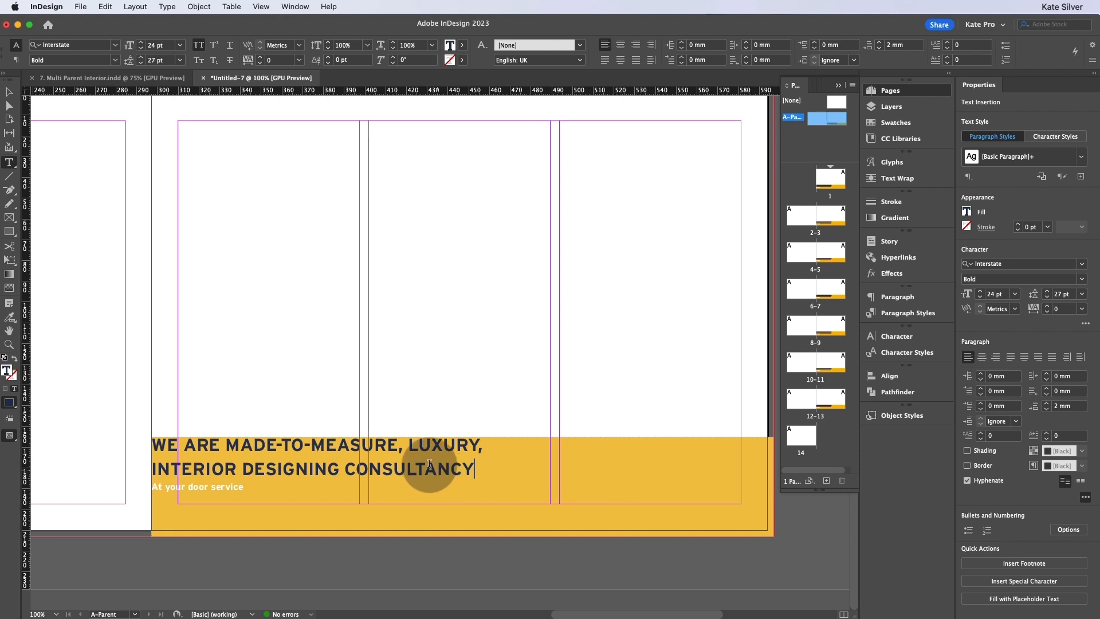
click(167, 6)
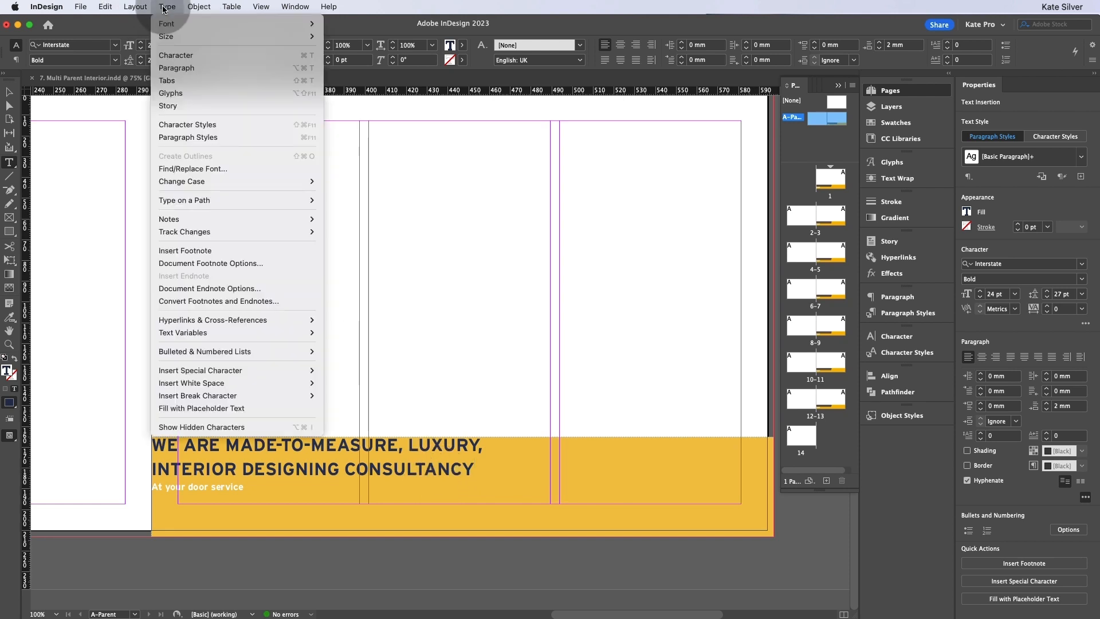
mouse_move(175, 429)
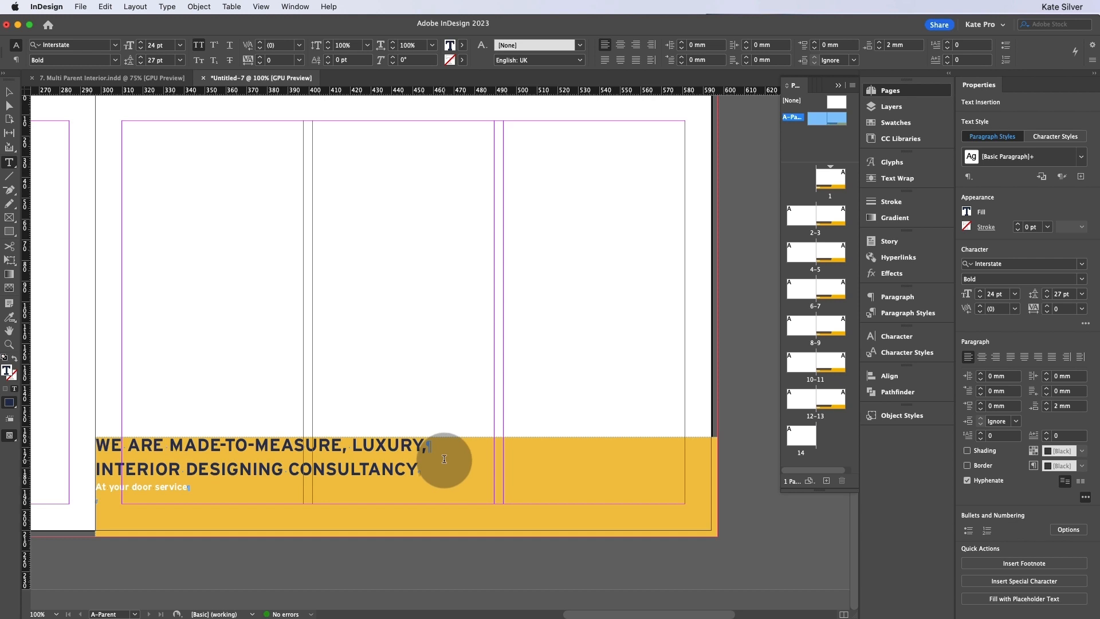
Step: Give the tagline frame an 11 mm top and 21 mm left inset via Text Frame Options
right_click(445, 463)
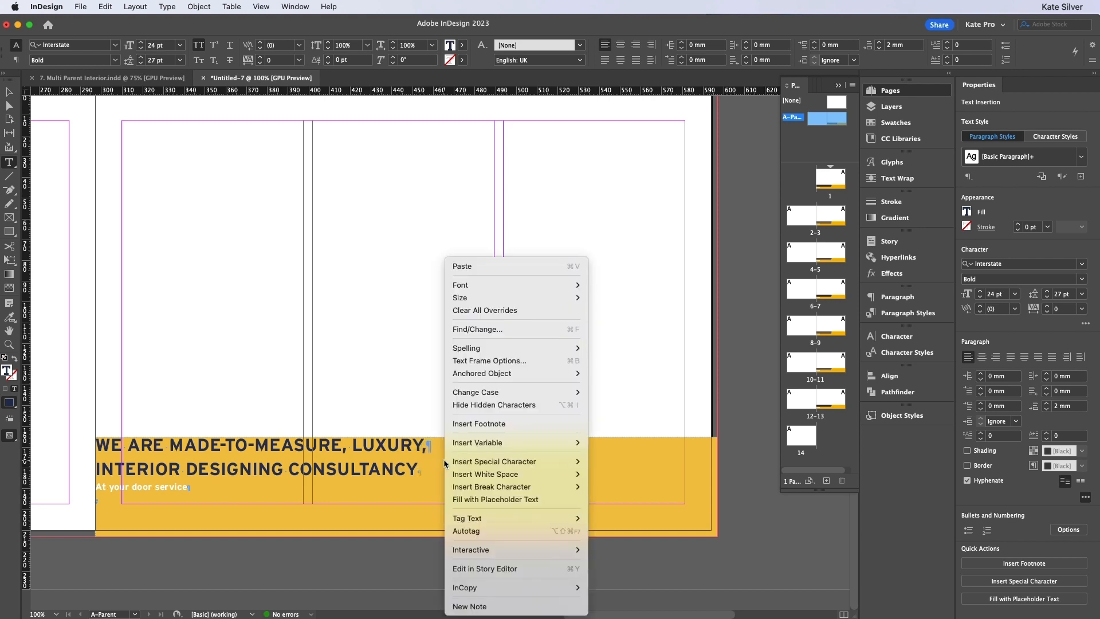
mouse_move(492, 361)
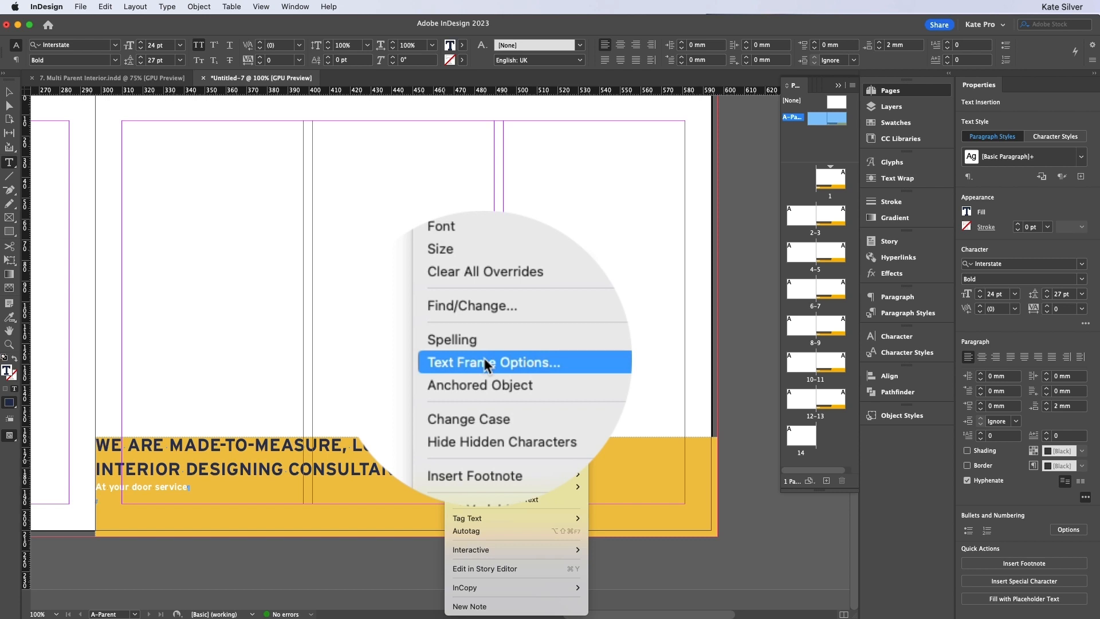
click(491, 362)
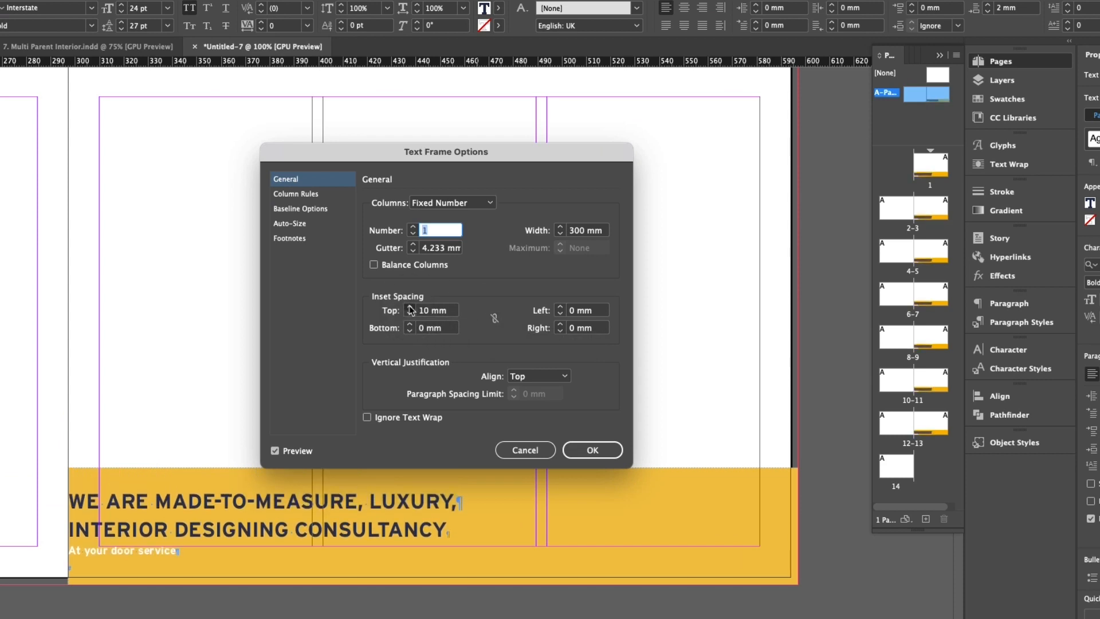
click(410, 306)
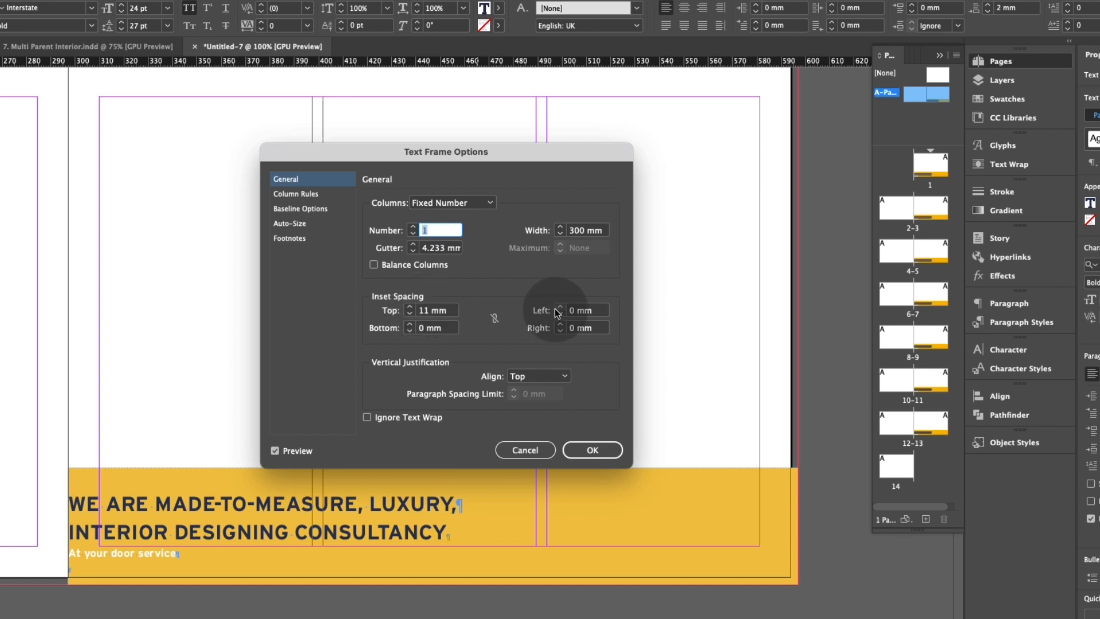
click(561, 307)
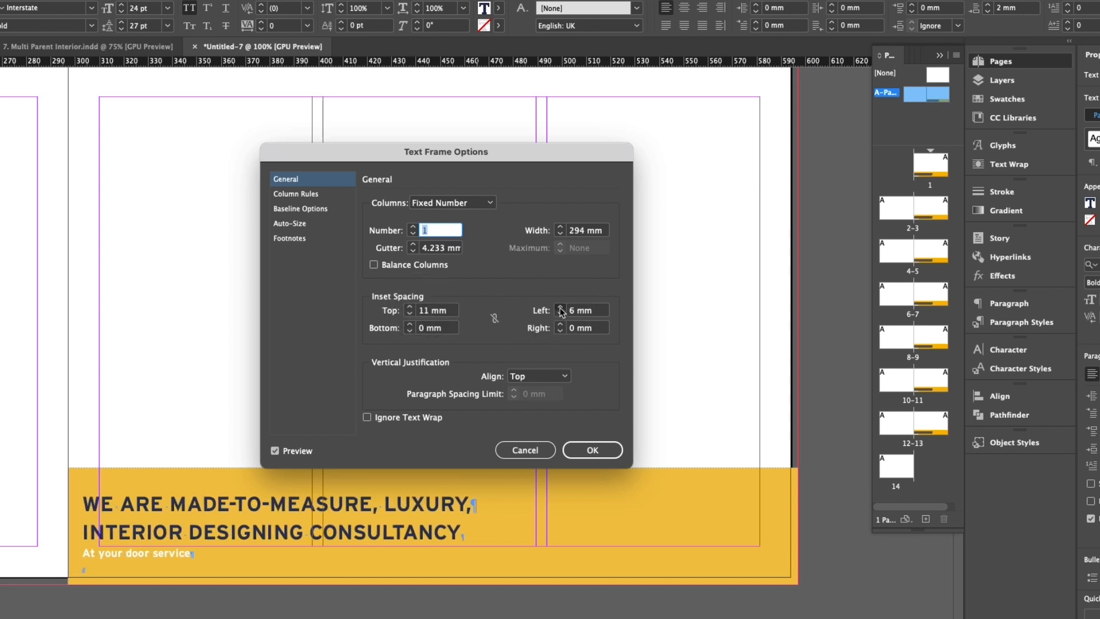
click(560, 307)
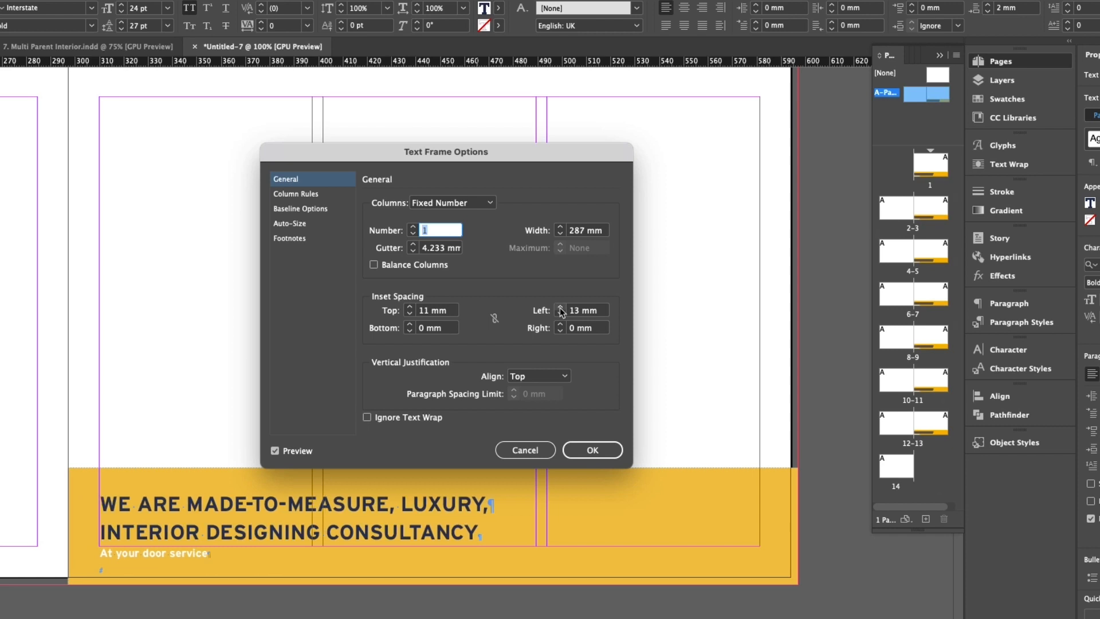
click(560, 307)
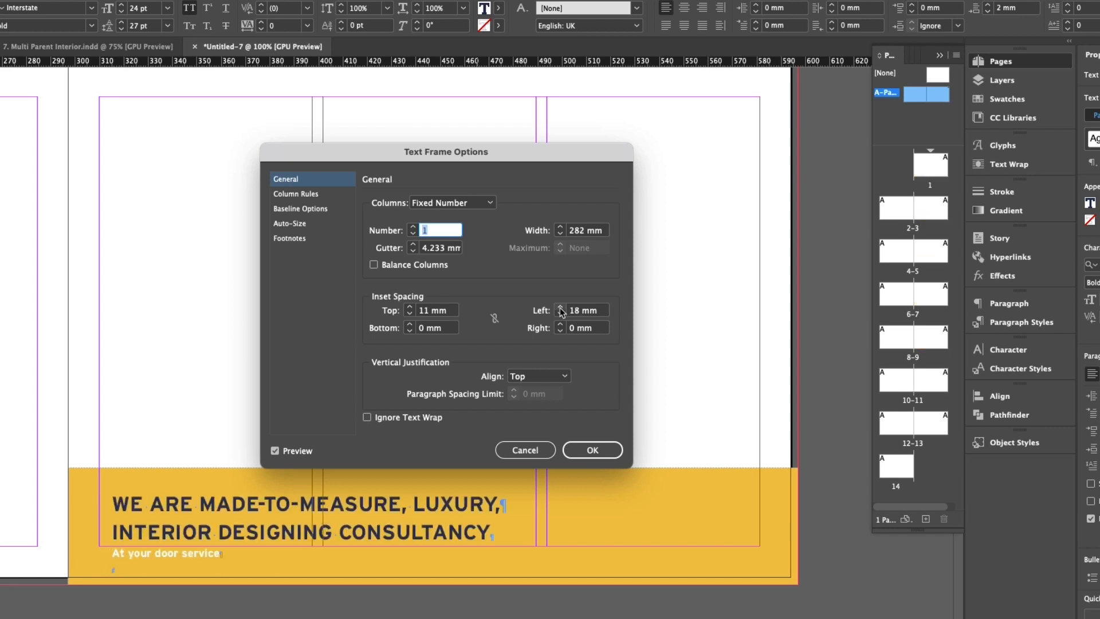
click(560, 307)
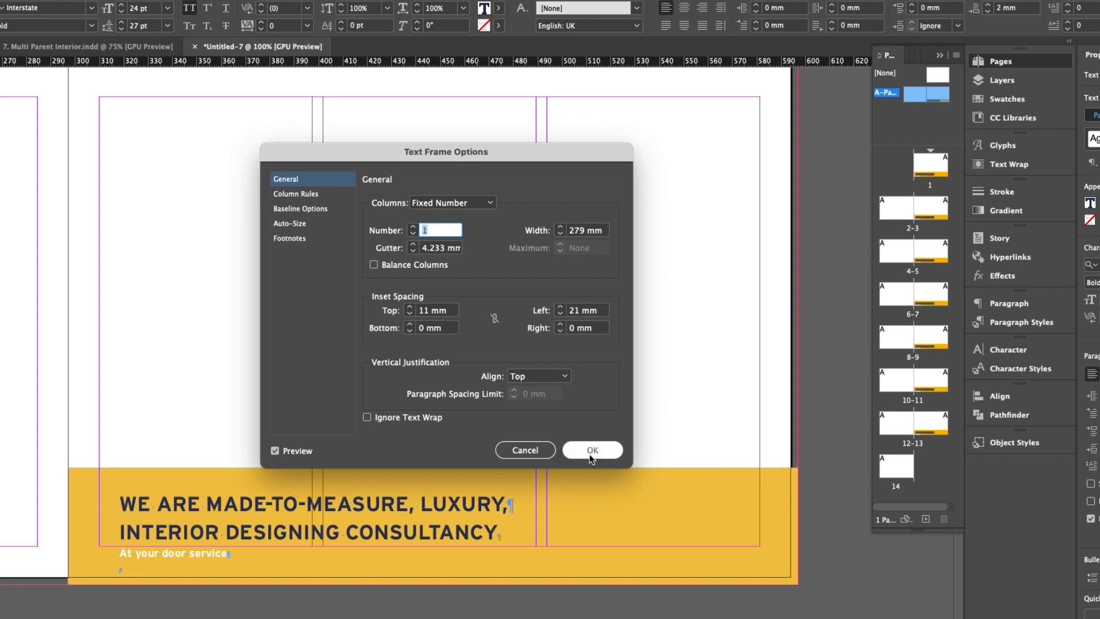
click(591, 449)
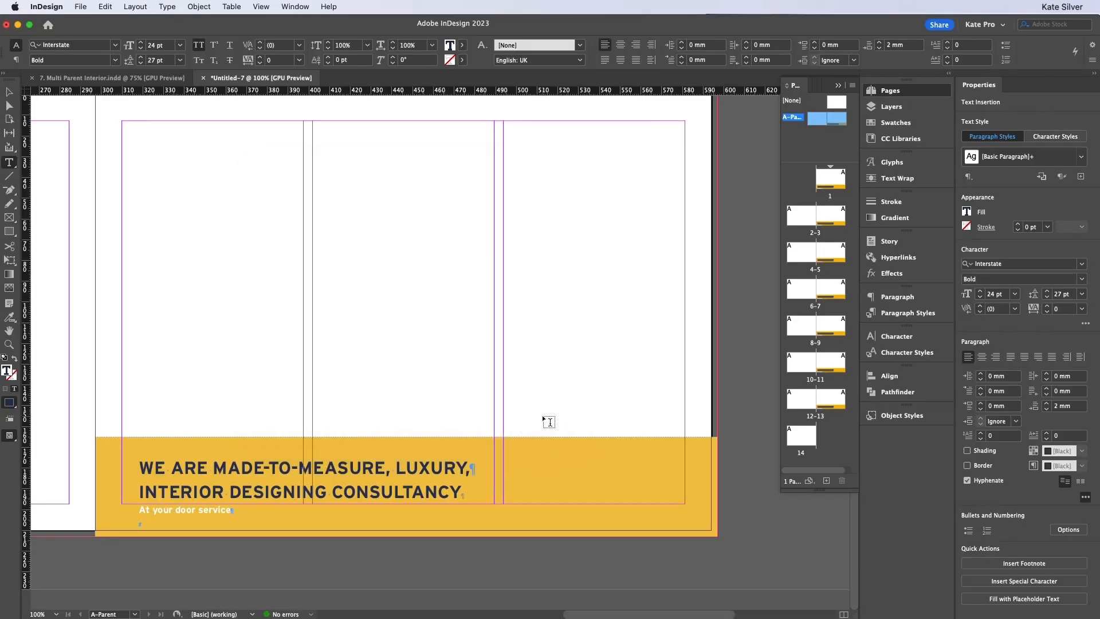
scroll(down, 3)
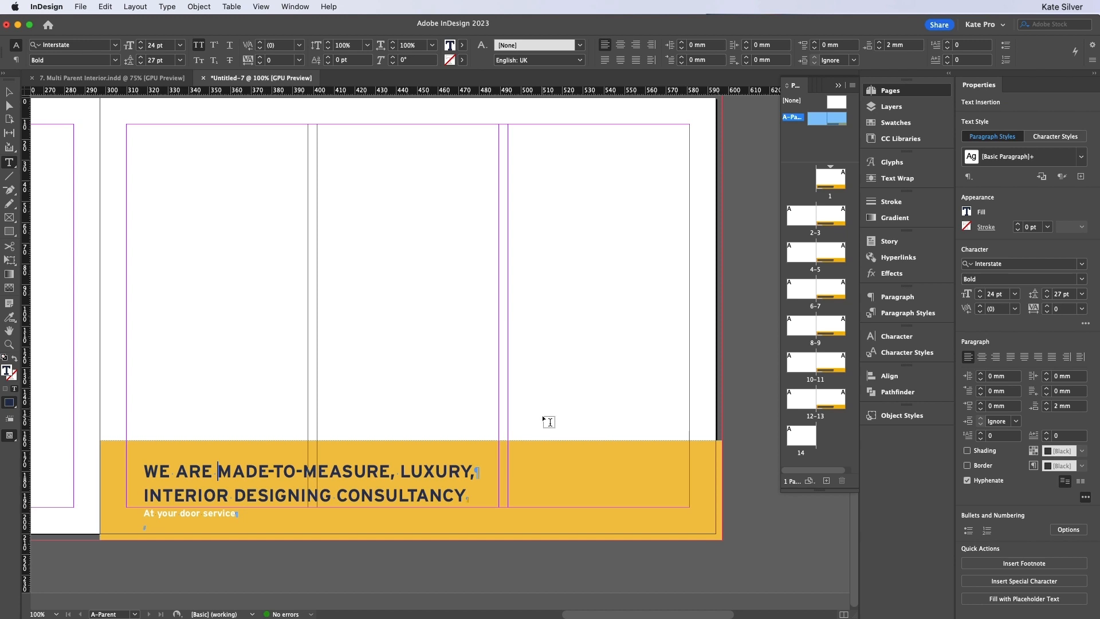
click(220, 469)
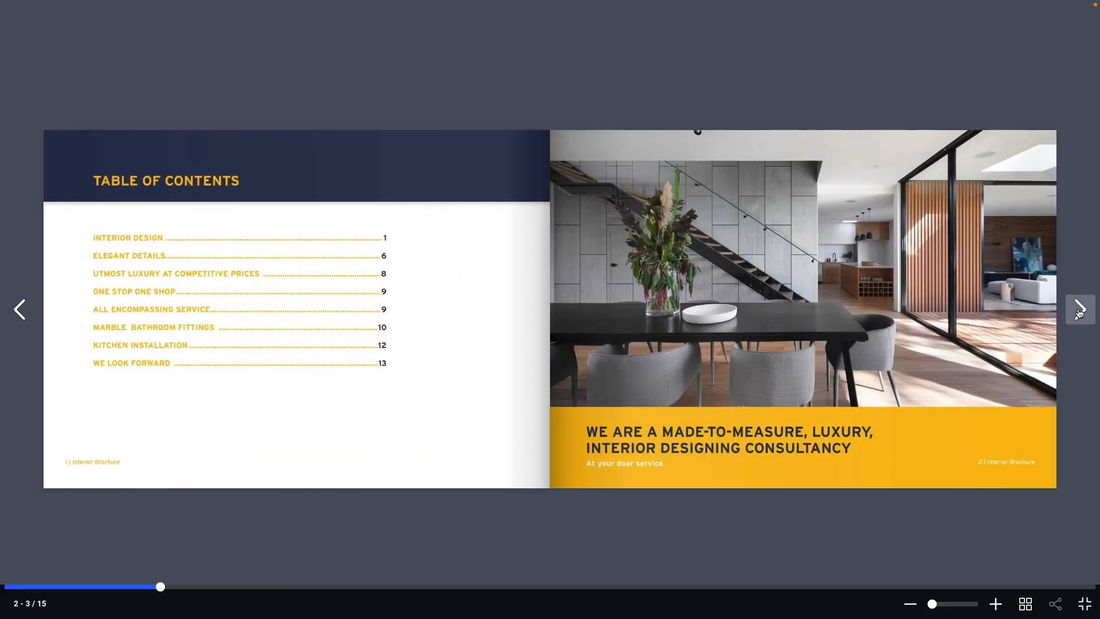
Step: Preview the next brochure spread, then bring up the Table Of Contents Chapter 3 document
click(1079, 309)
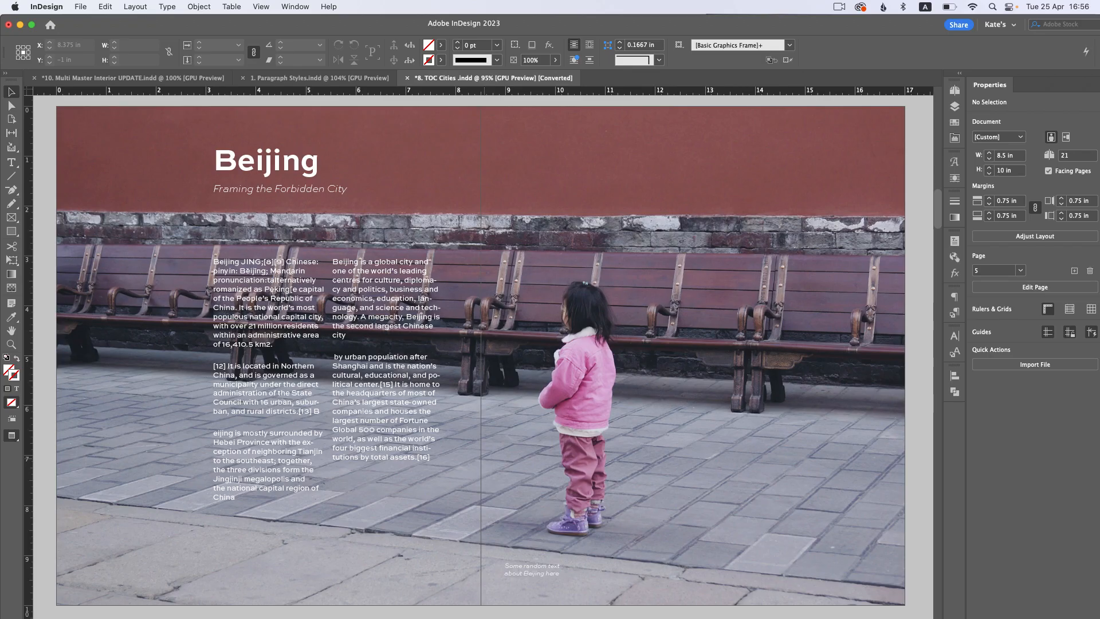
click(260, 78)
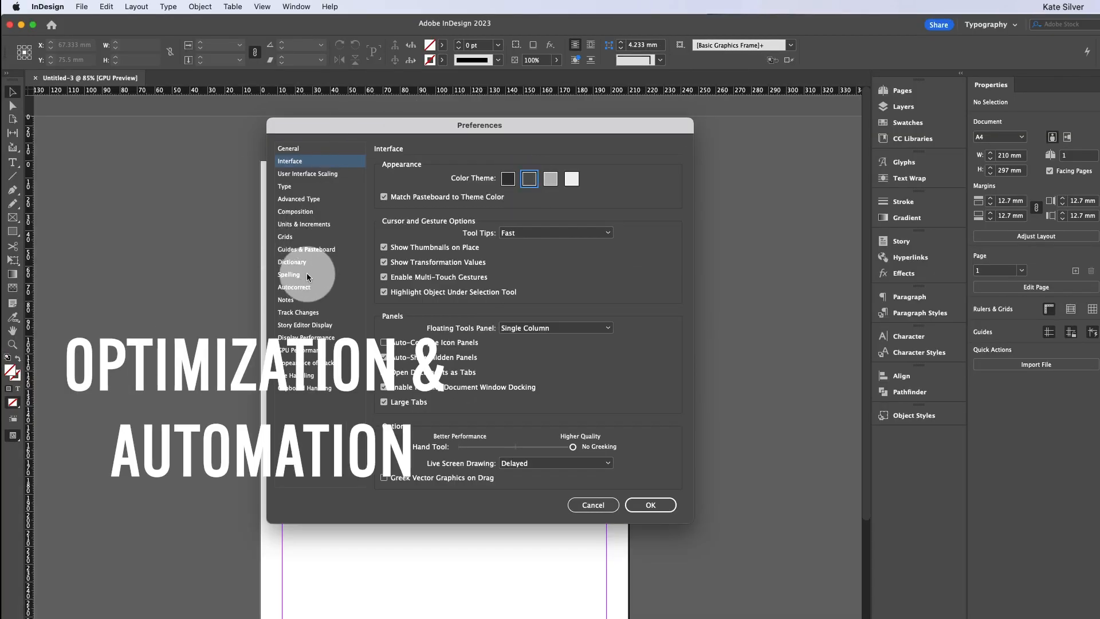
click(648, 504)
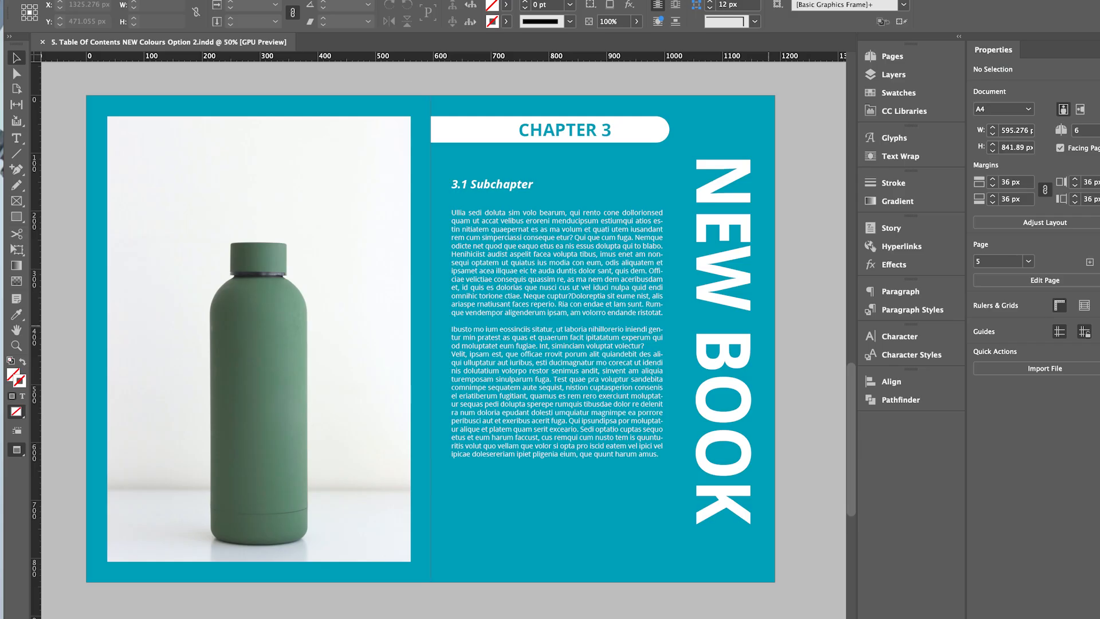